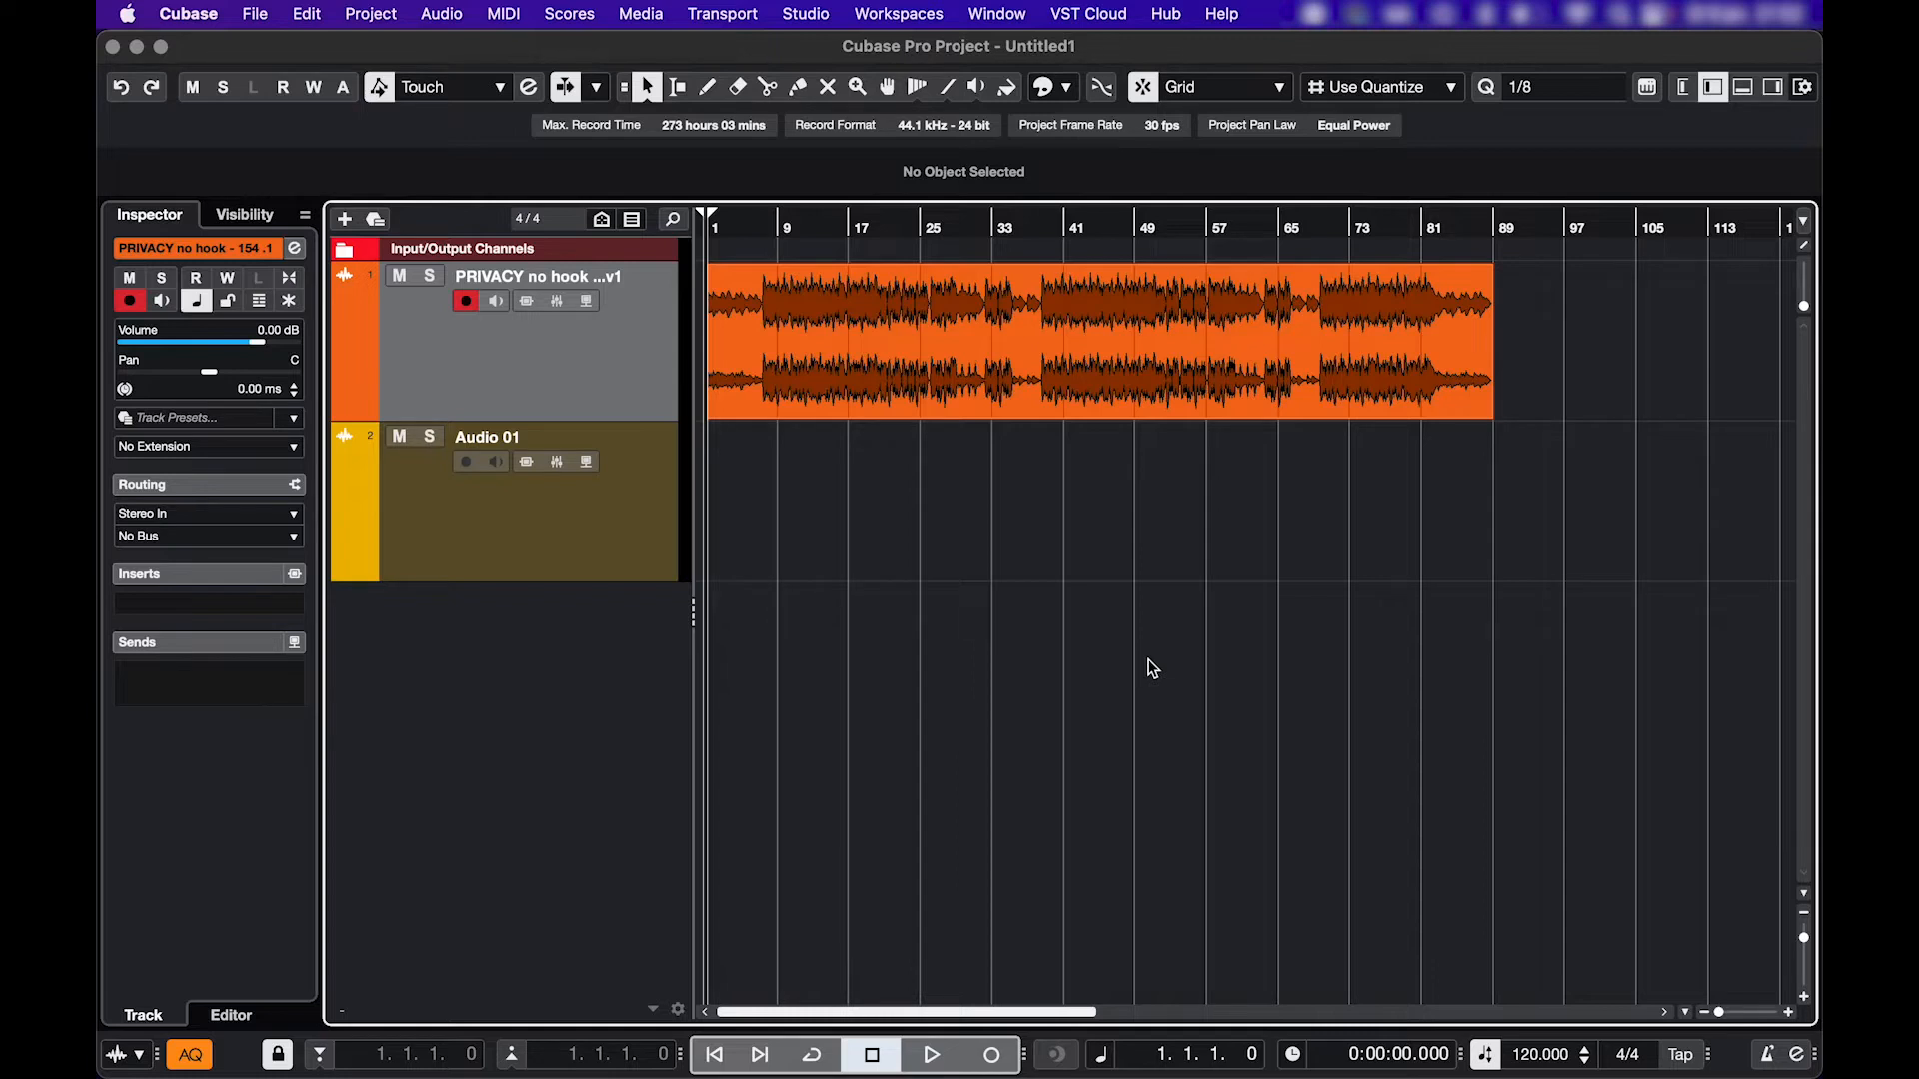
# - In Studio Setup, set the ASIO driver to US-1x2HR and confirm the switch
pyautogui.click(805, 14)
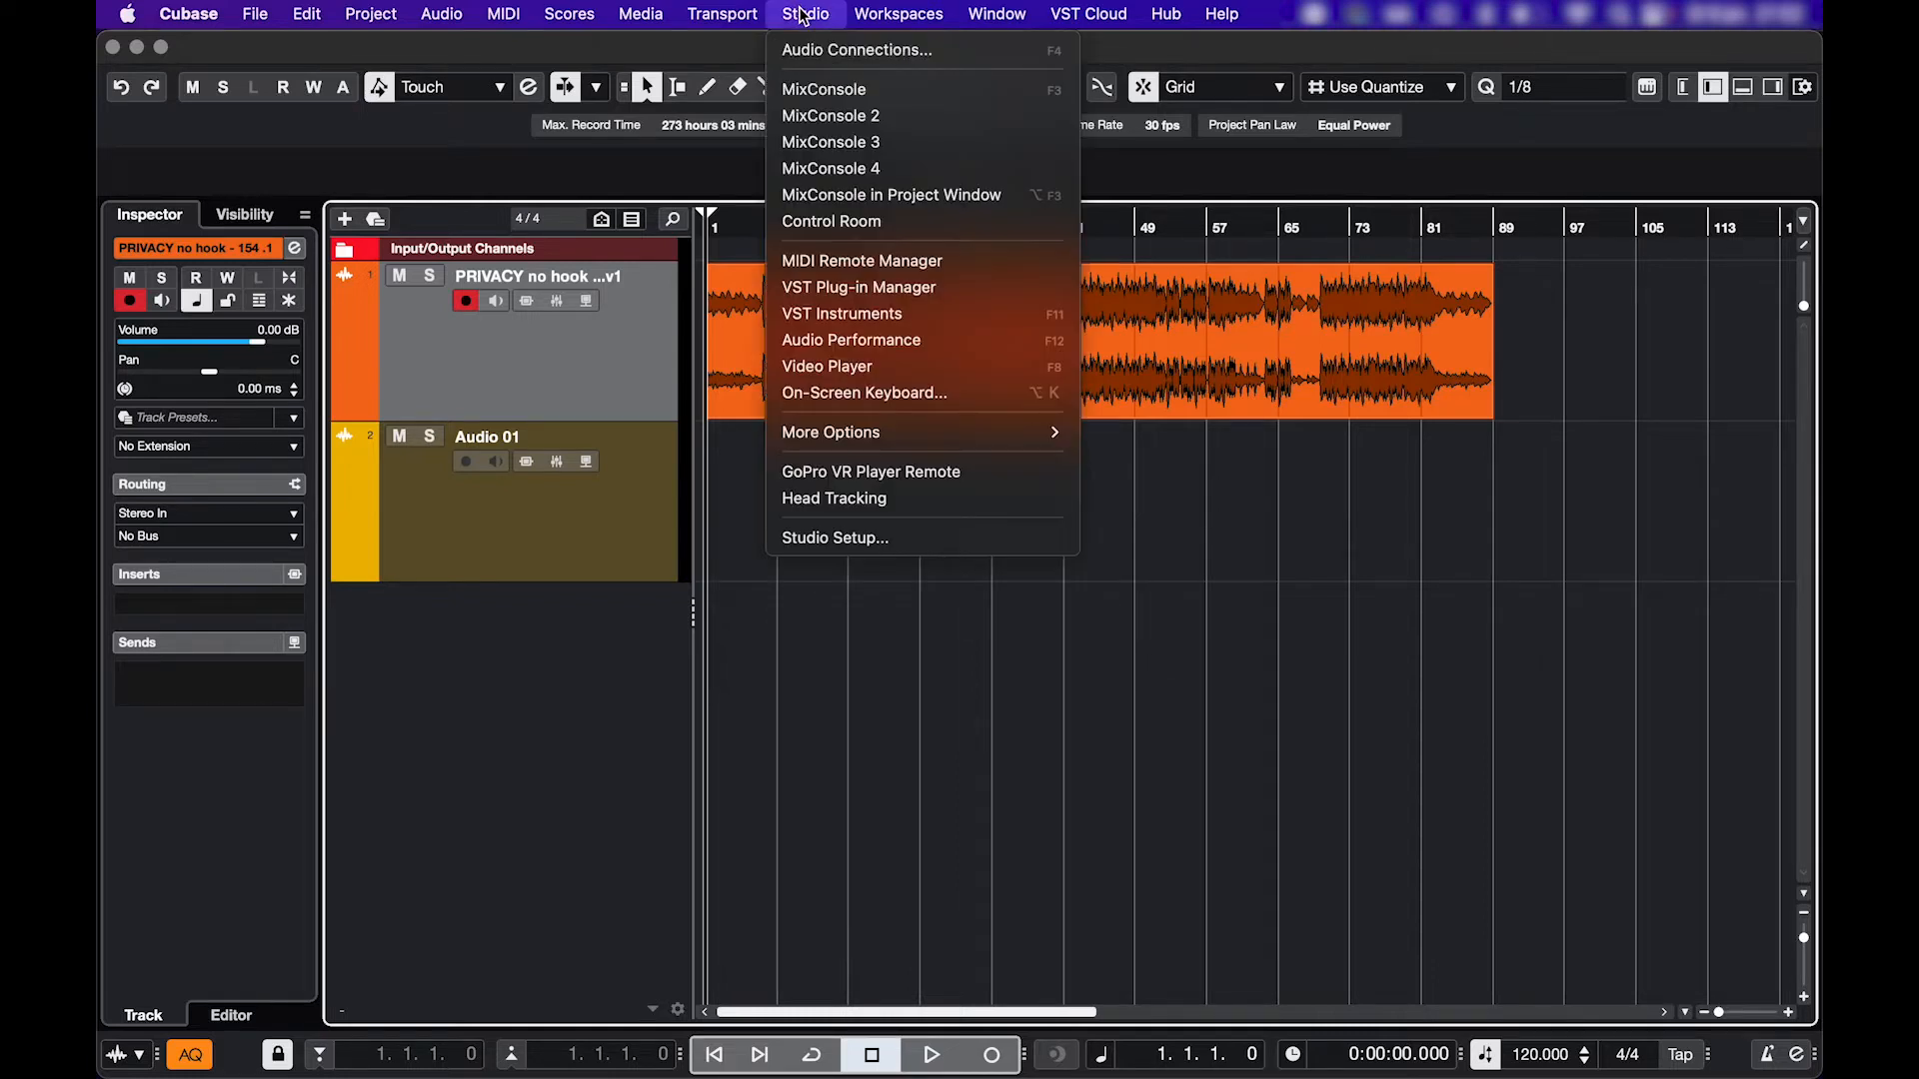
pyautogui.moveTo(854, 538)
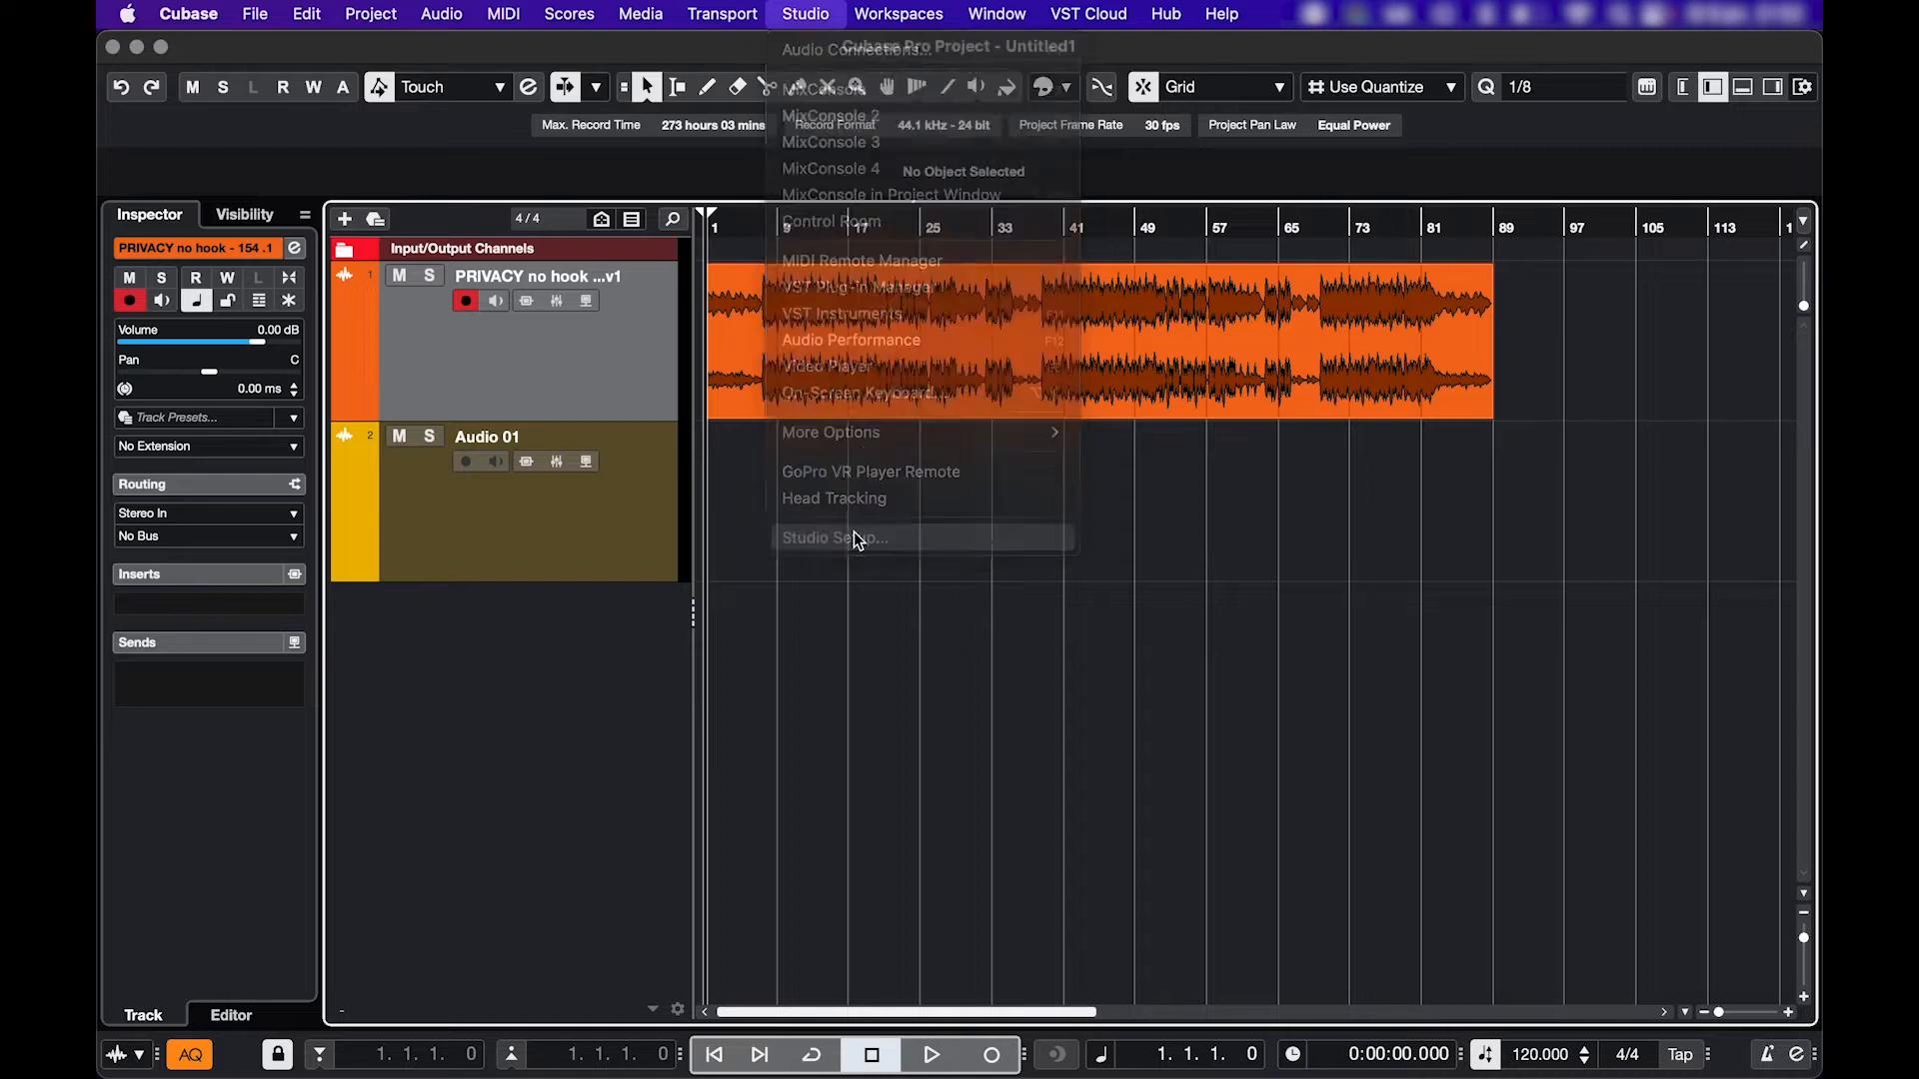
pyautogui.click(835, 538)
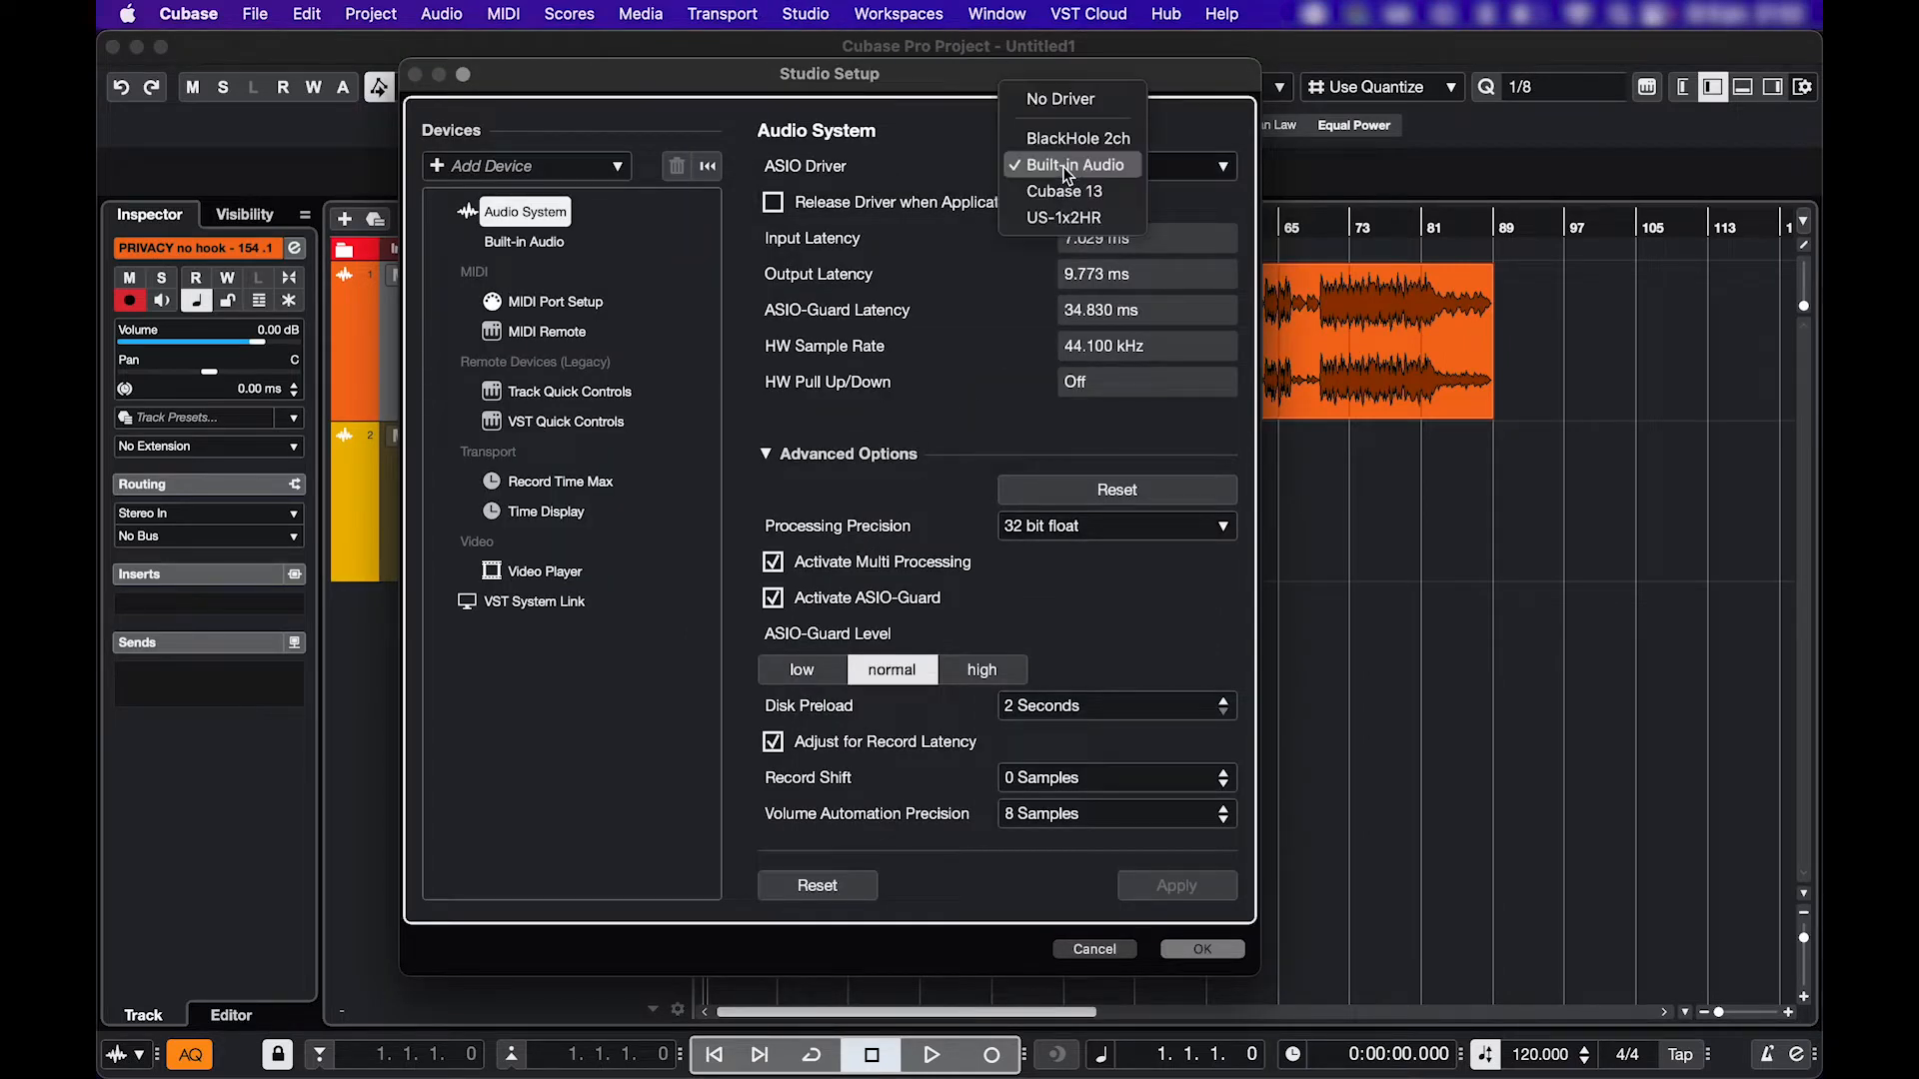
pyautogui.click(1062, 218)
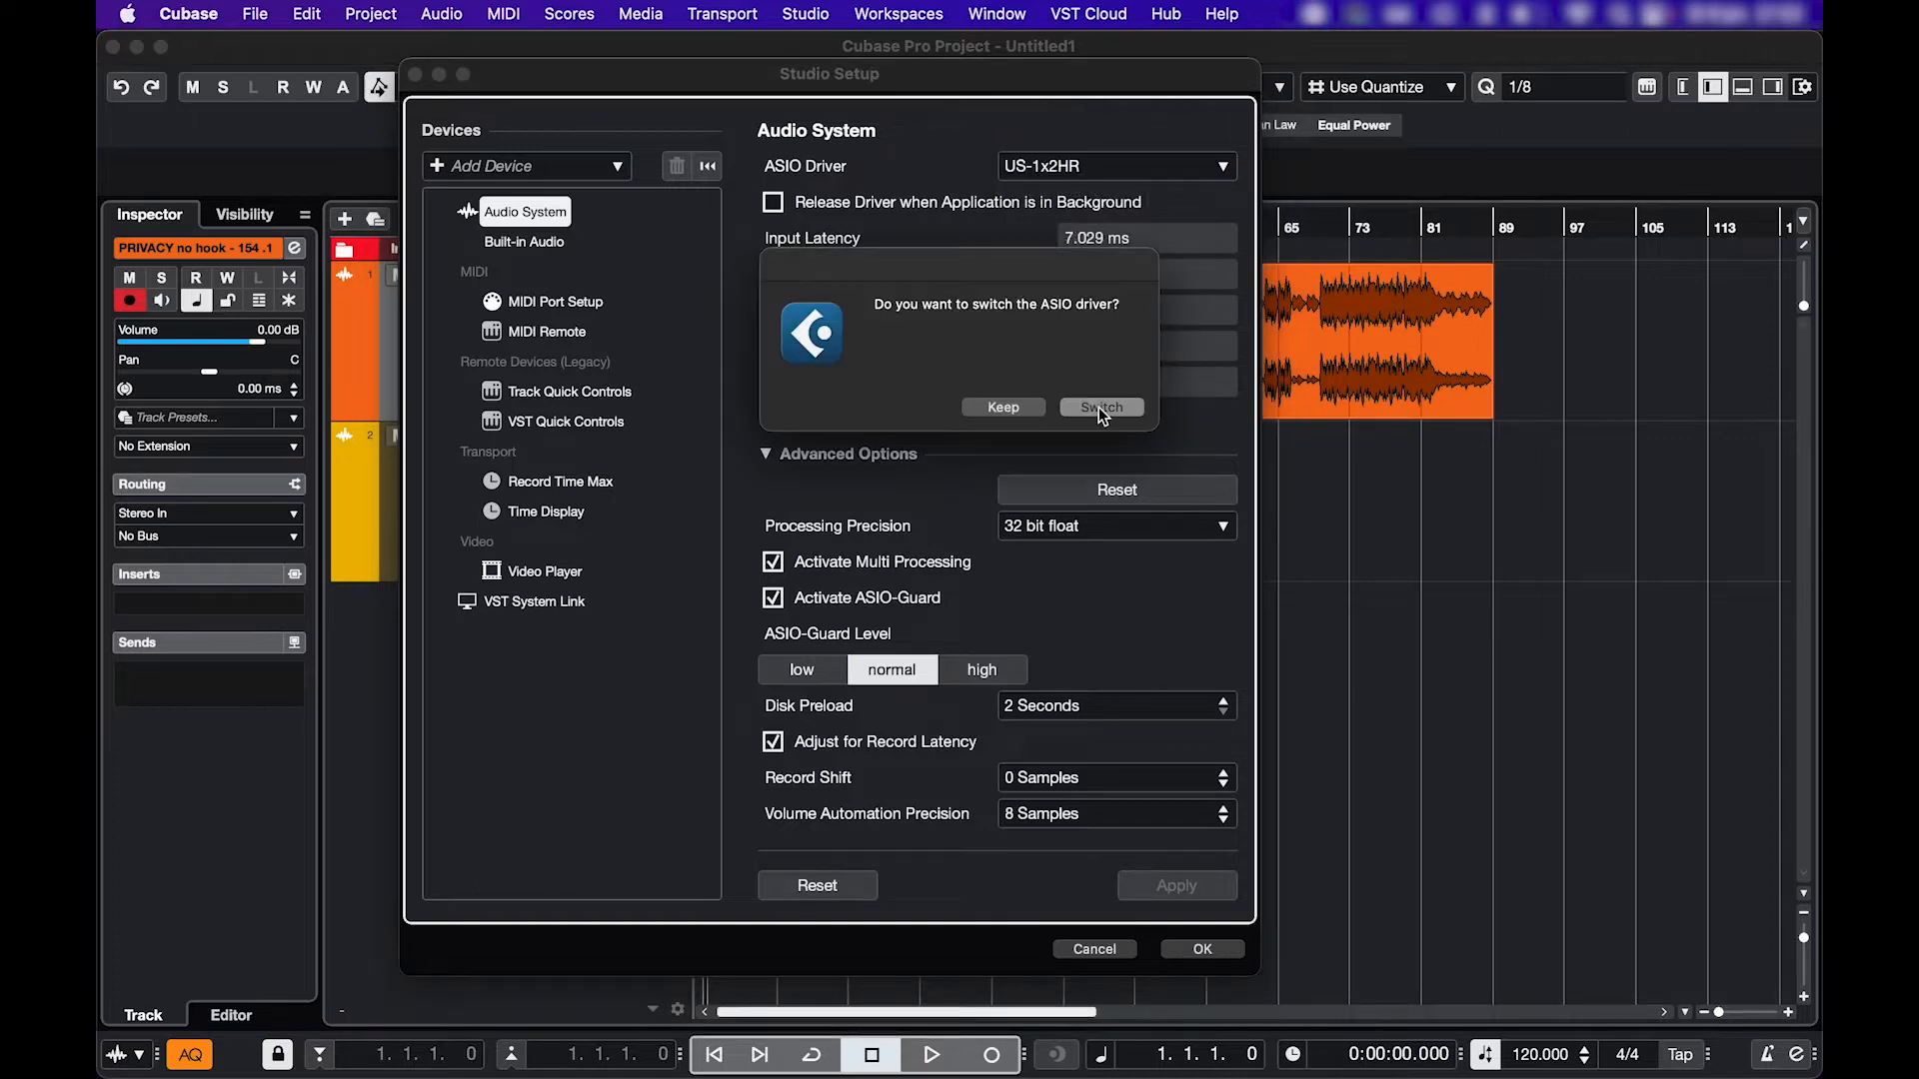
pyautogui.click(1100, 406)
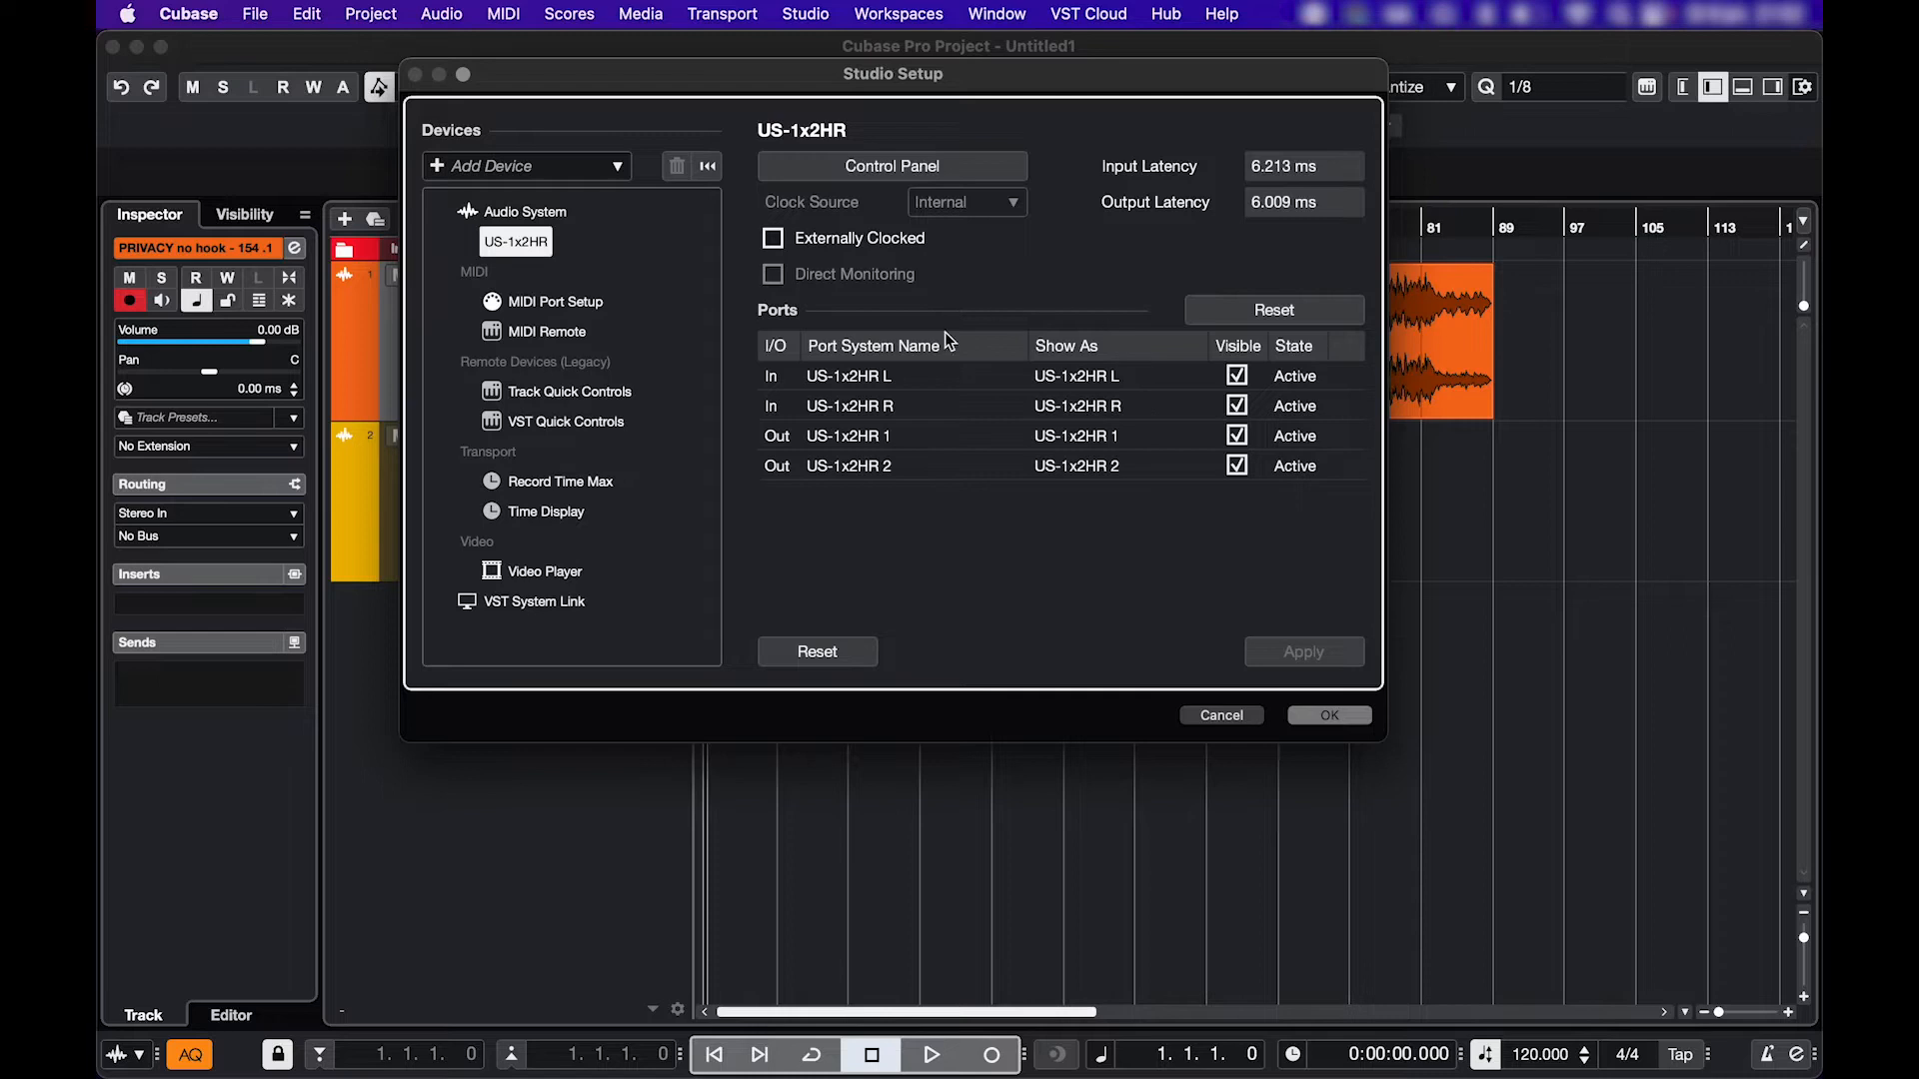
pyautogui.click(1328, 716)
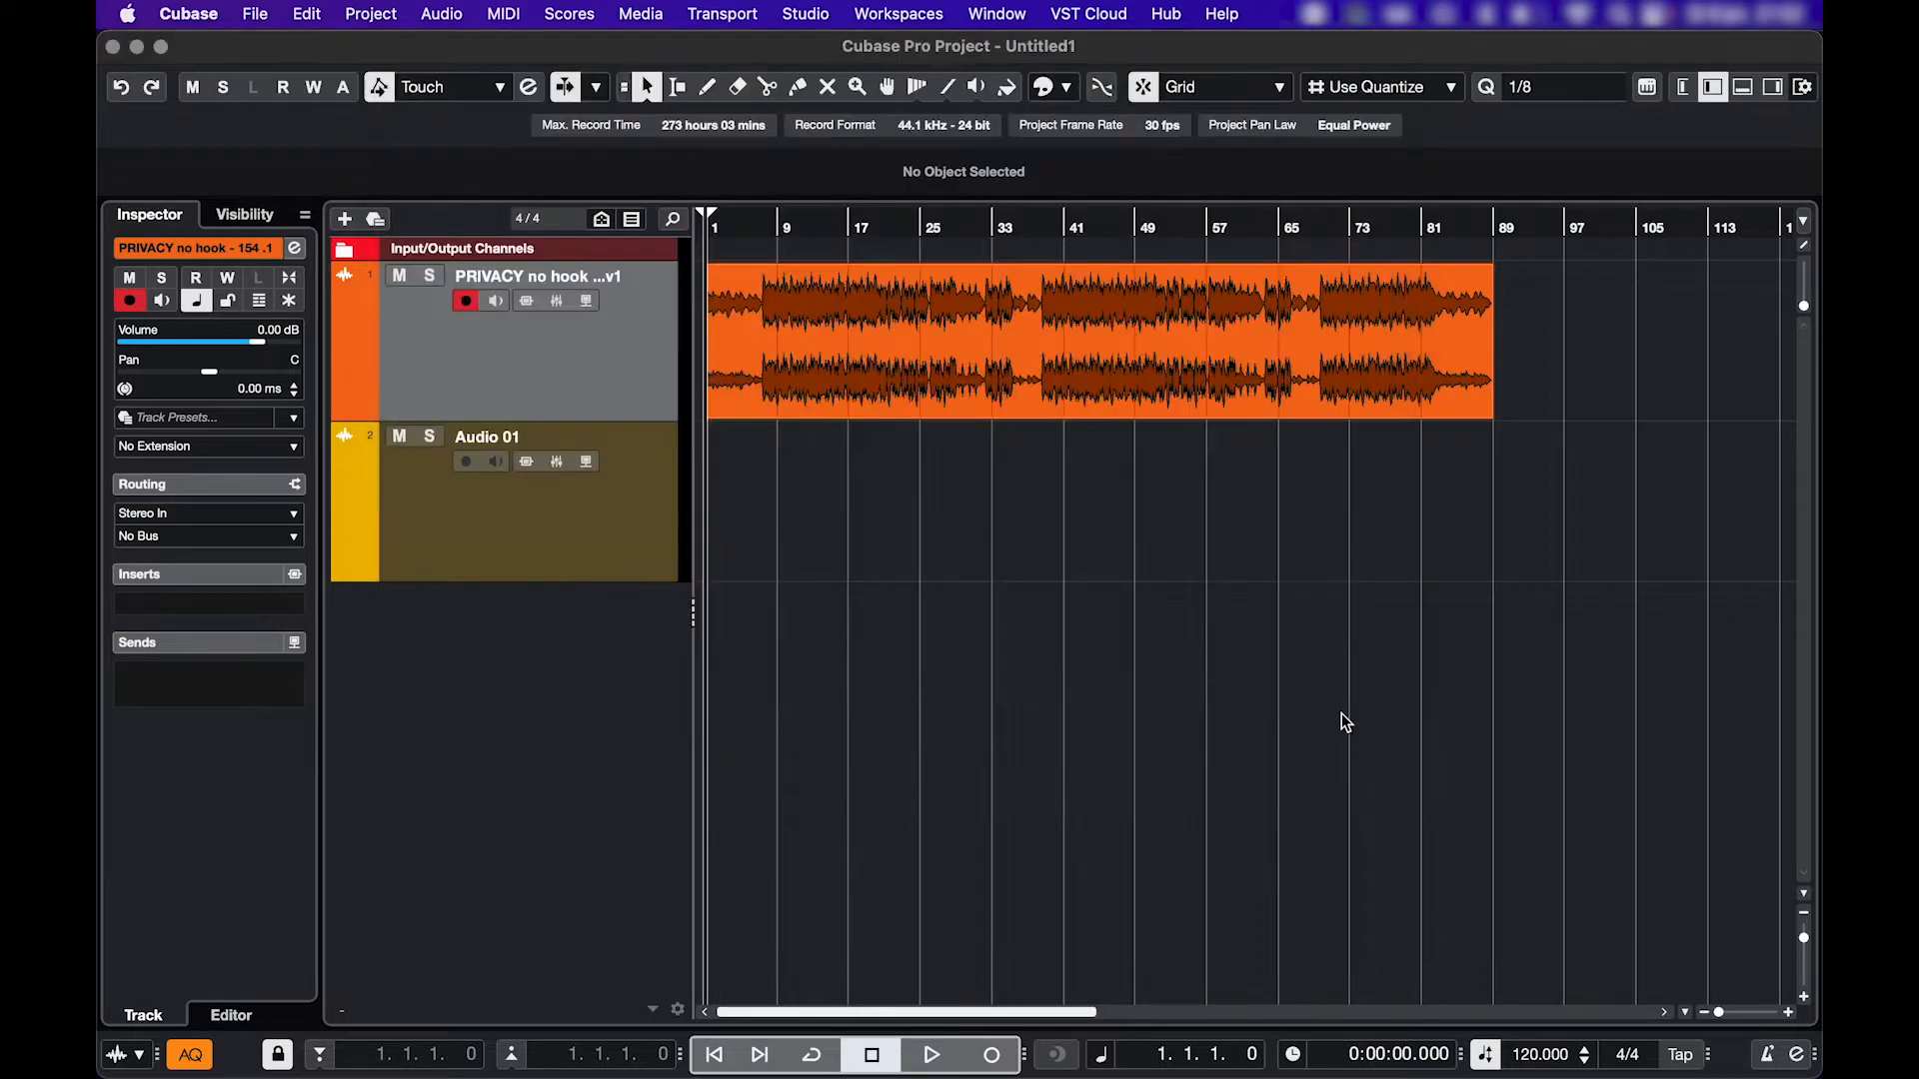
# - Check the Outputs in Audio Connections, then route the track's output to Stereo Out
pyautogui.click(804, 14)
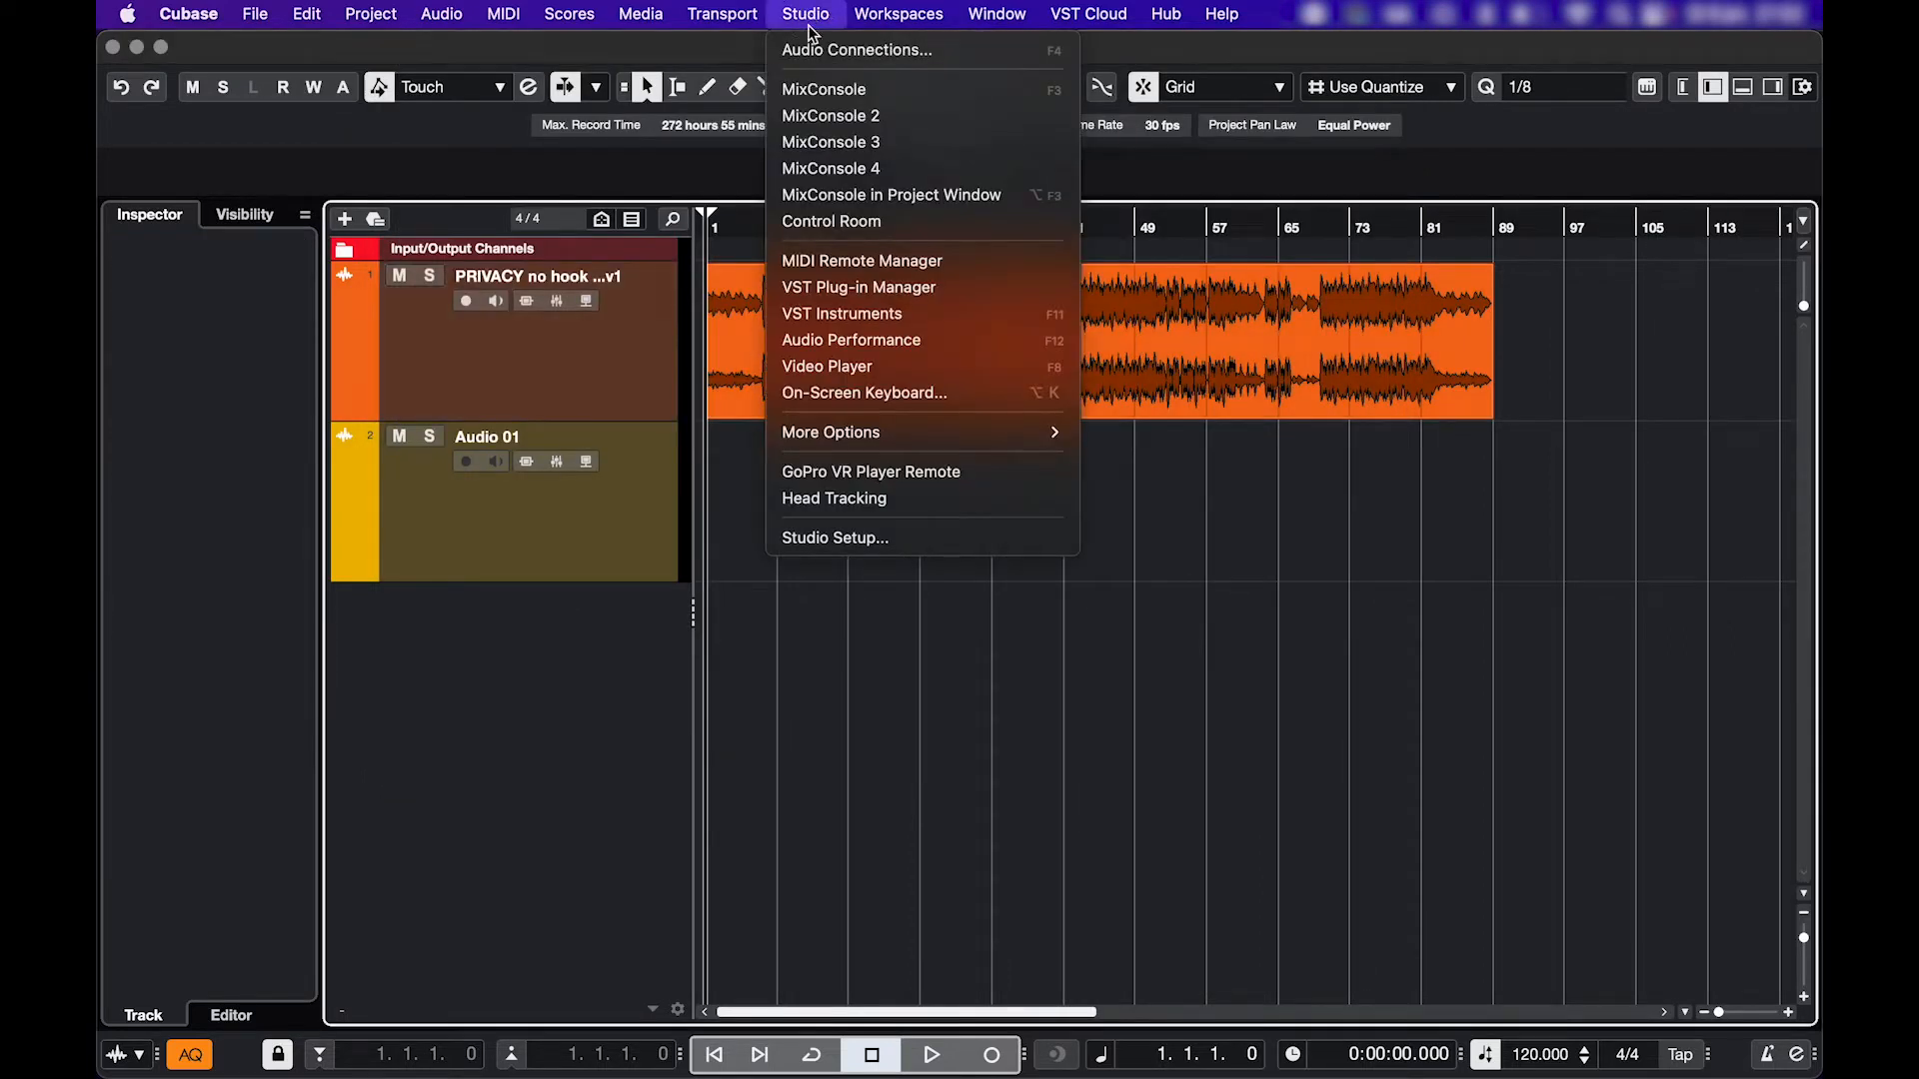
pyautogui.click(860, 48)
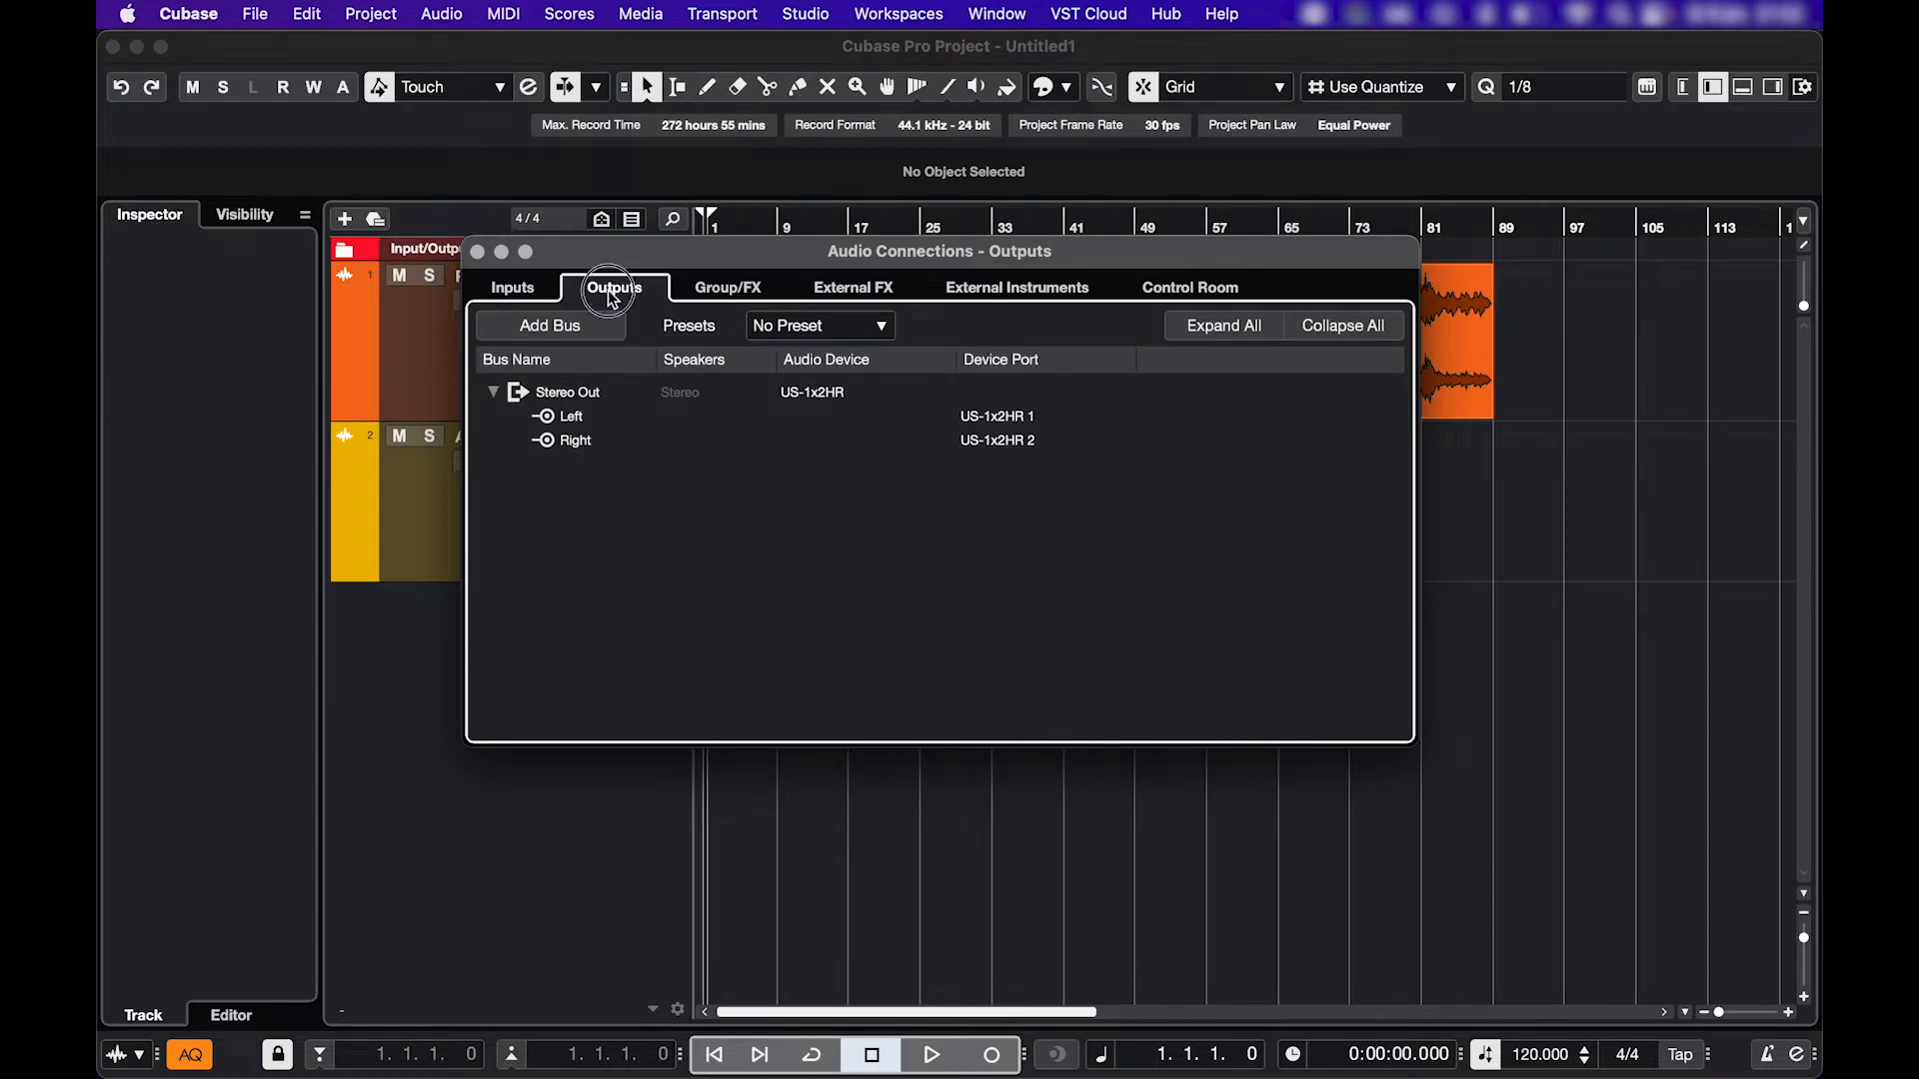
pyautogui.moveTo(1052, 374)
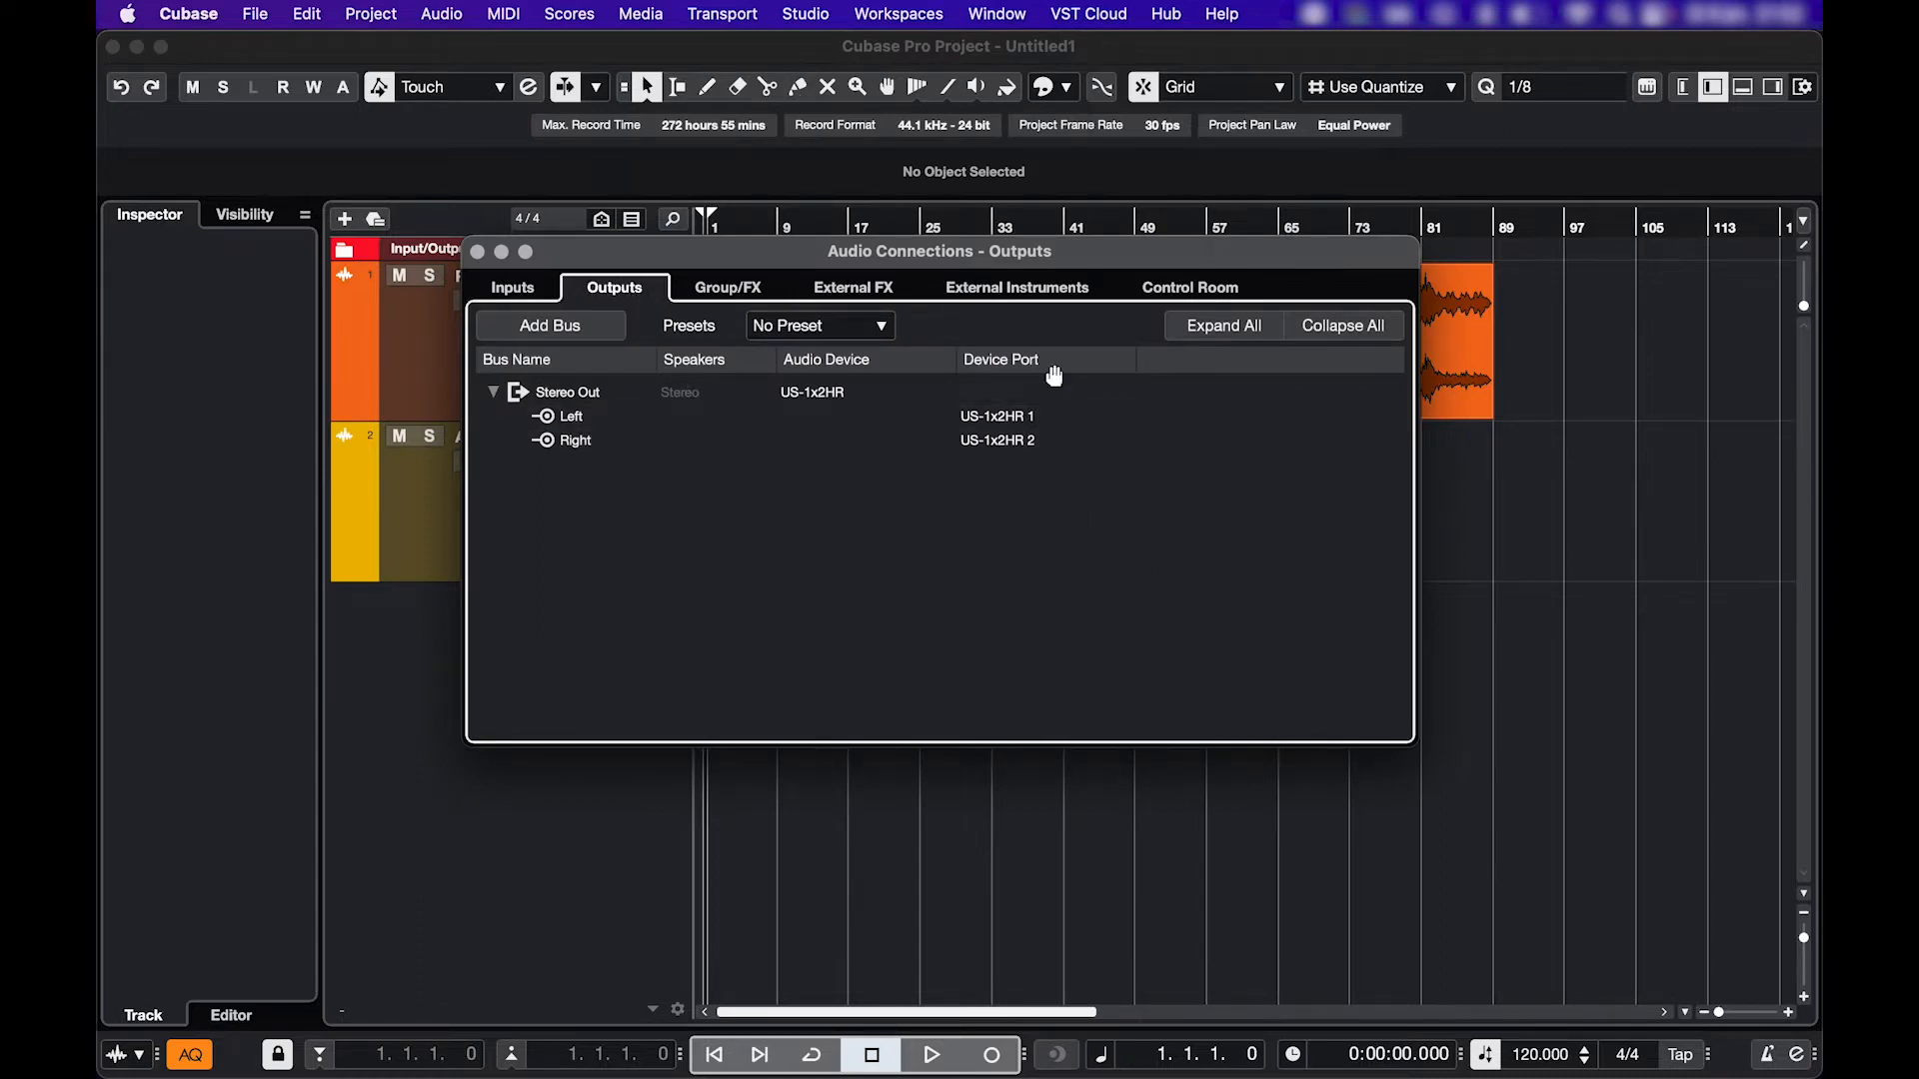
pyautogui.click(1039, 416)
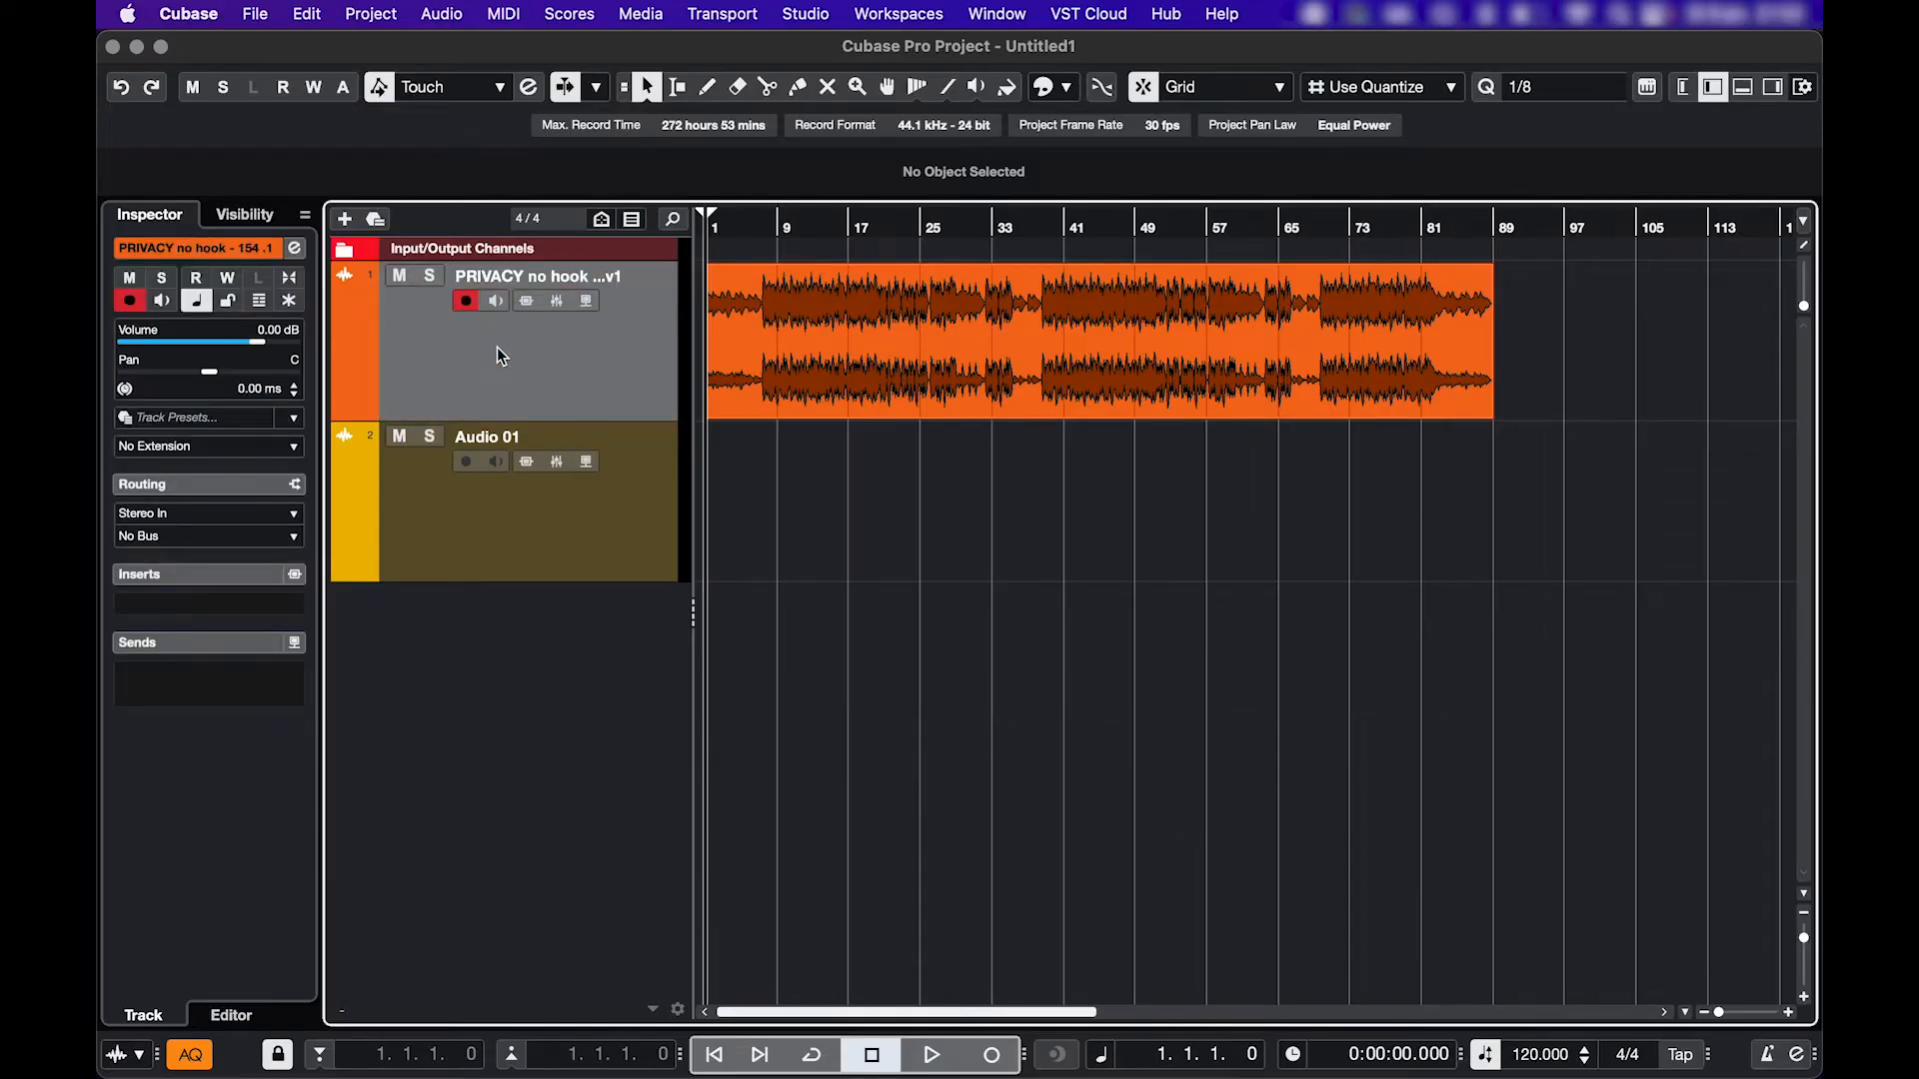
pyautogui.moveTo(156, 490)
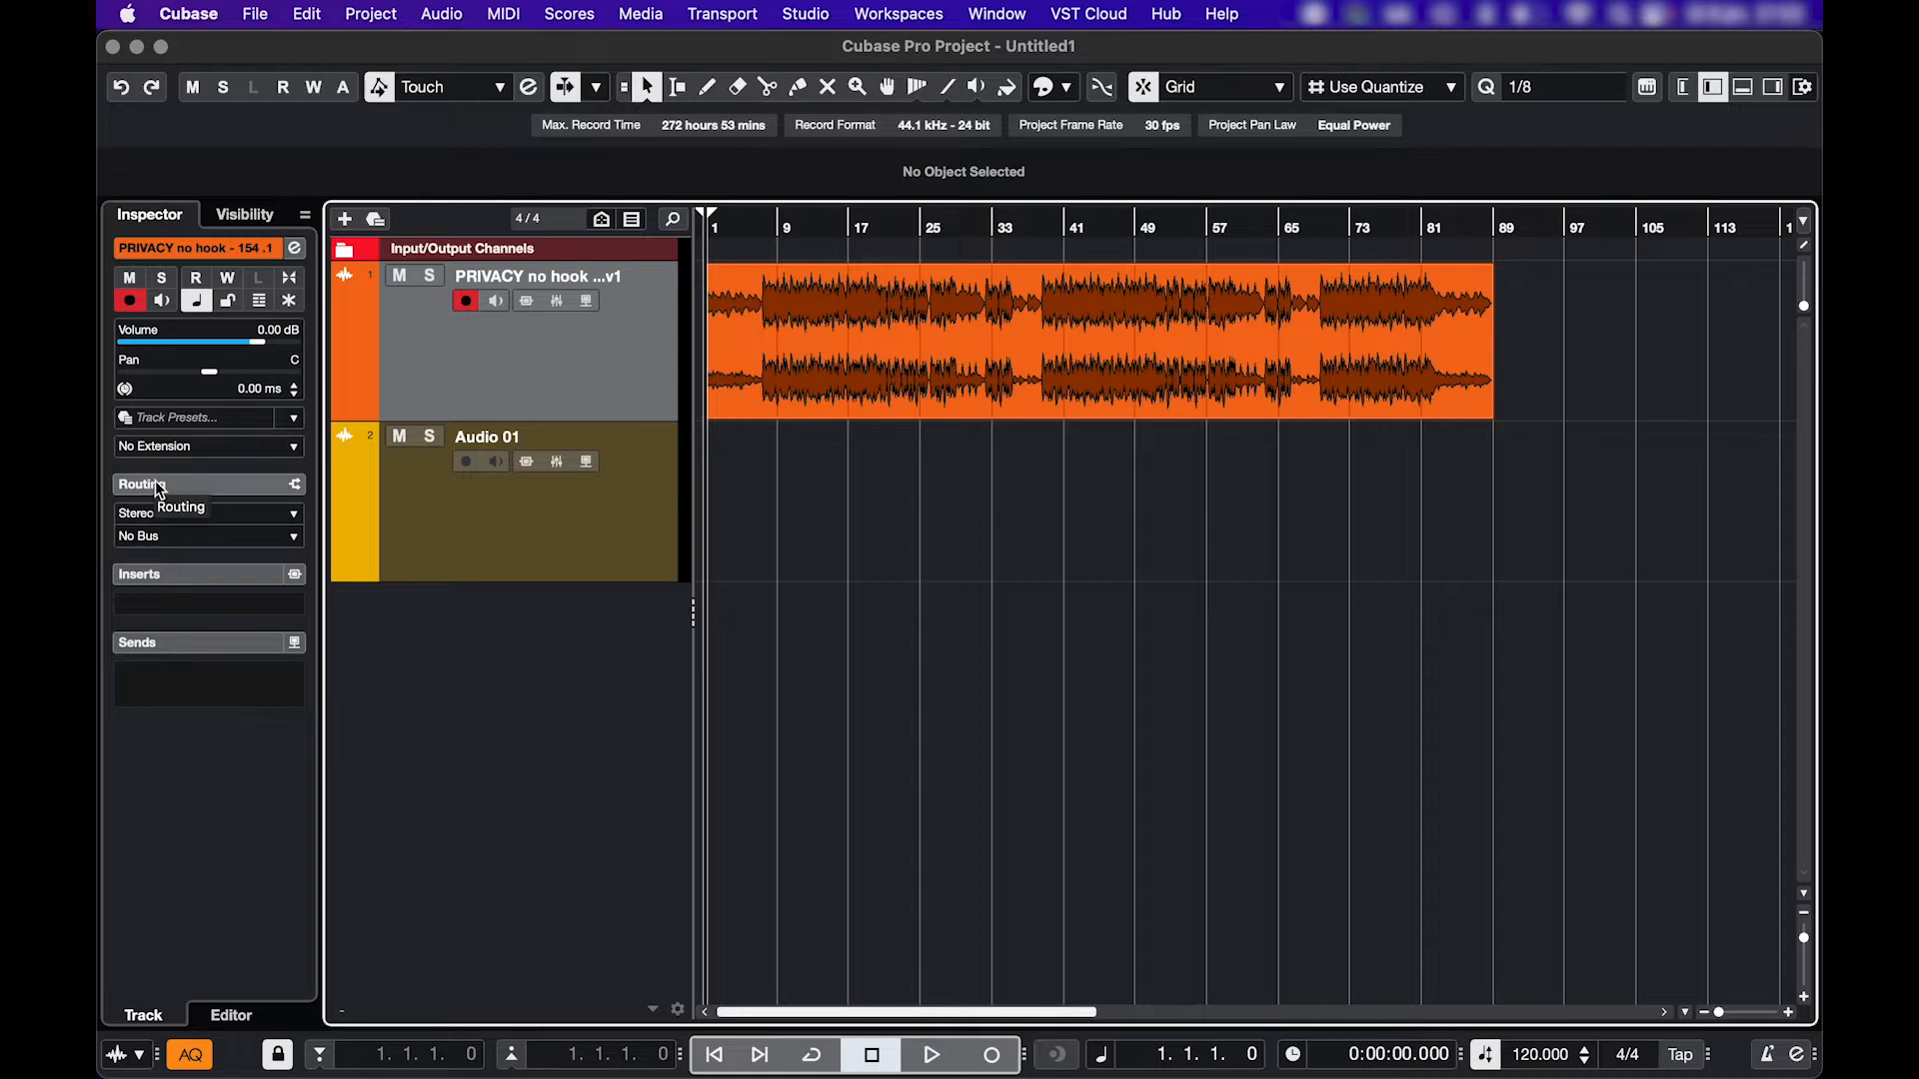
pyautogui.click(208, 535)
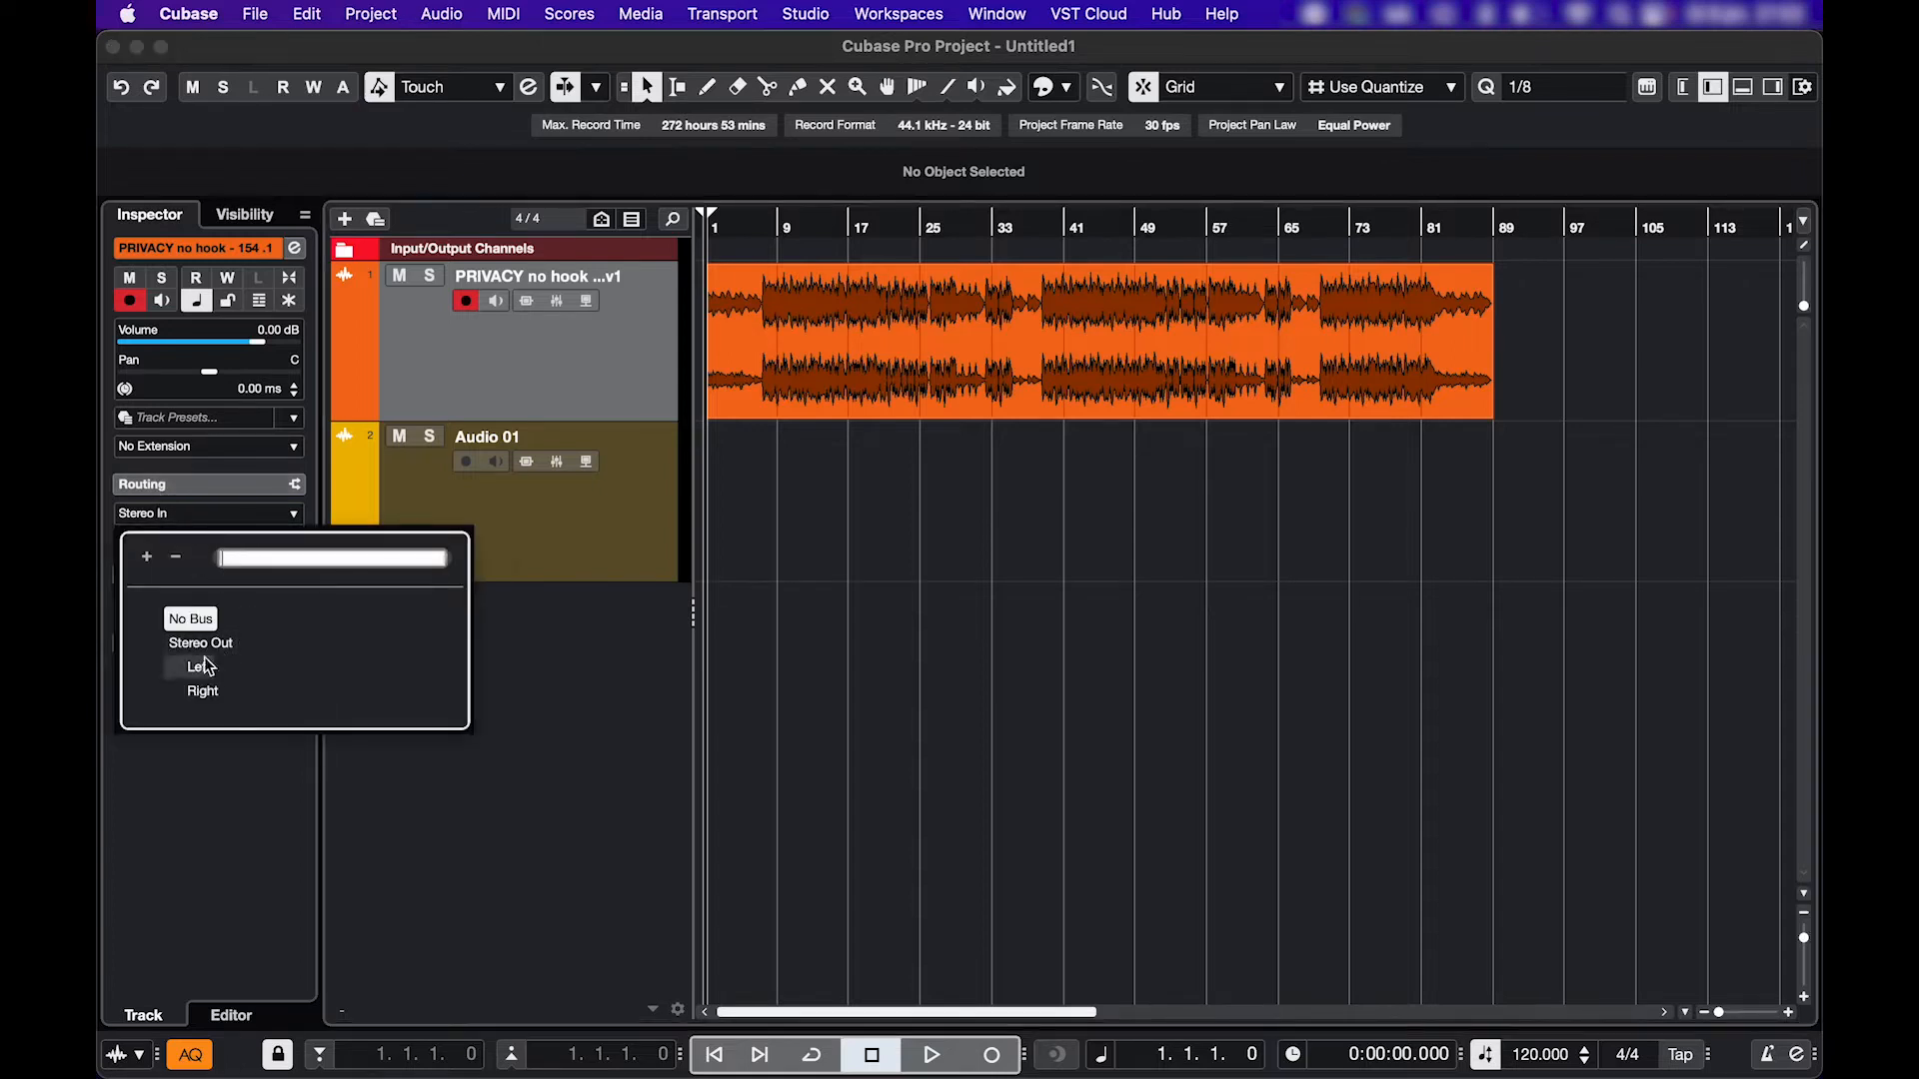
pyautogui.click(803, 14)
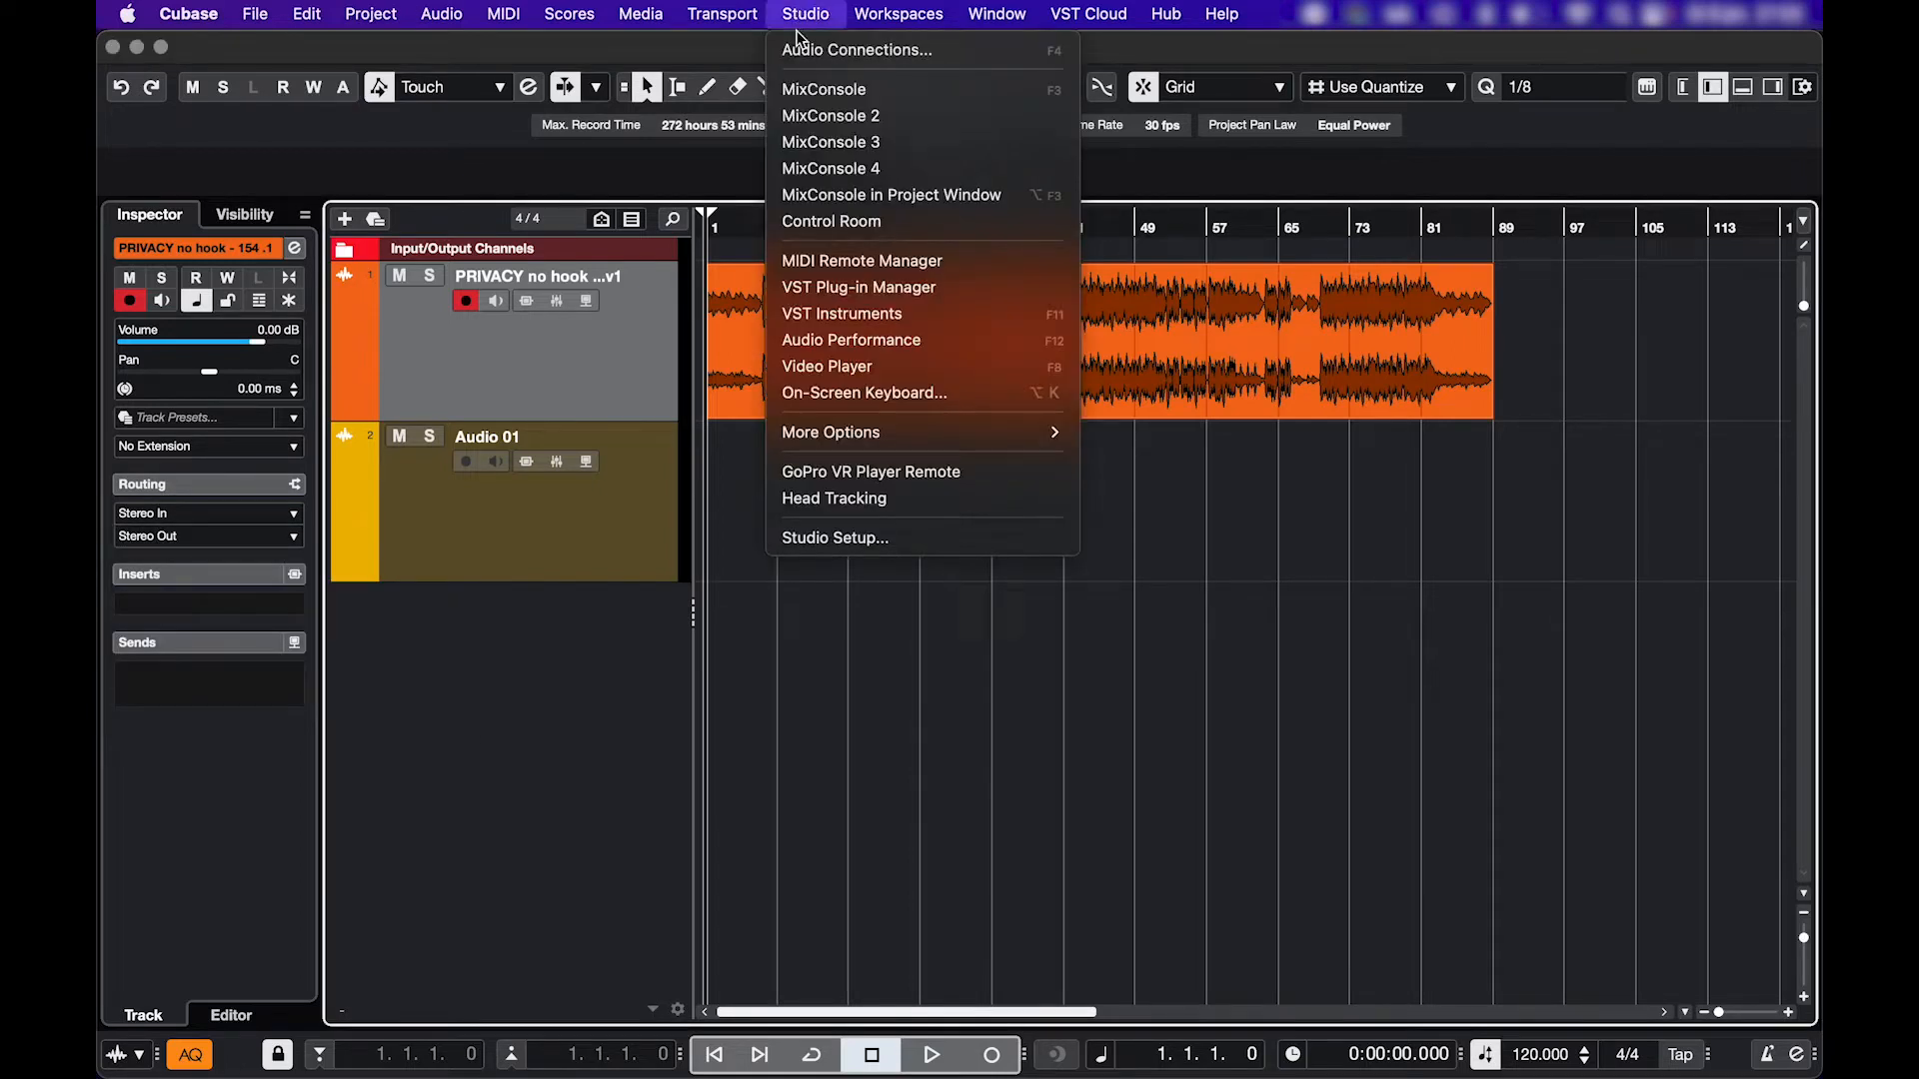
# - View Audio Connections, then show the Built-in Audio device's control panel in Studio Setup
pyautogui.click(857, 50)
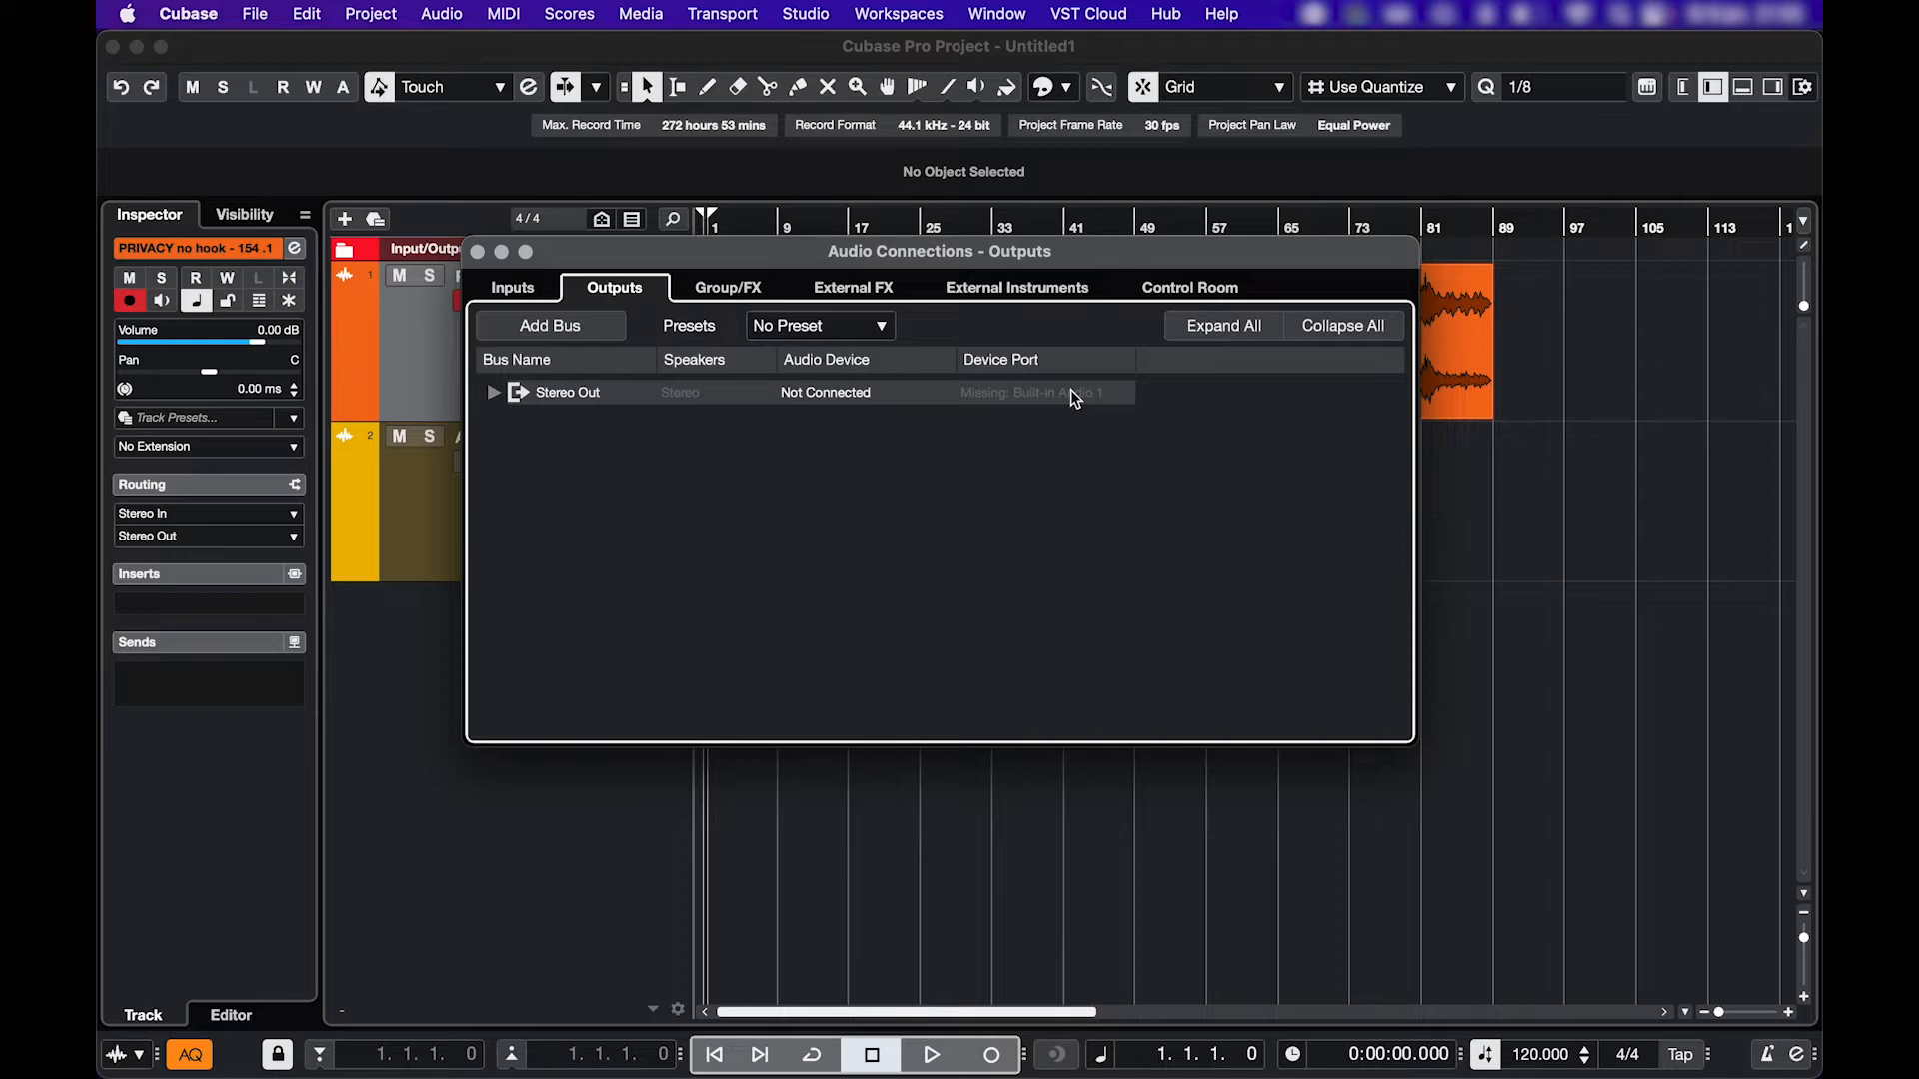
pyautogui.click(804, 14)
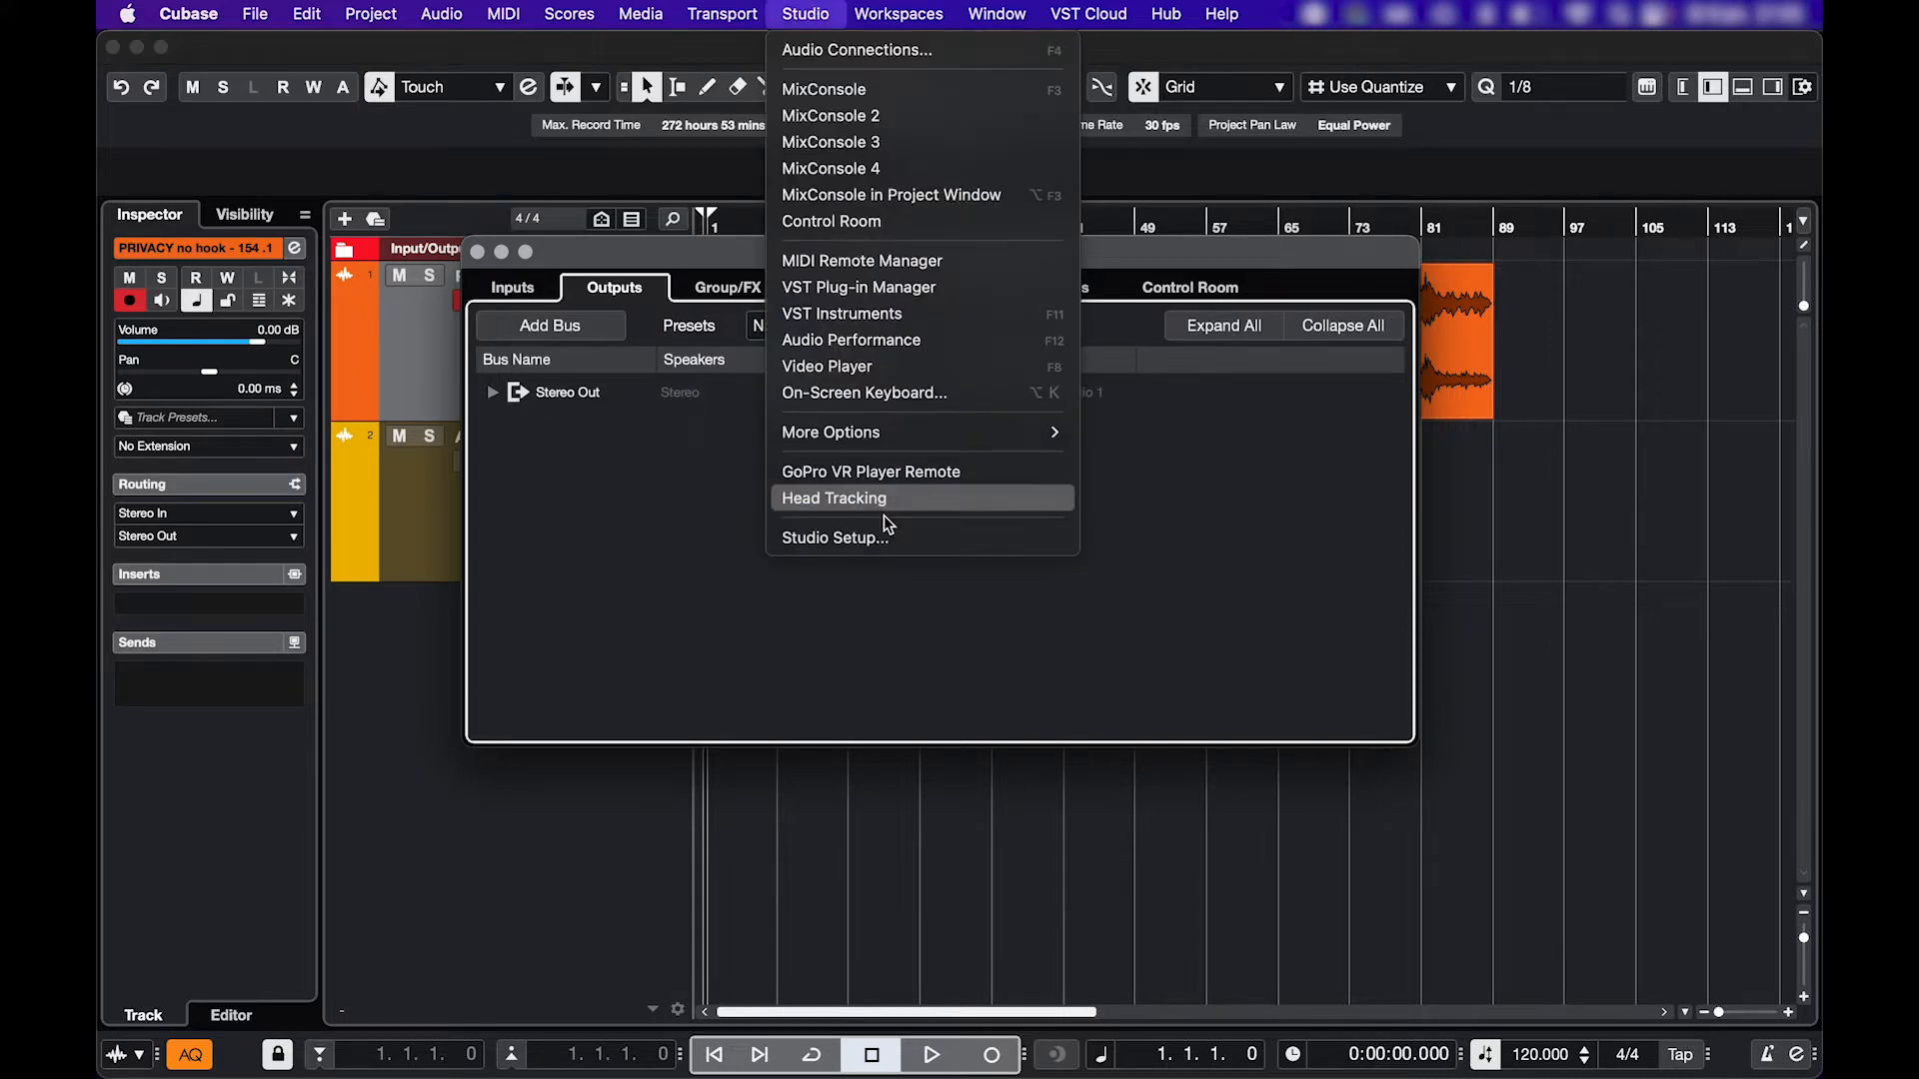
pyautogui.click(836, 538)
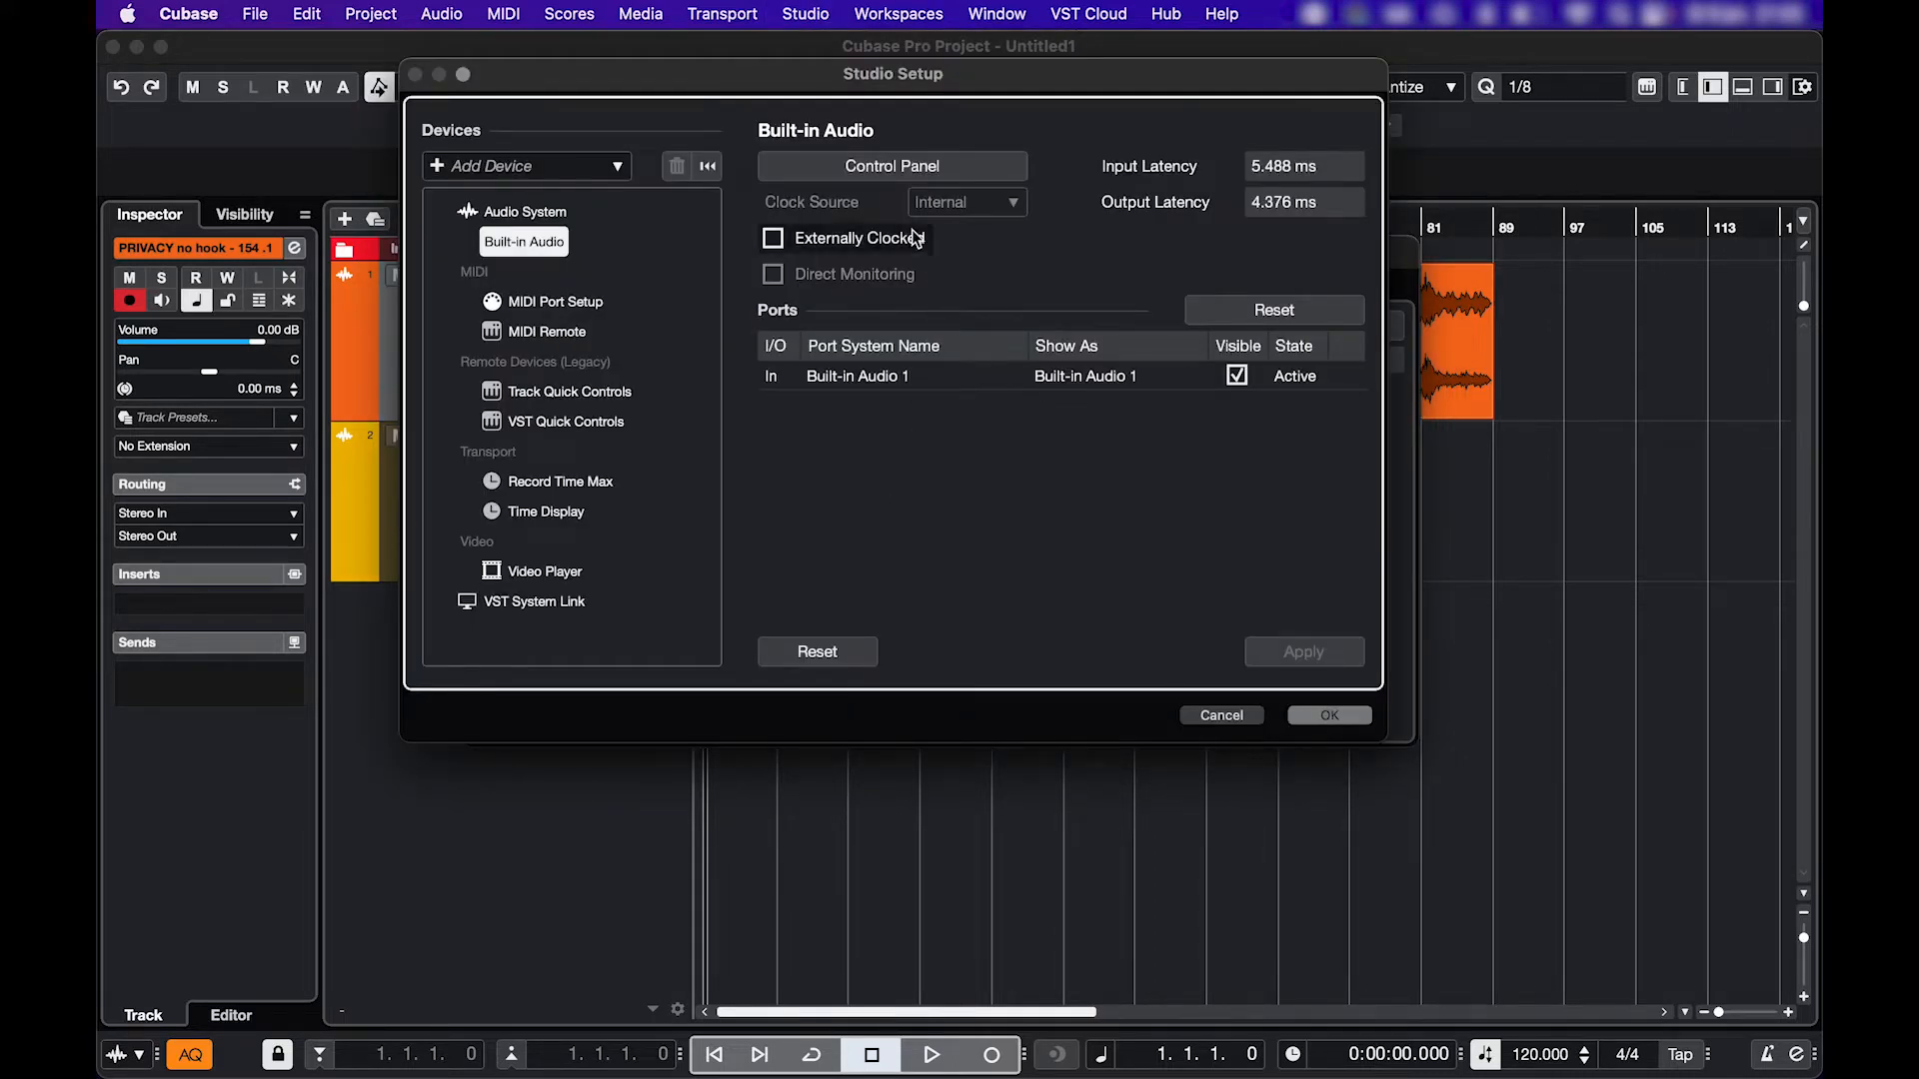
pyautogui.click(891, 166)
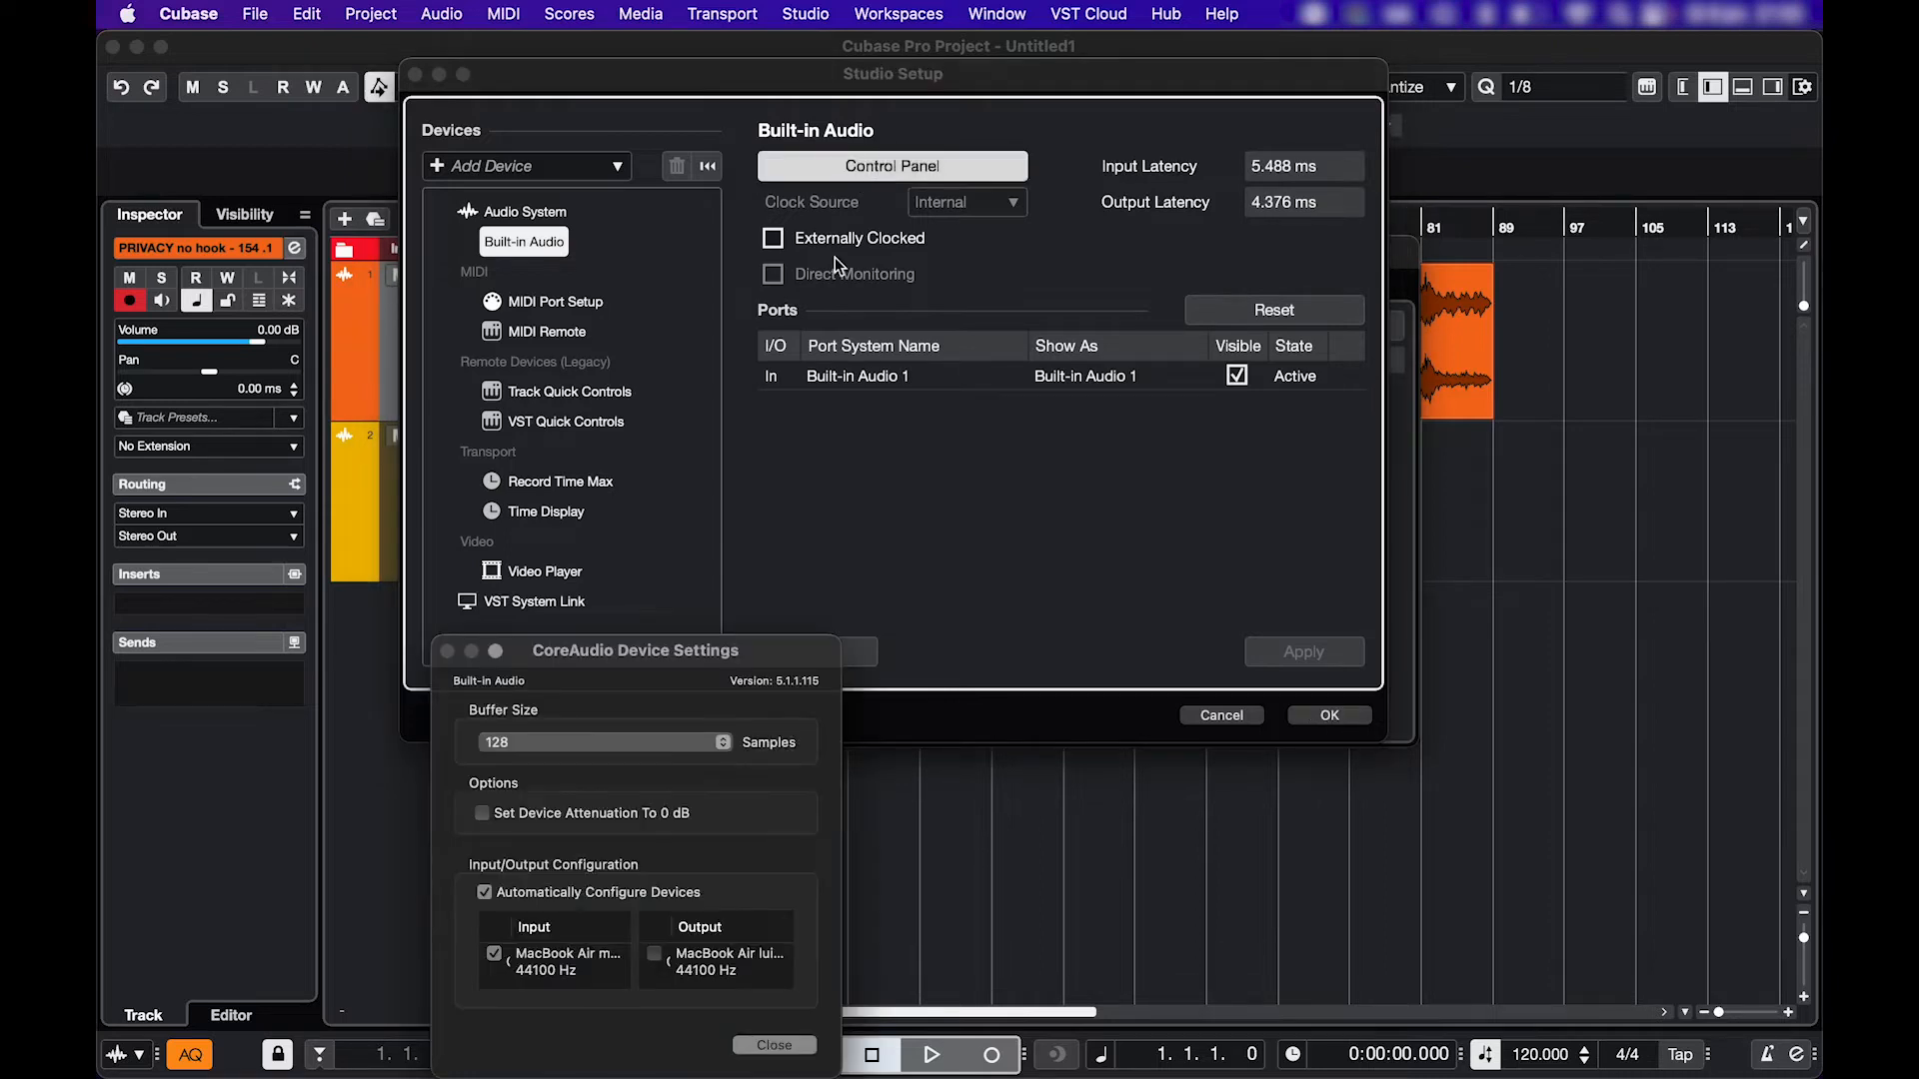
pyautogui.moveTo(661, 968)
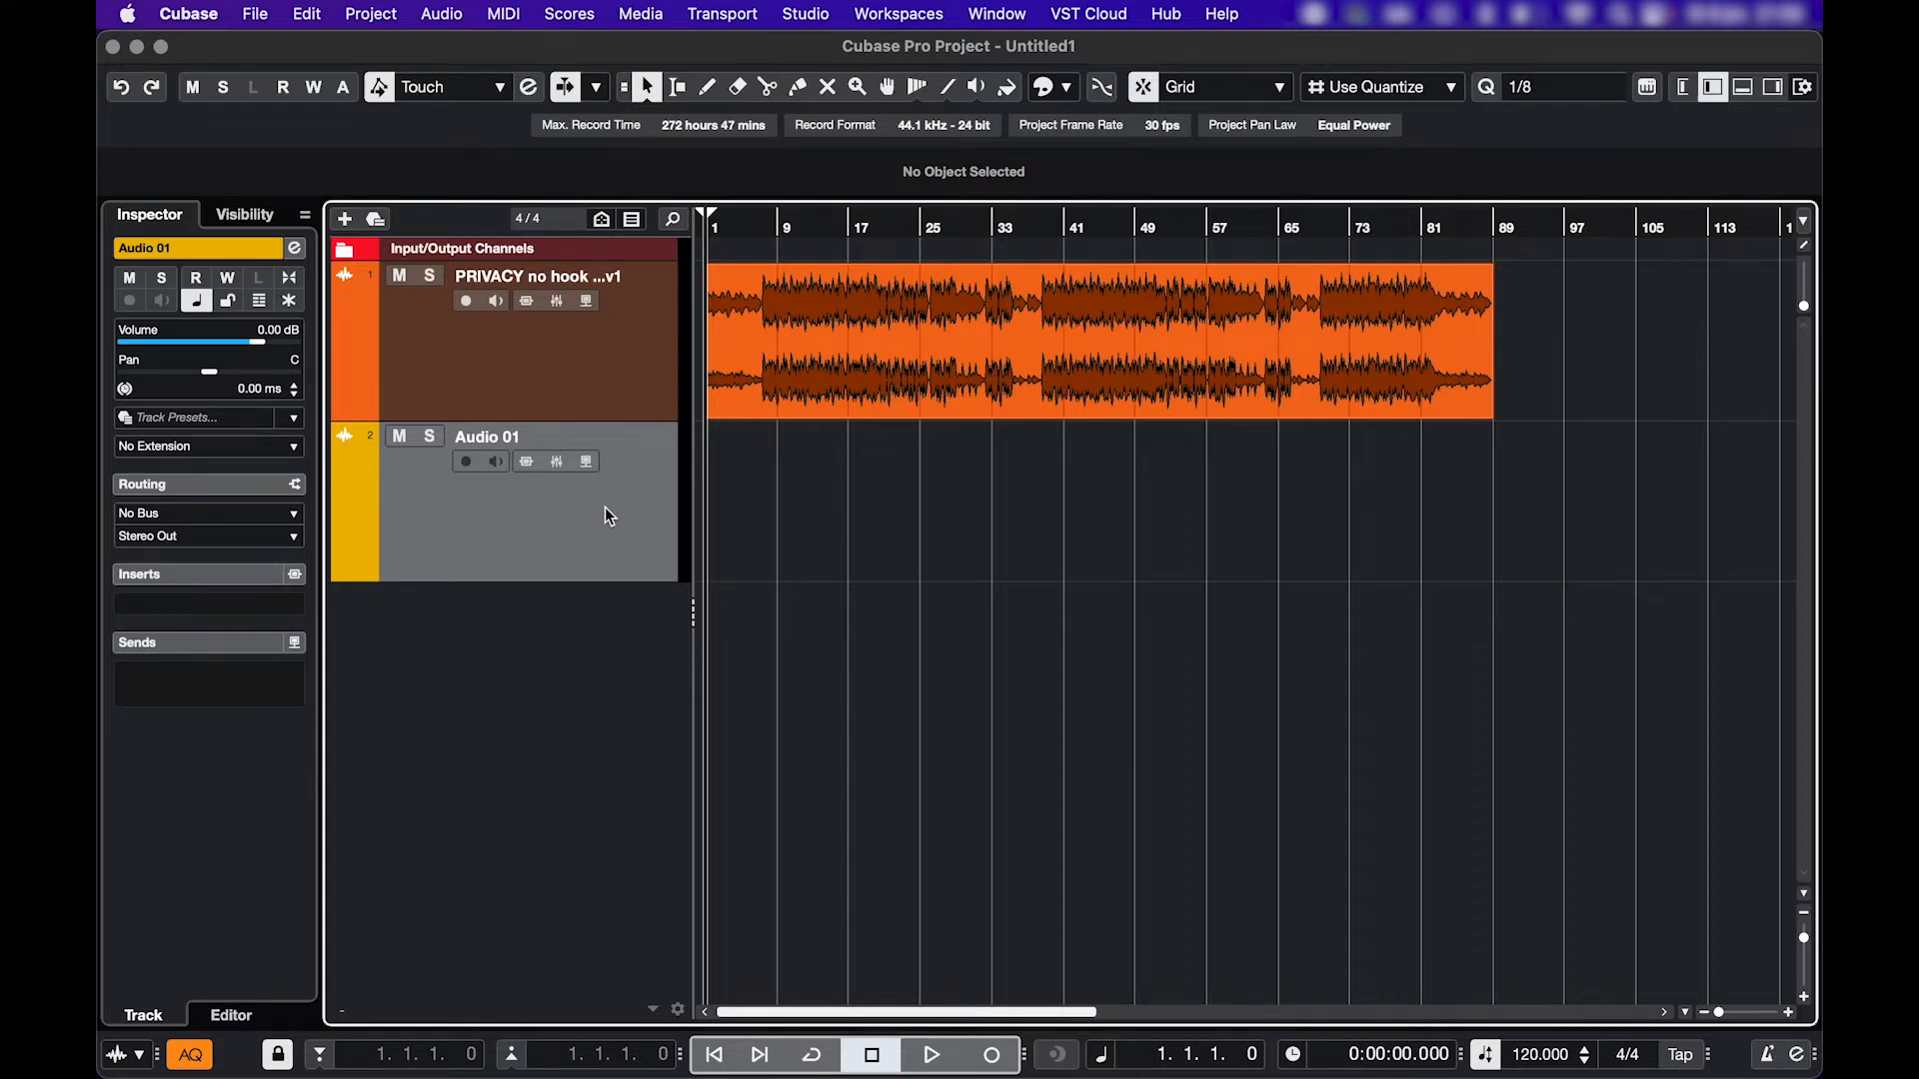
pyautogui.click(804, 14)
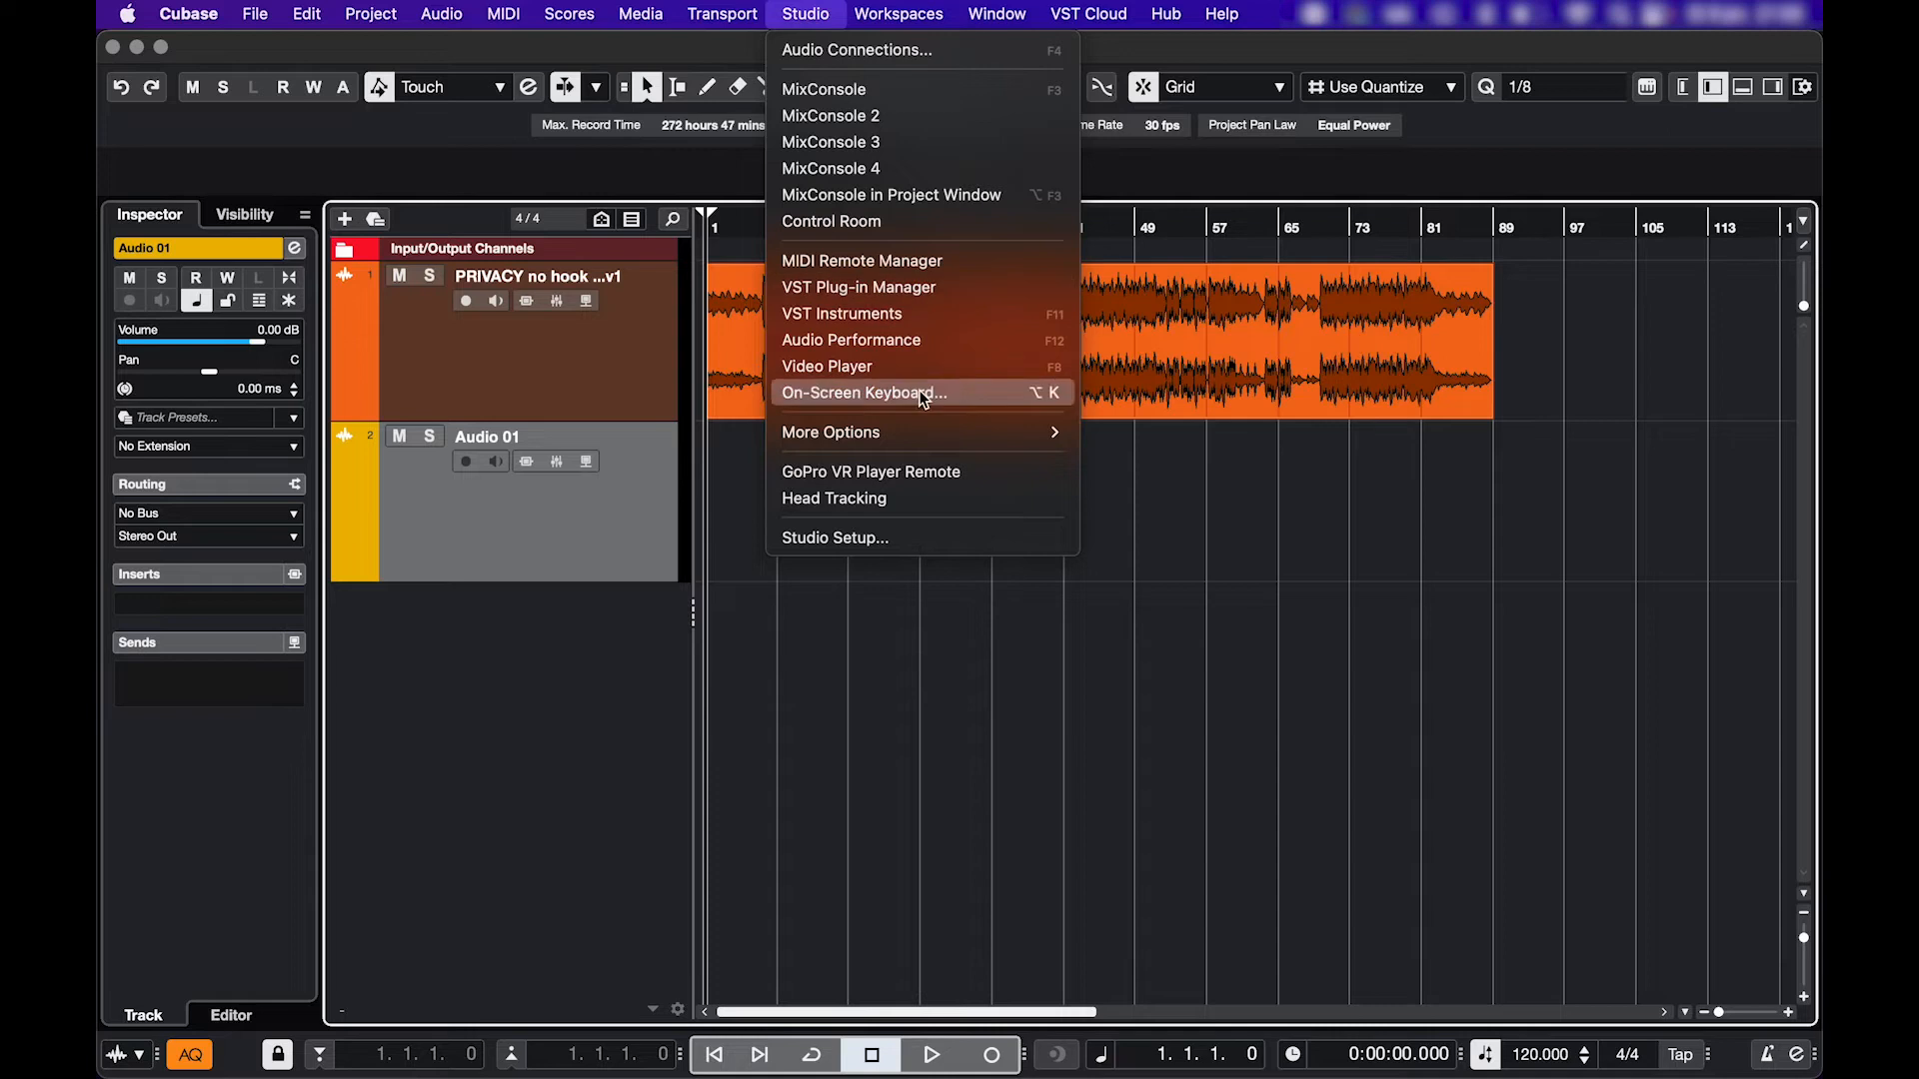
pyautogui.click(833, 538)
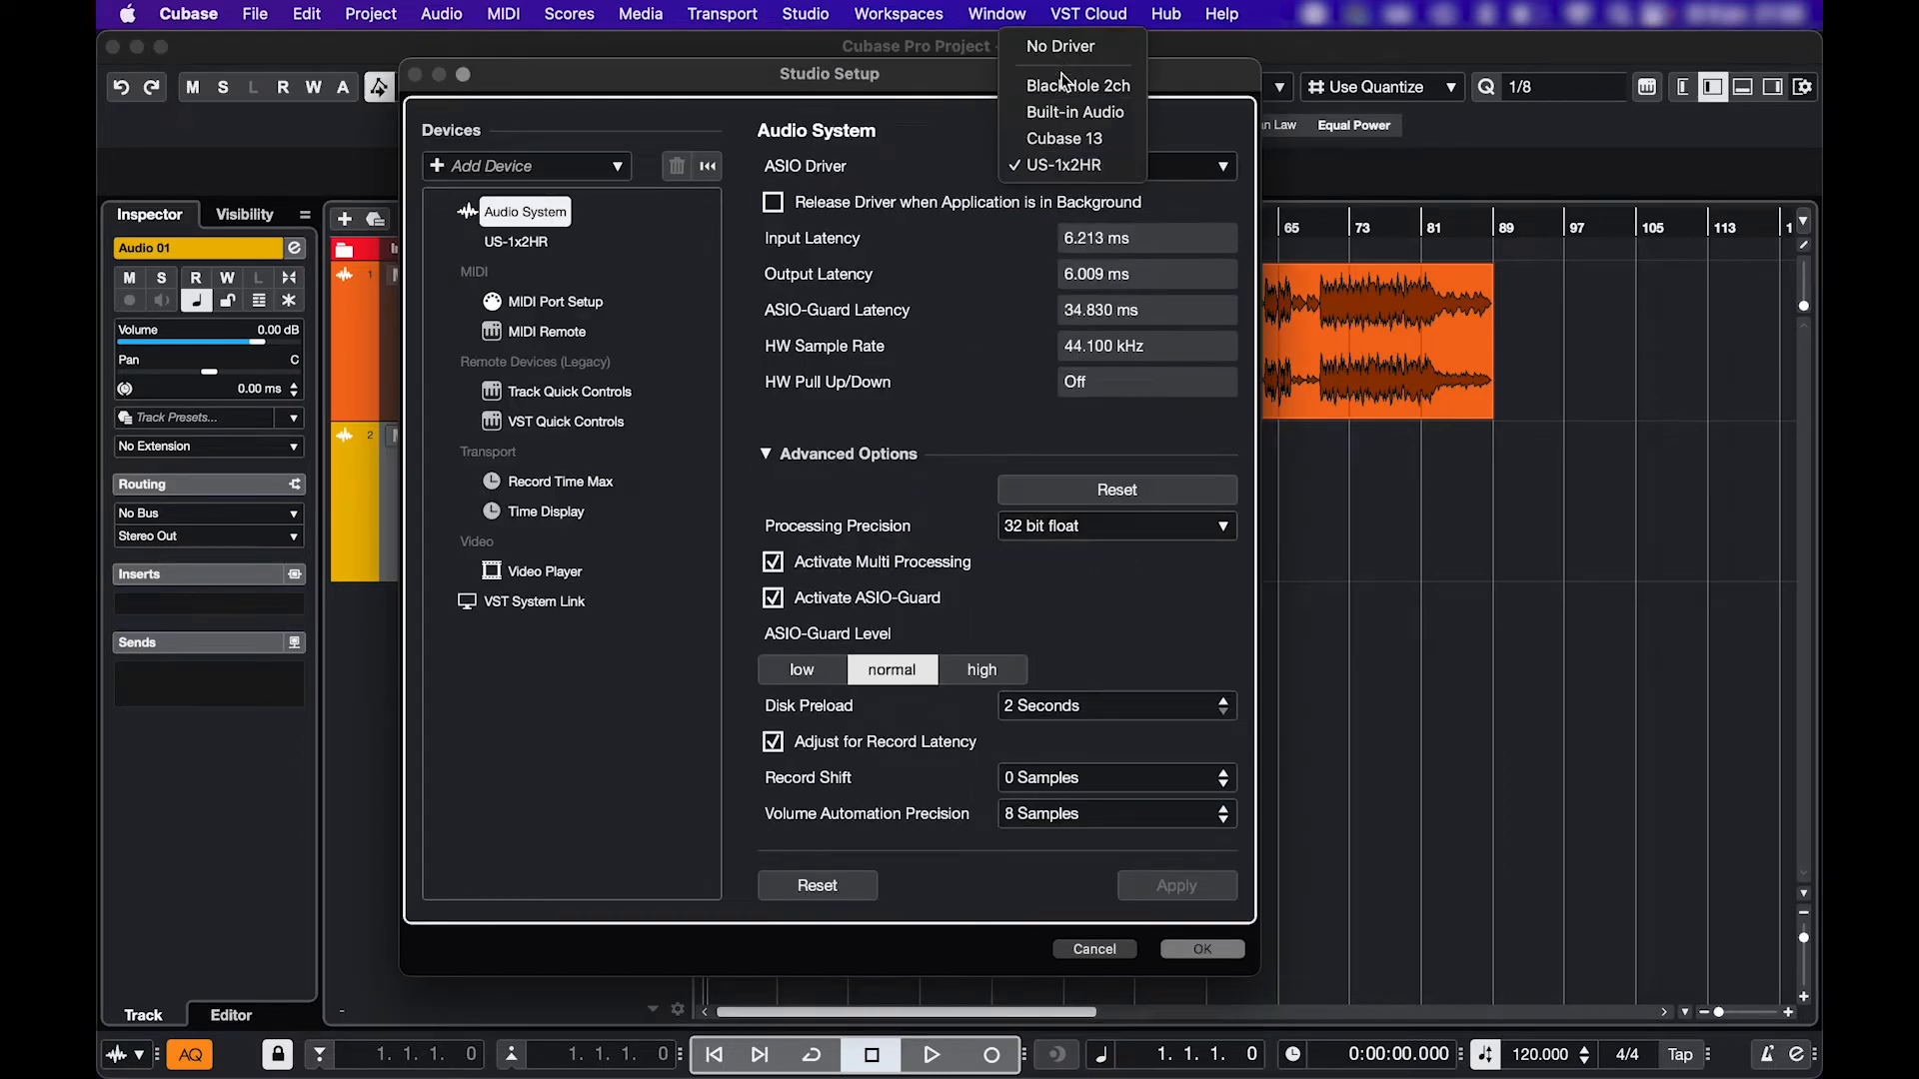
pyautogui.click(1060, 164)
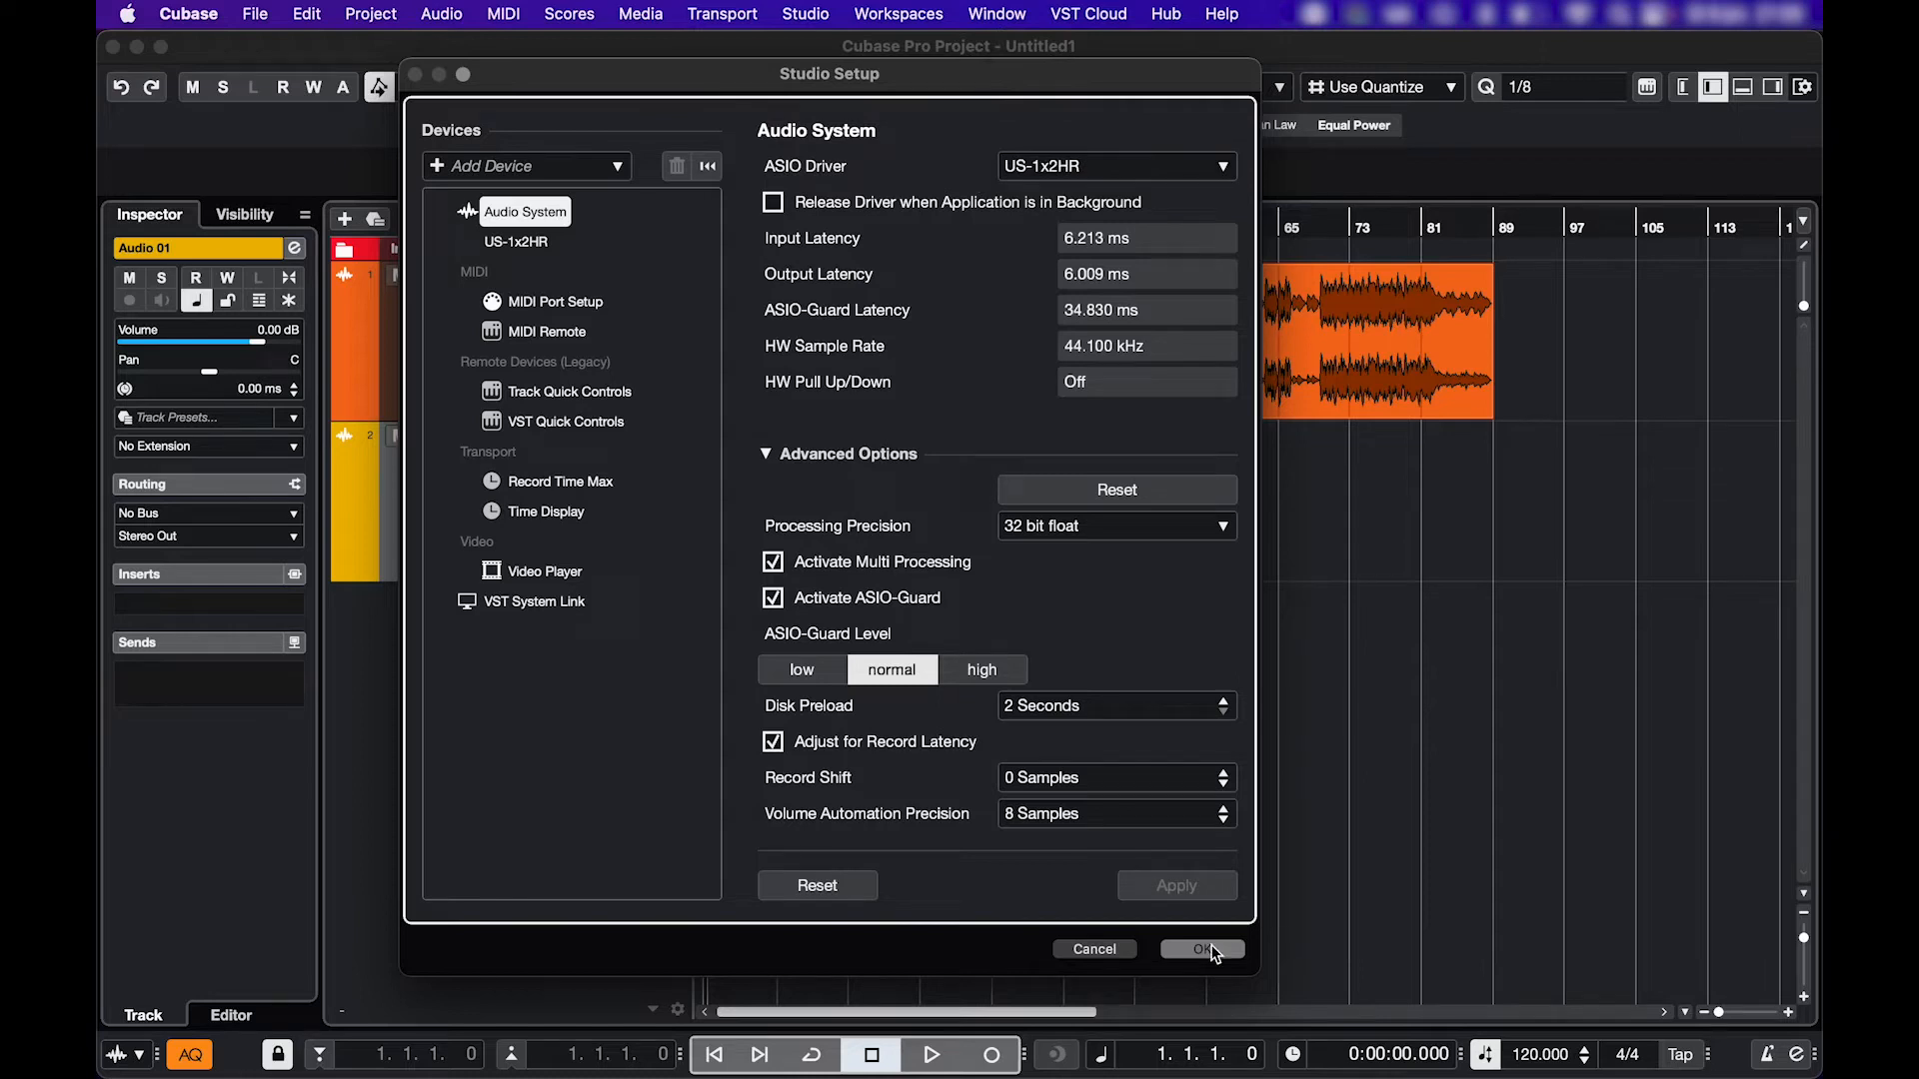
pyautogui.click(806, 14)
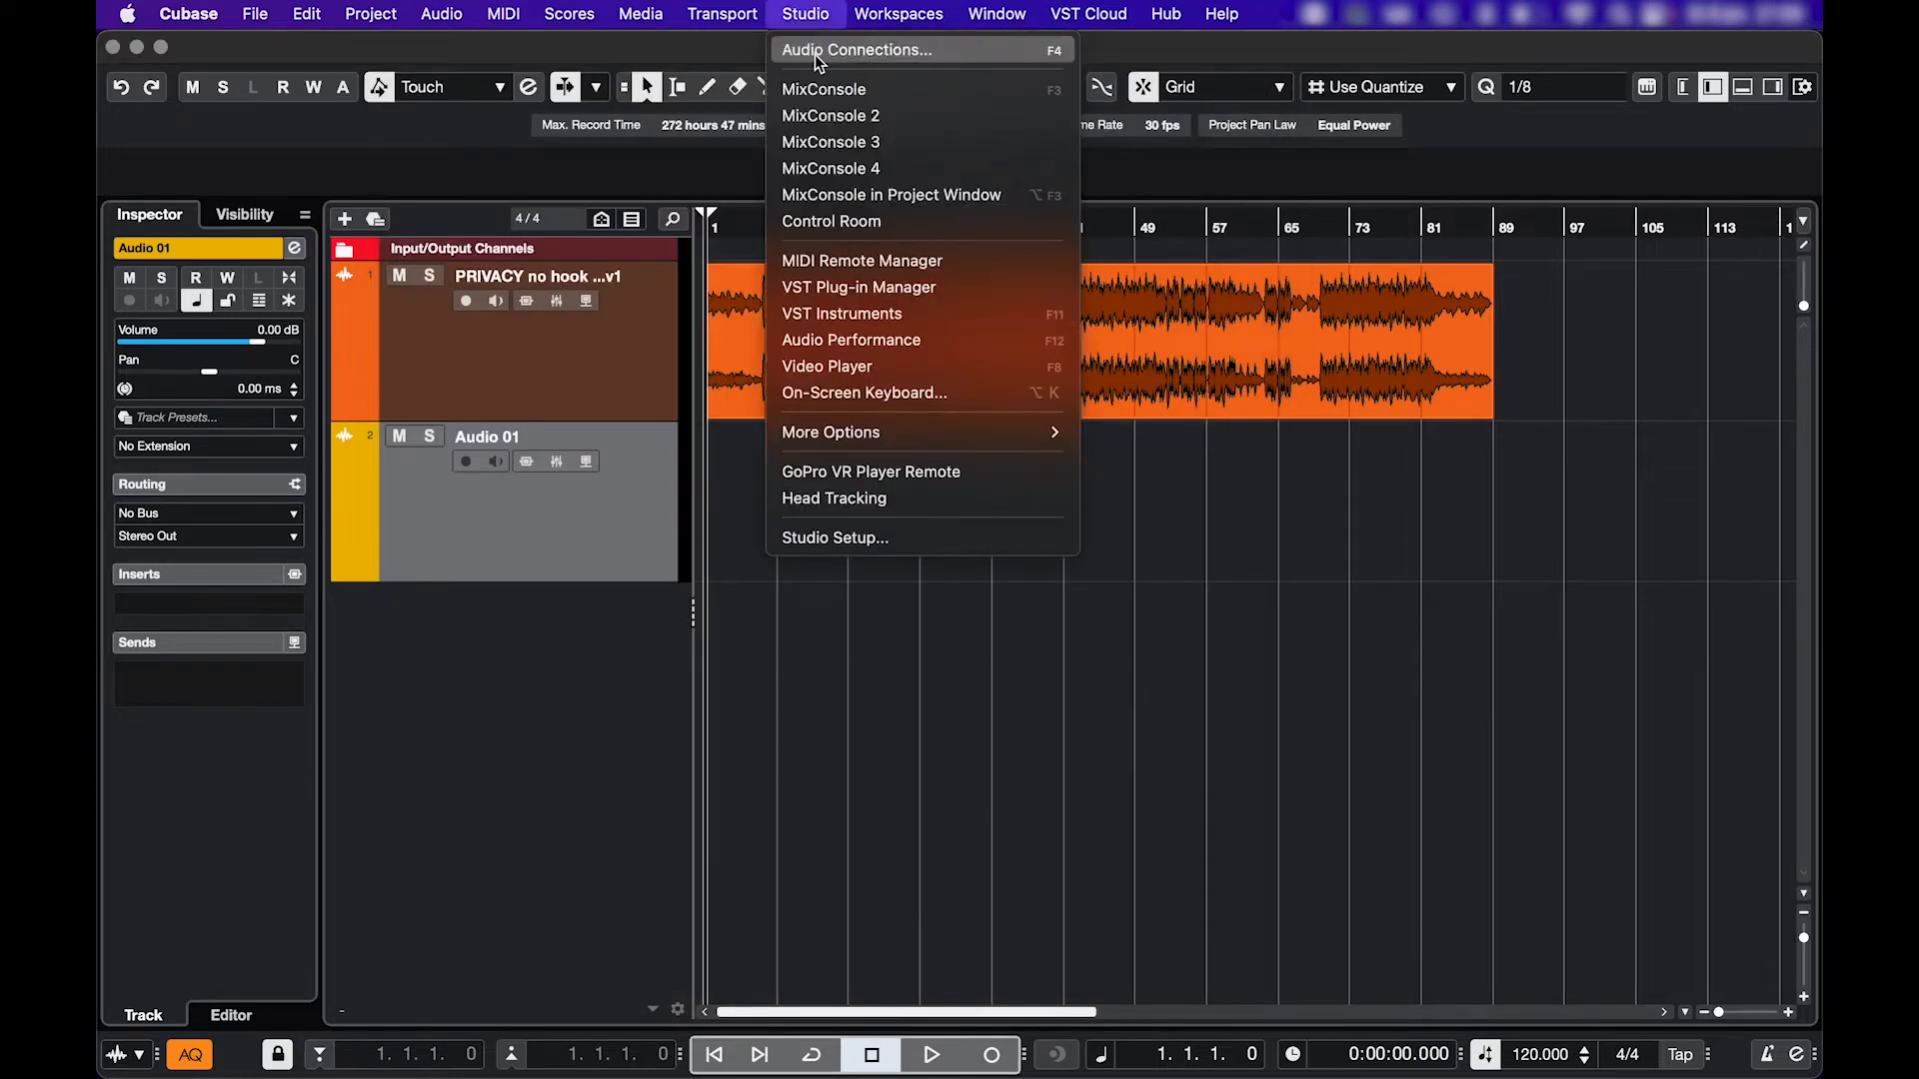
pyautogui.click(866, 48)
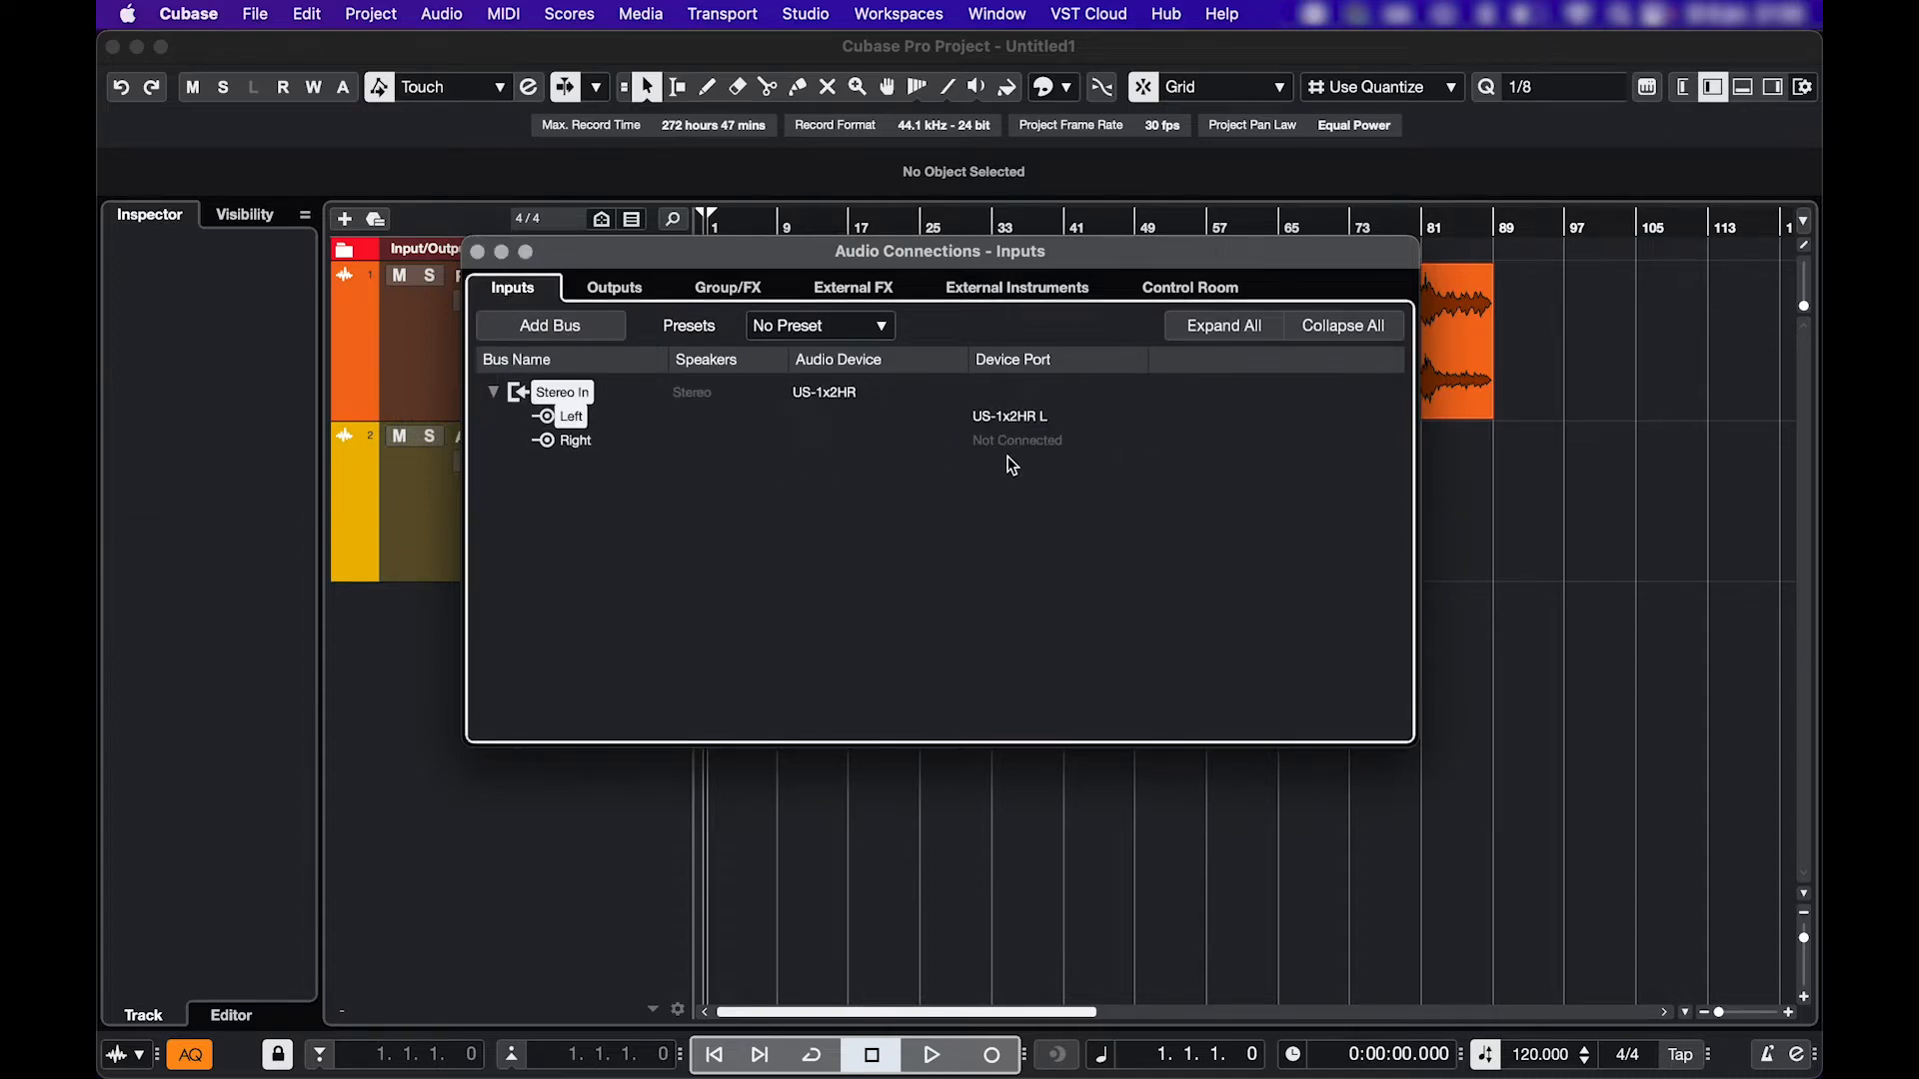
pyautogui.click(1015, 439)
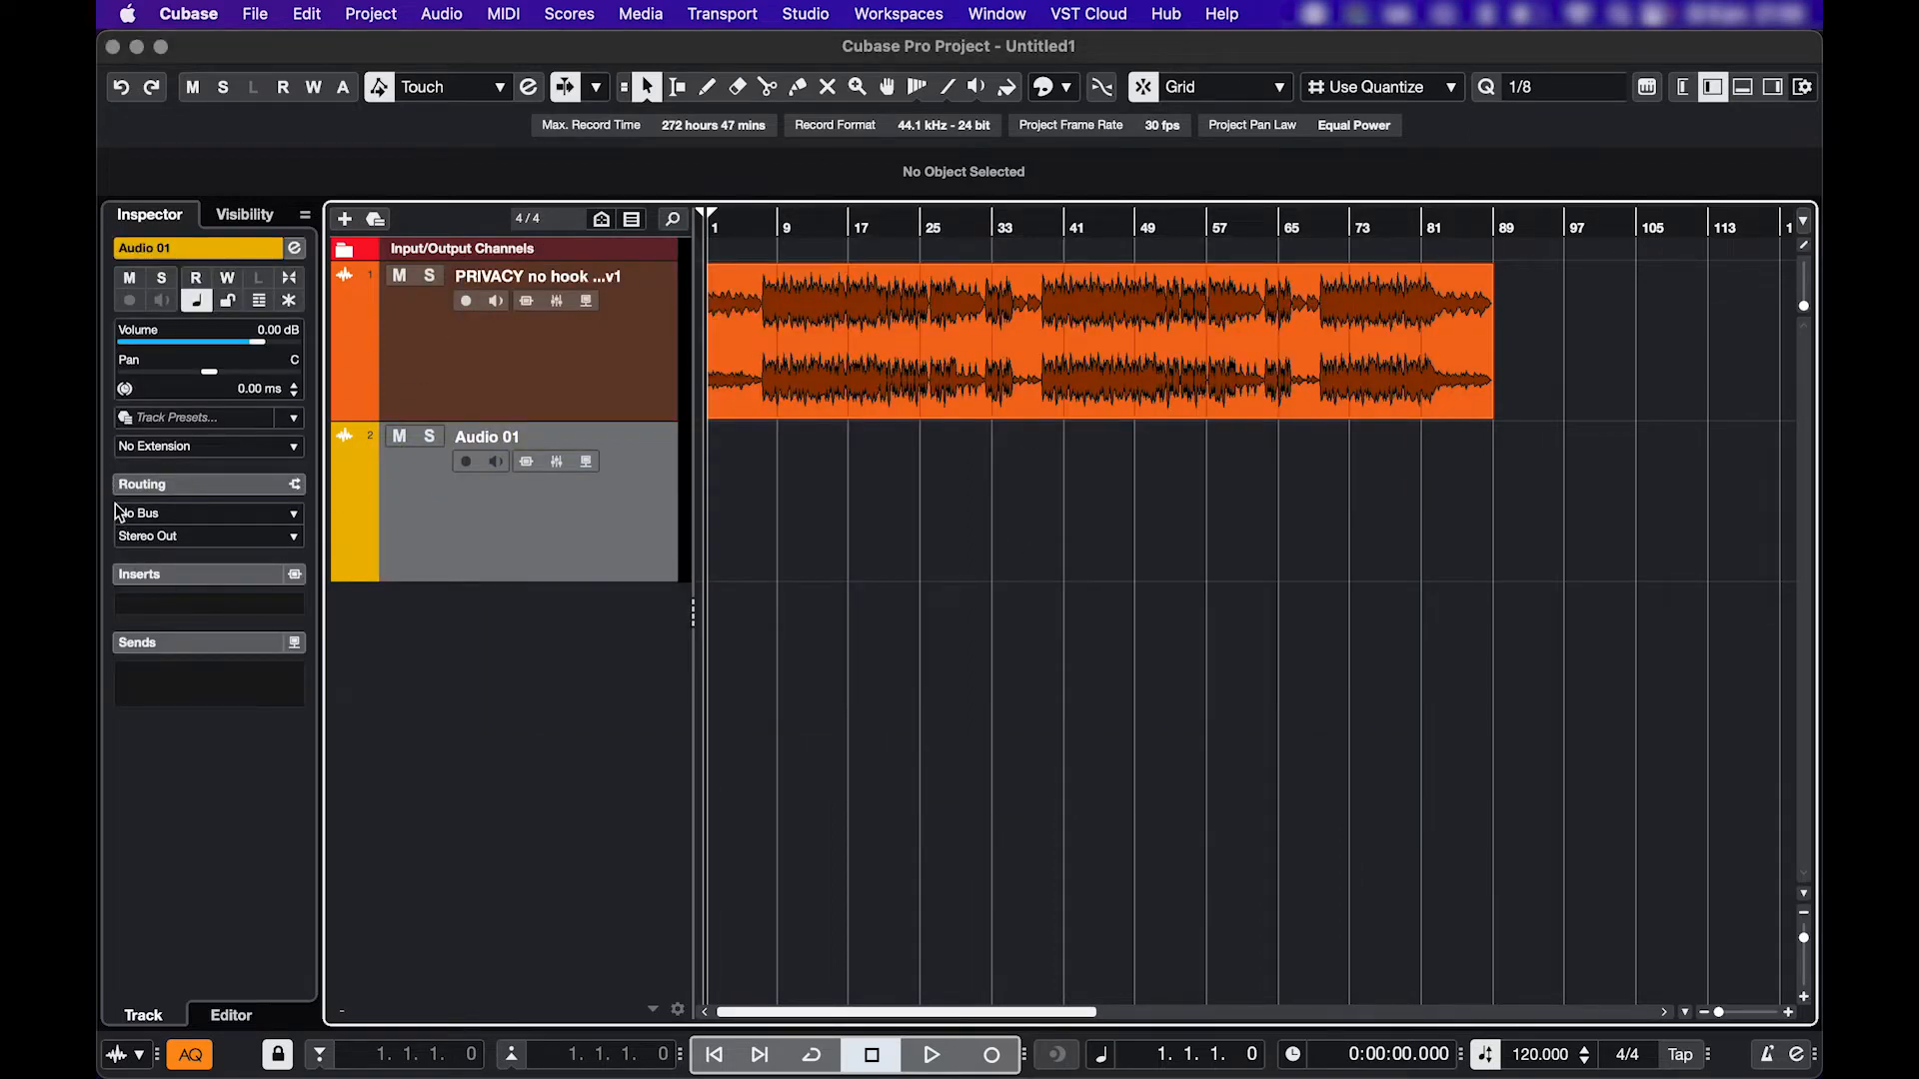
# - Set Audio 01's input to Stereo In's Right channel and enable its input monitoring
pyautogui.click(208, 514)
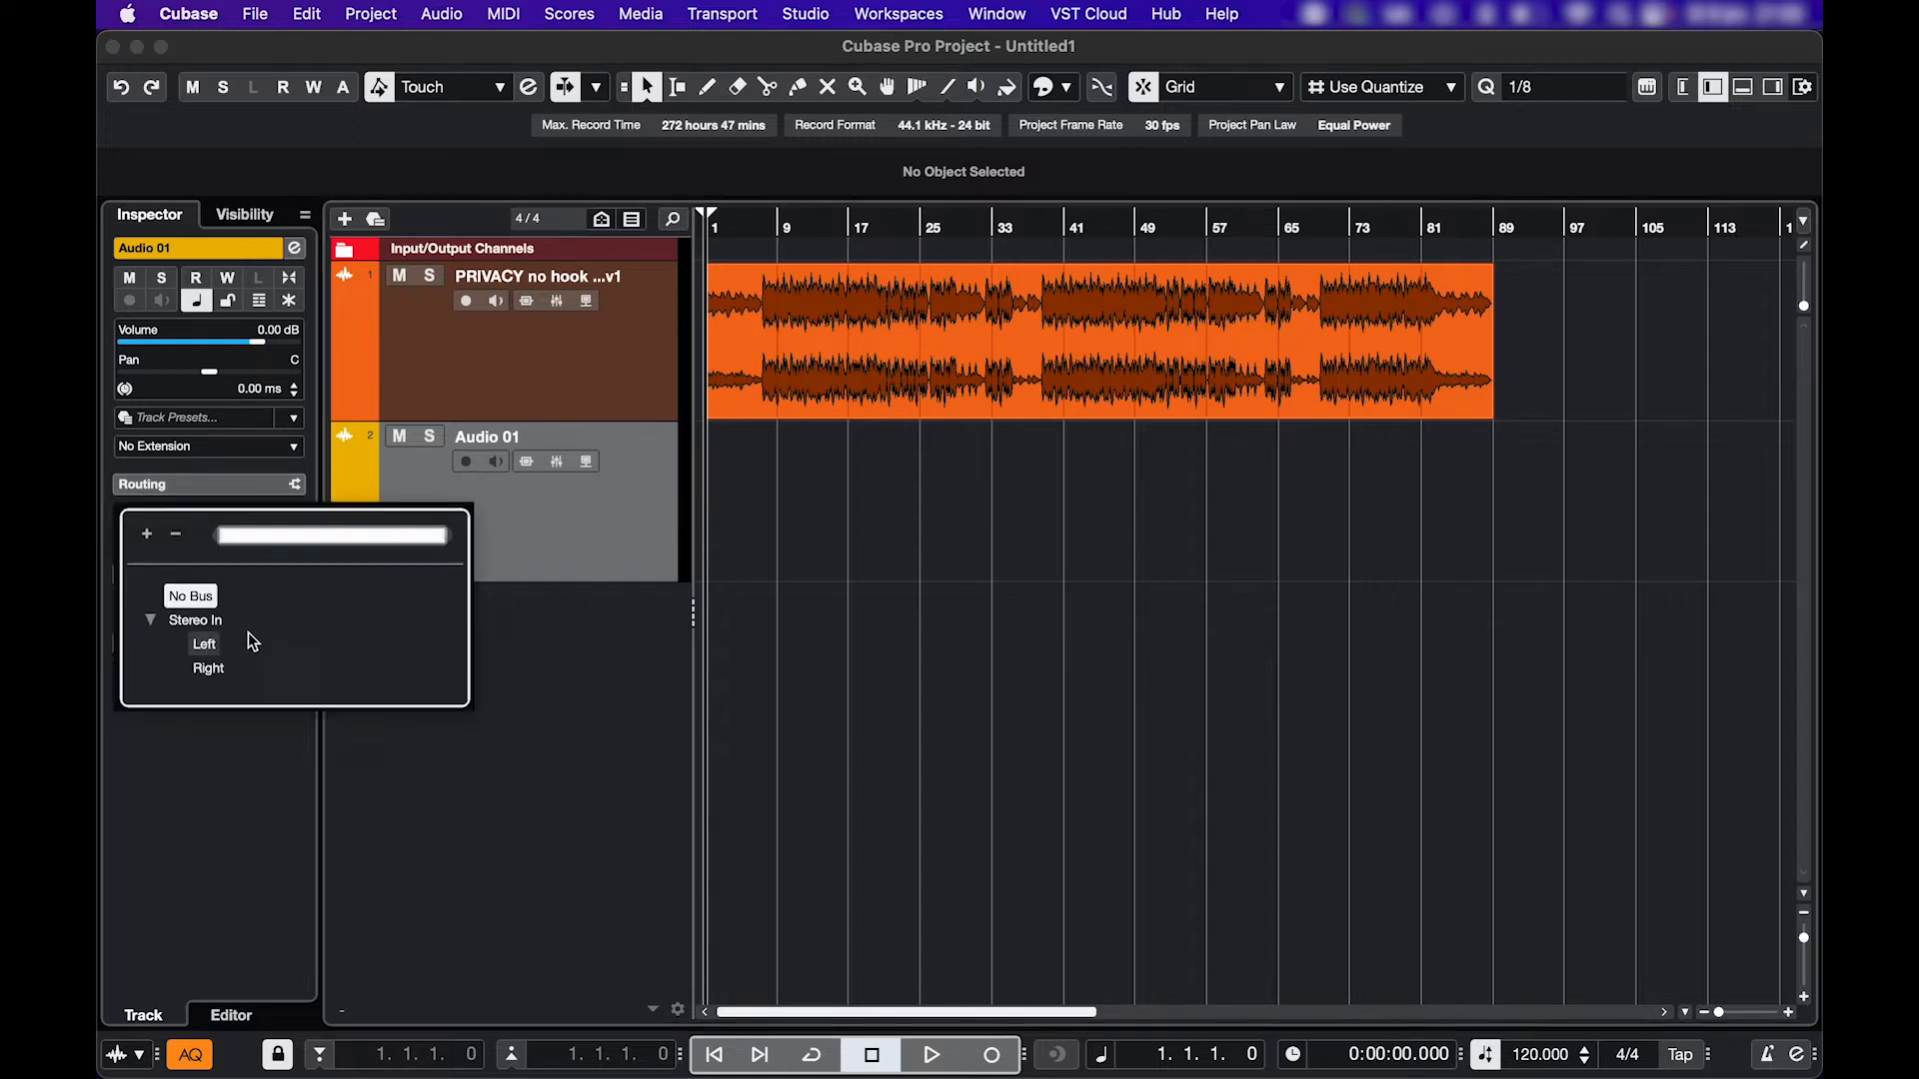
pyautogui.click(208, 668)
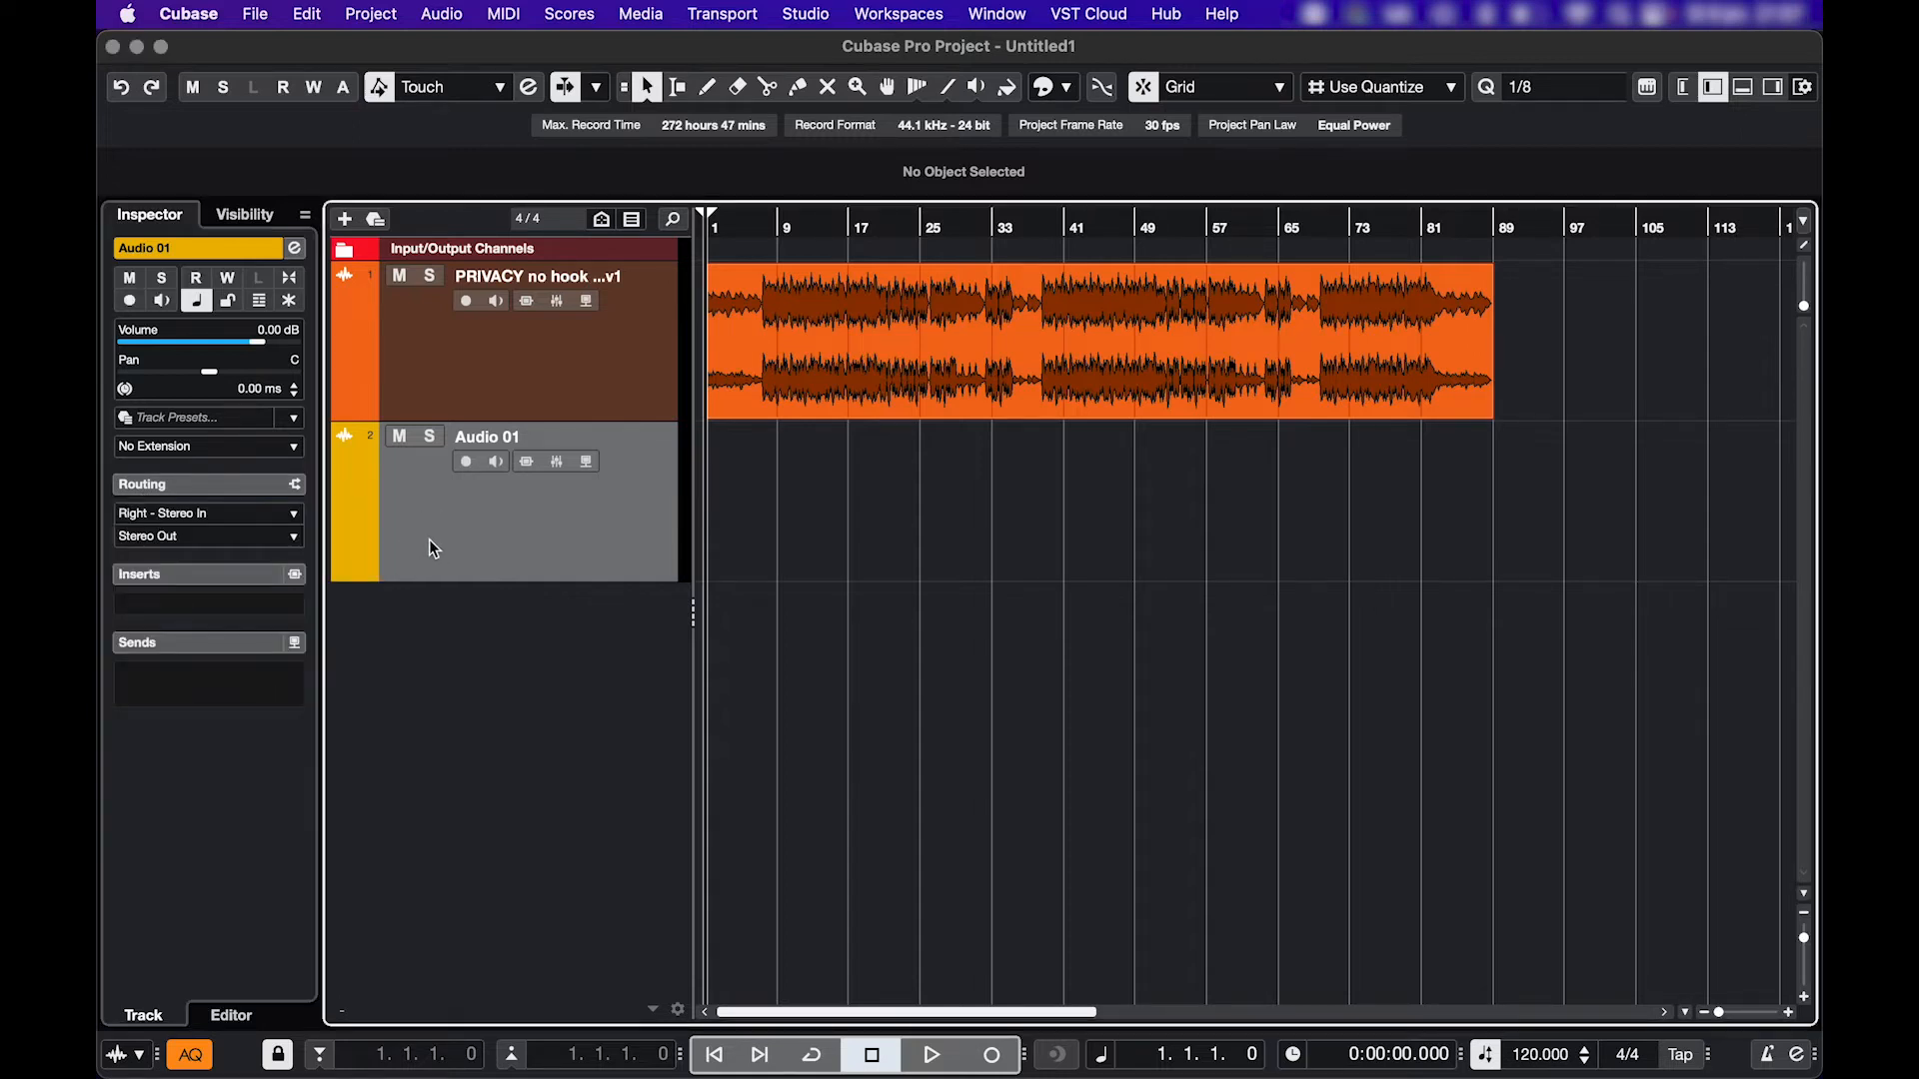
pyautogui.moveTo(493, 462)
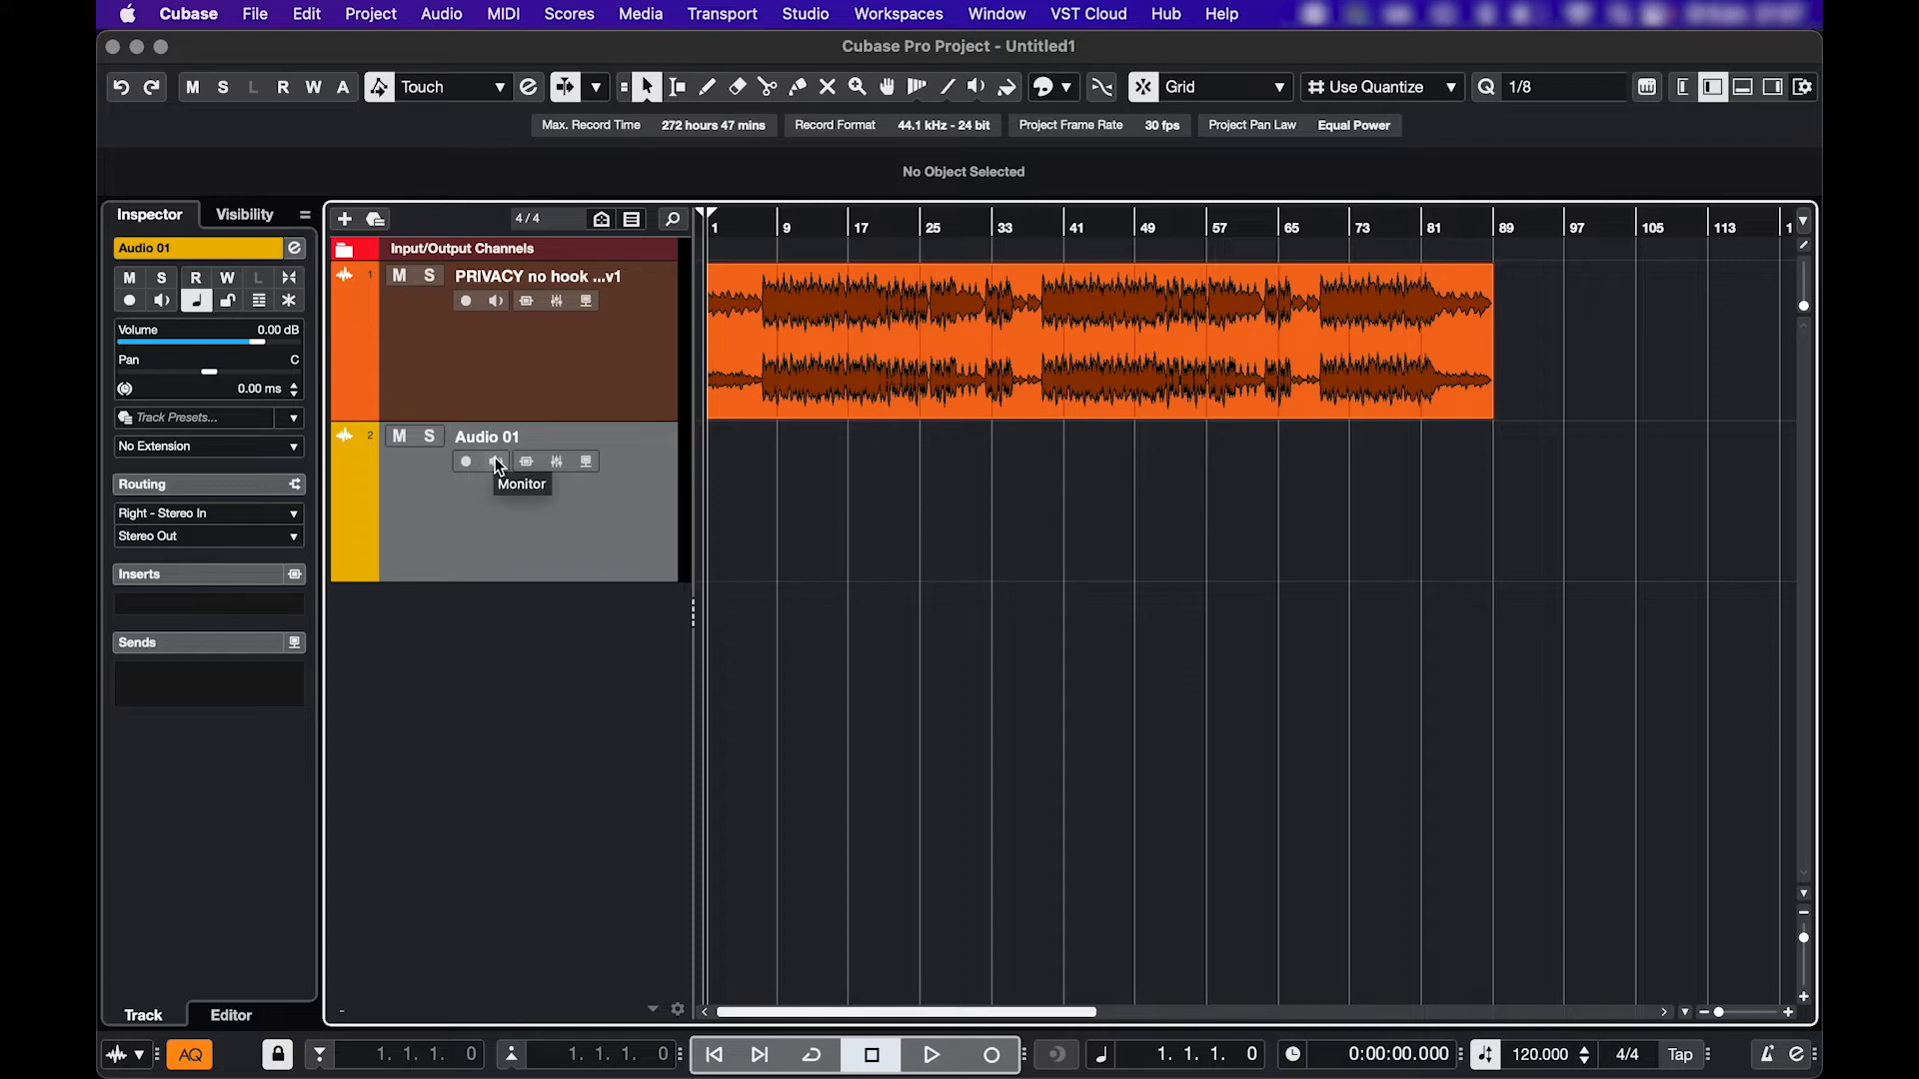
pyautogui.click(494, 462)
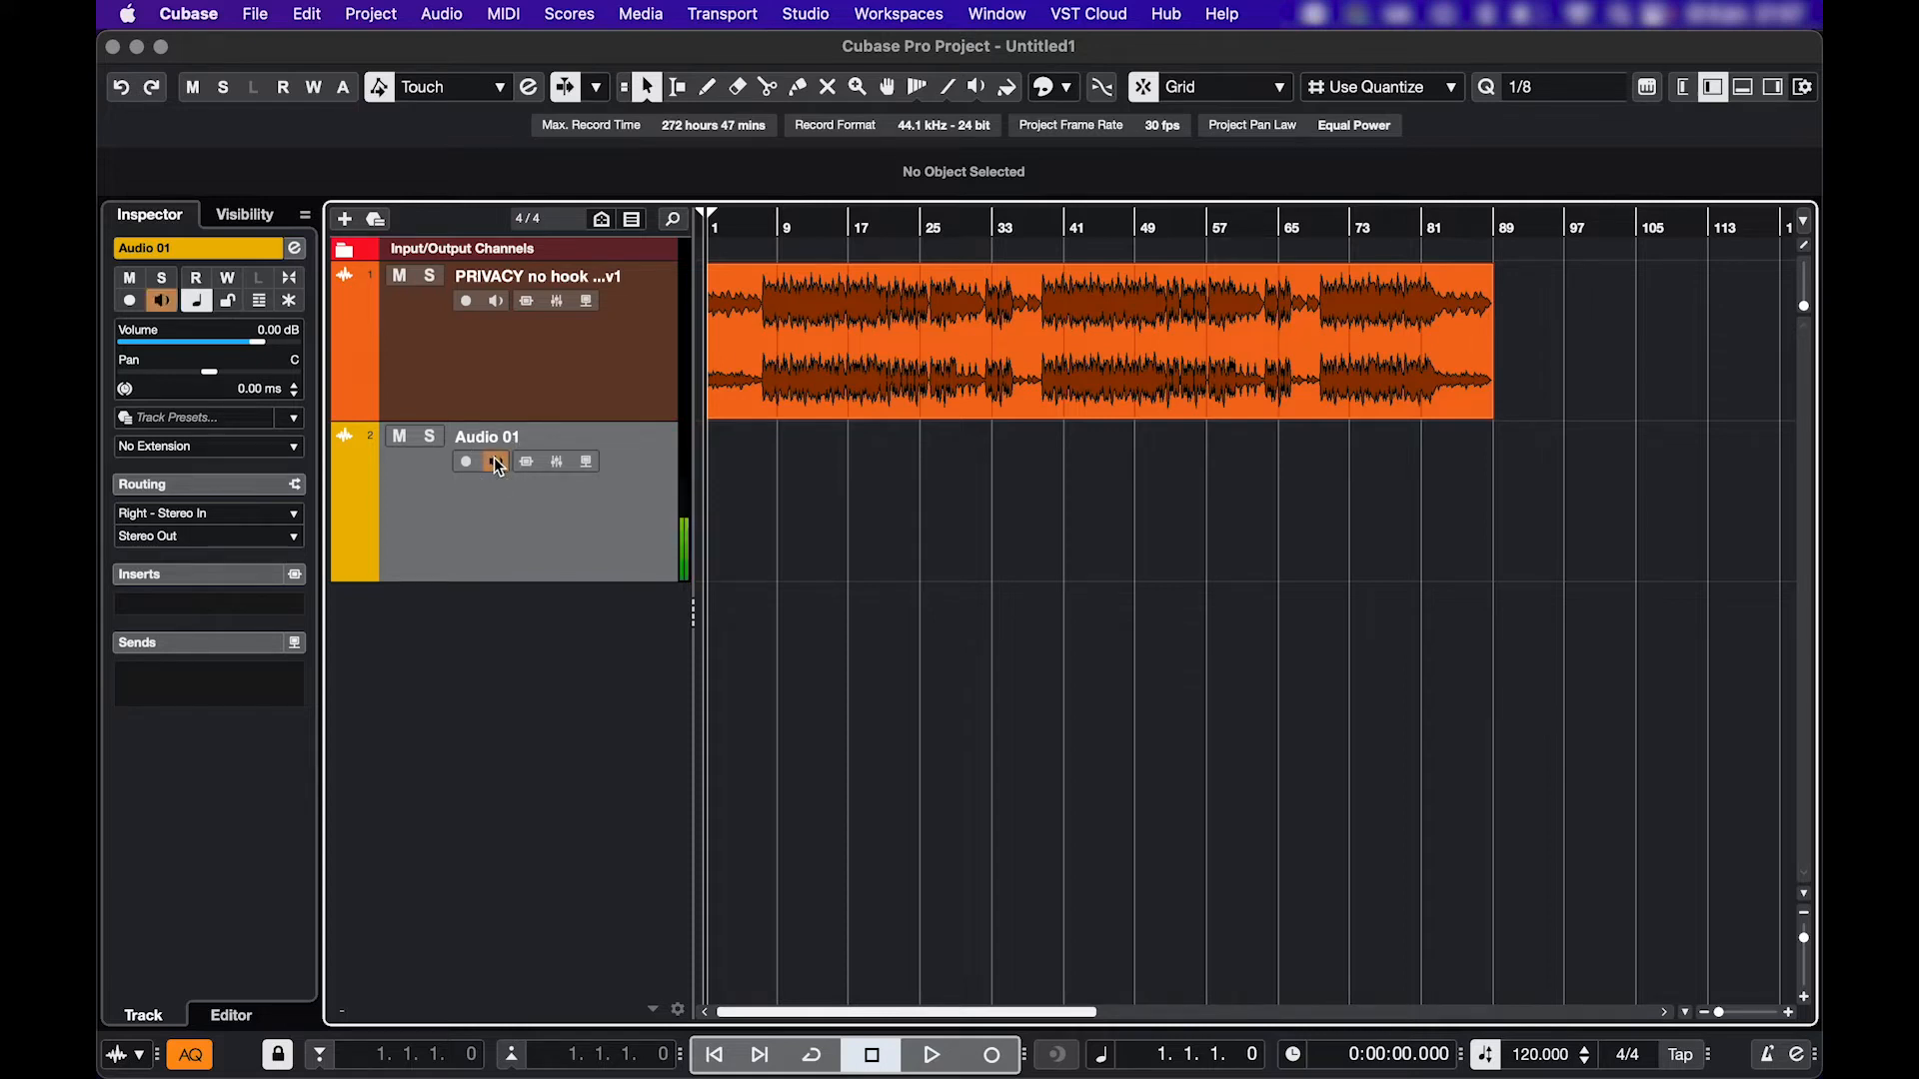
# - Browse the Snares folder and preview the Chihuahua, Filtered Snare 1 and Iconic Snare samples
pyautogui.click(498, 461)
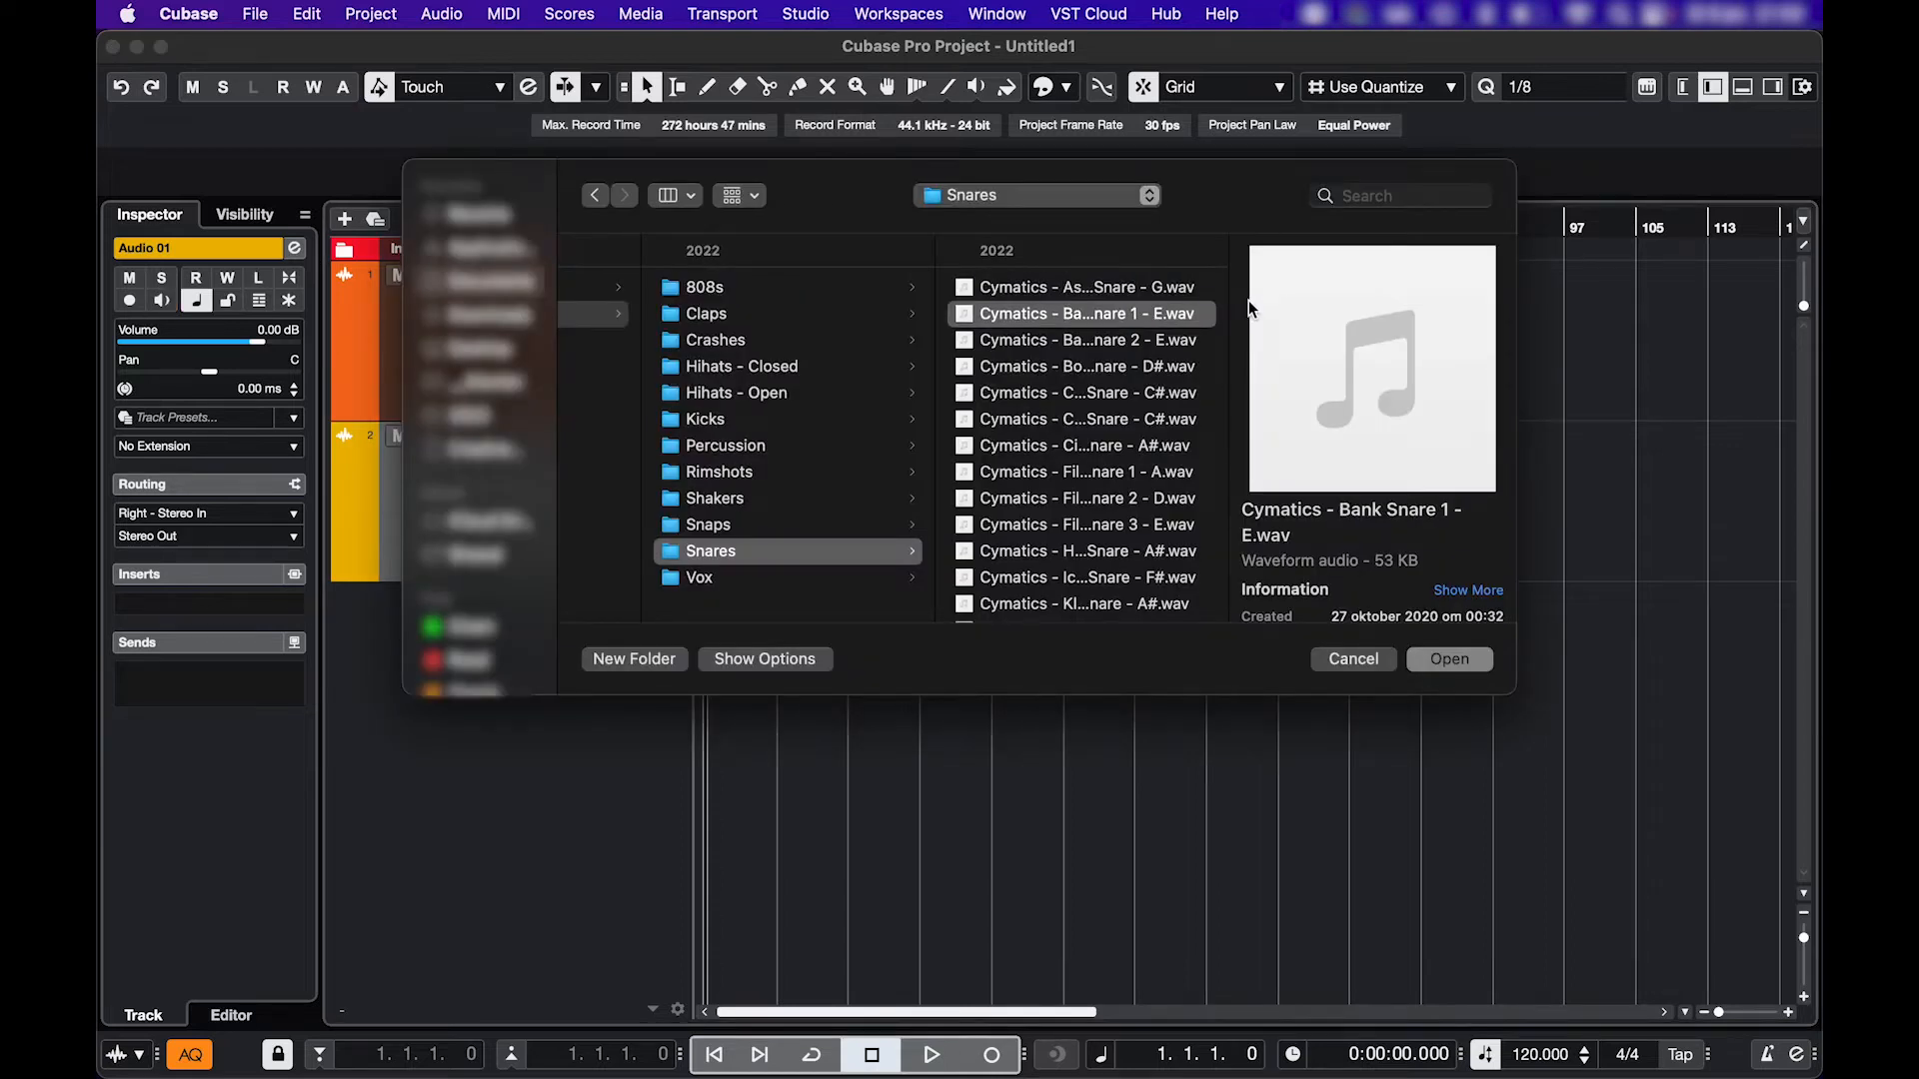
pyautogui.click(1084, 392)
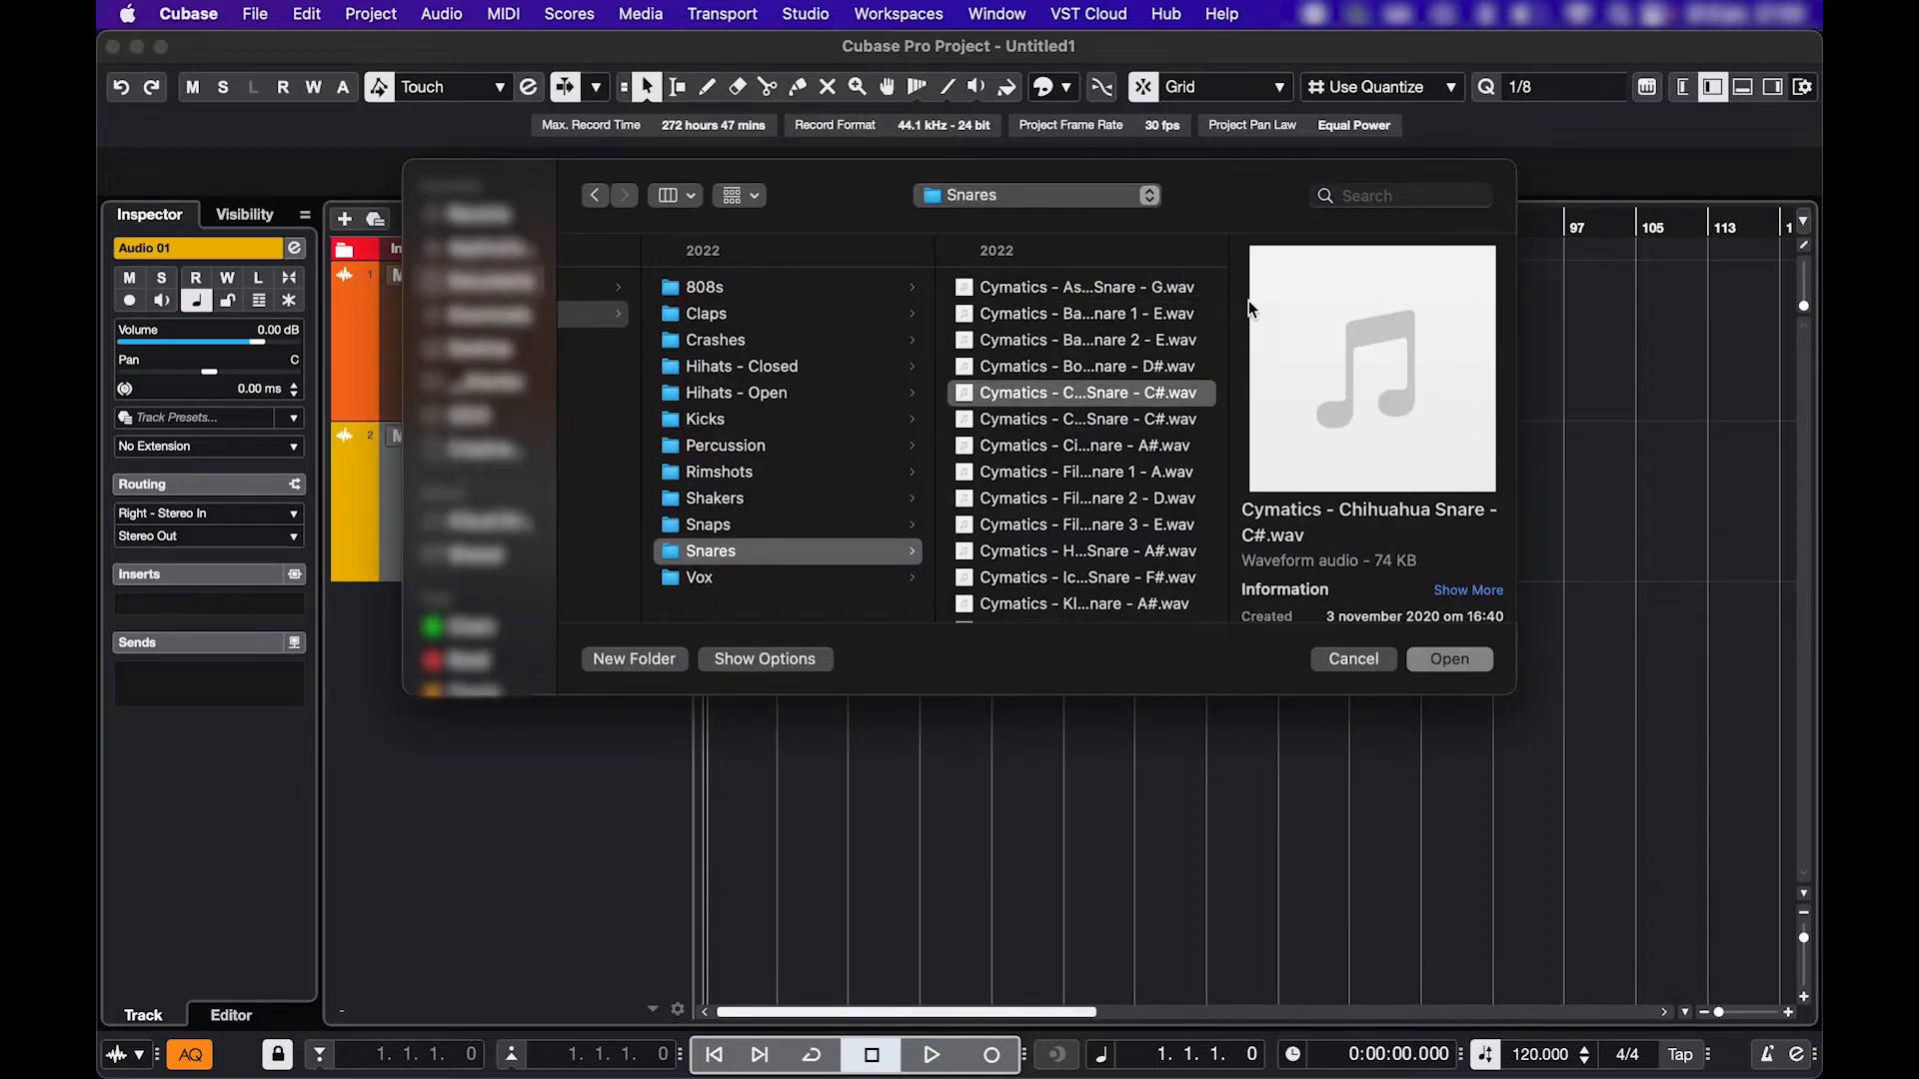
pyautogui.click(1083, 472)
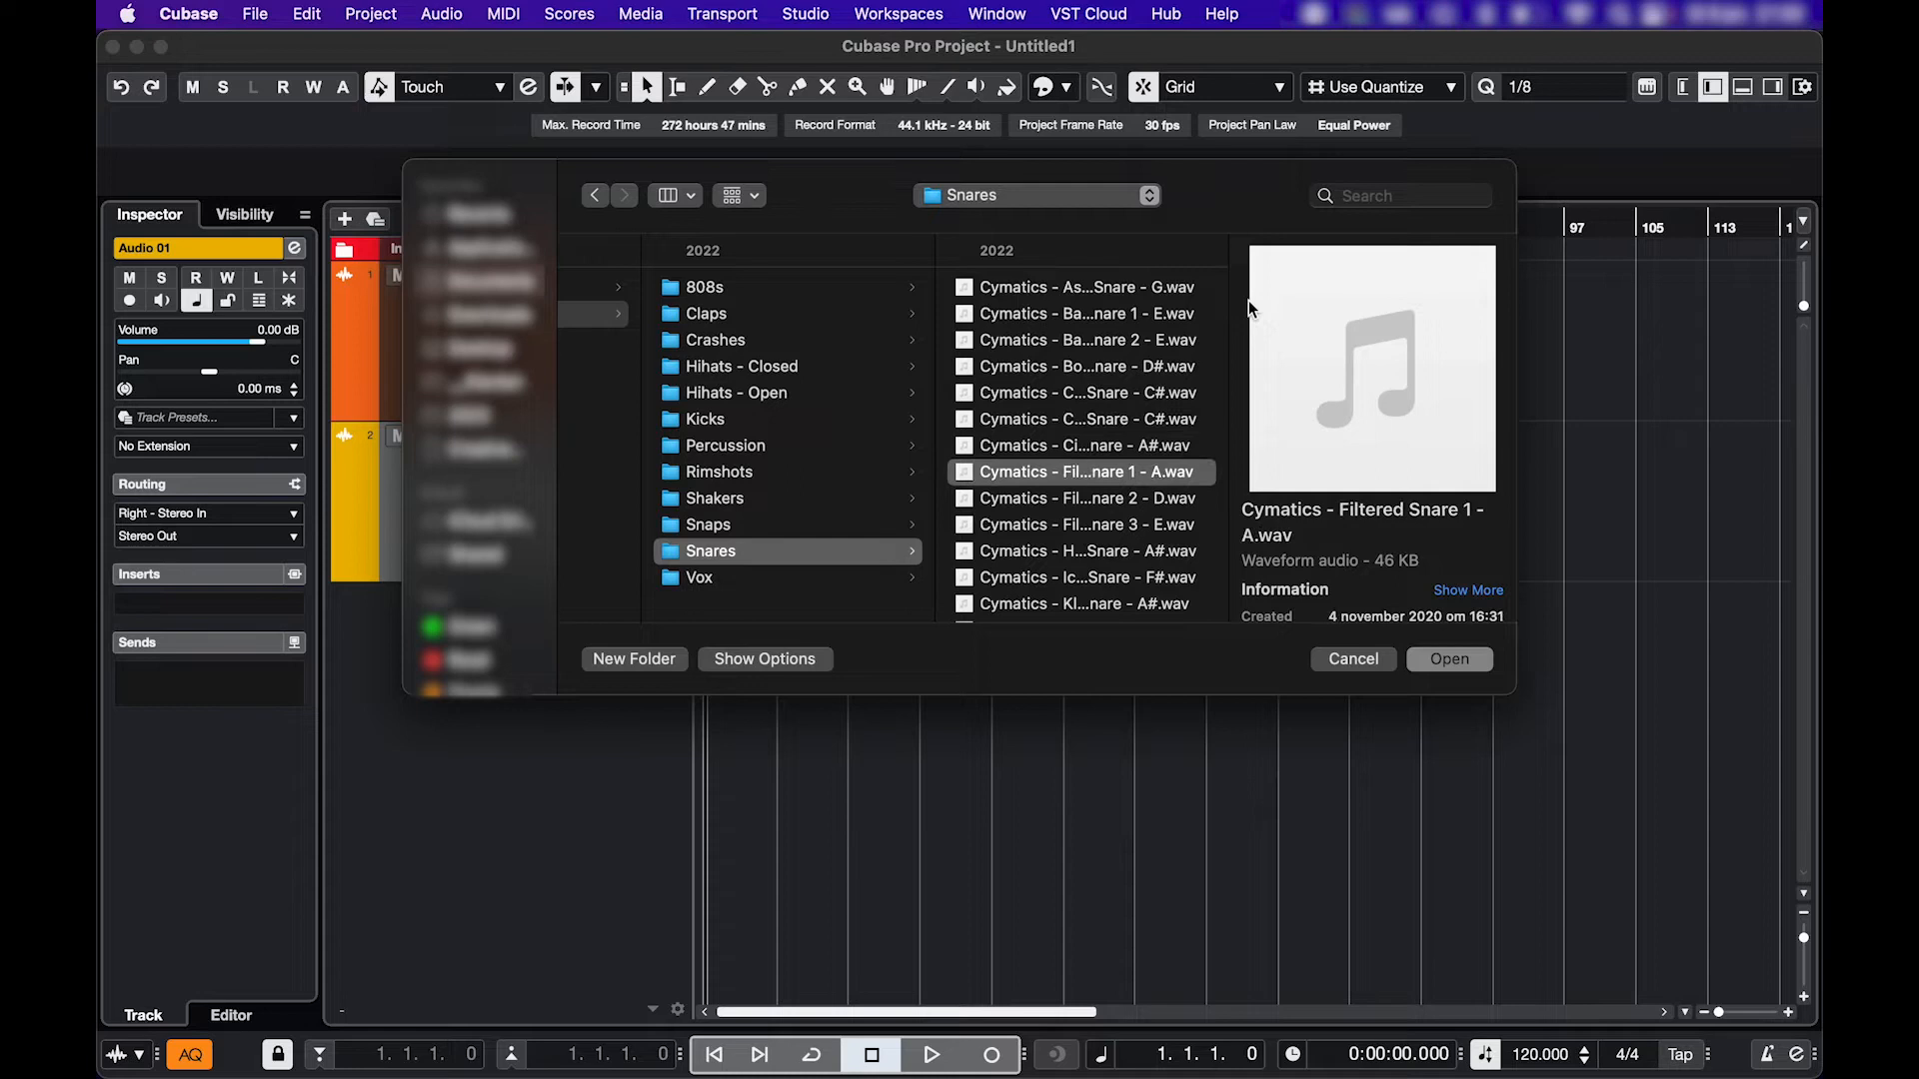
pyautogui.click(1083, 576)
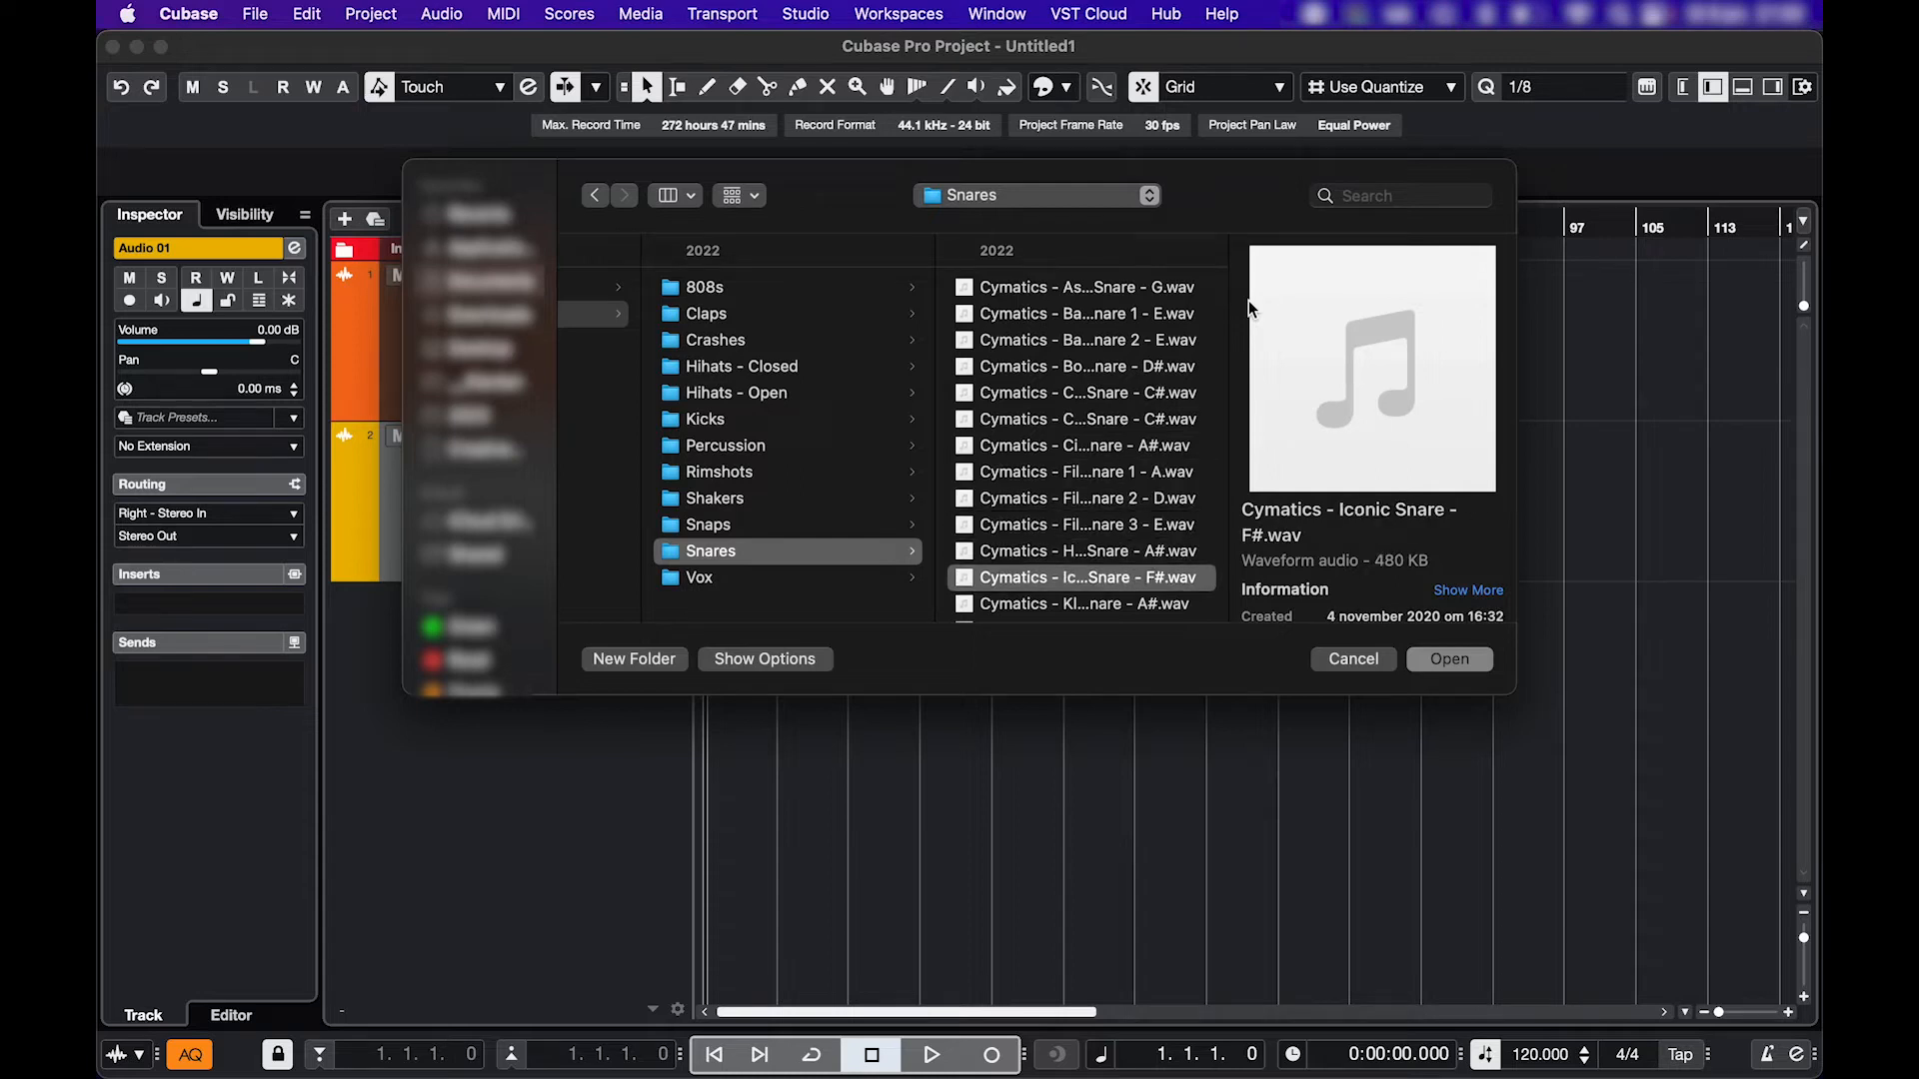
pyautogui.moveTo(1365, 645)
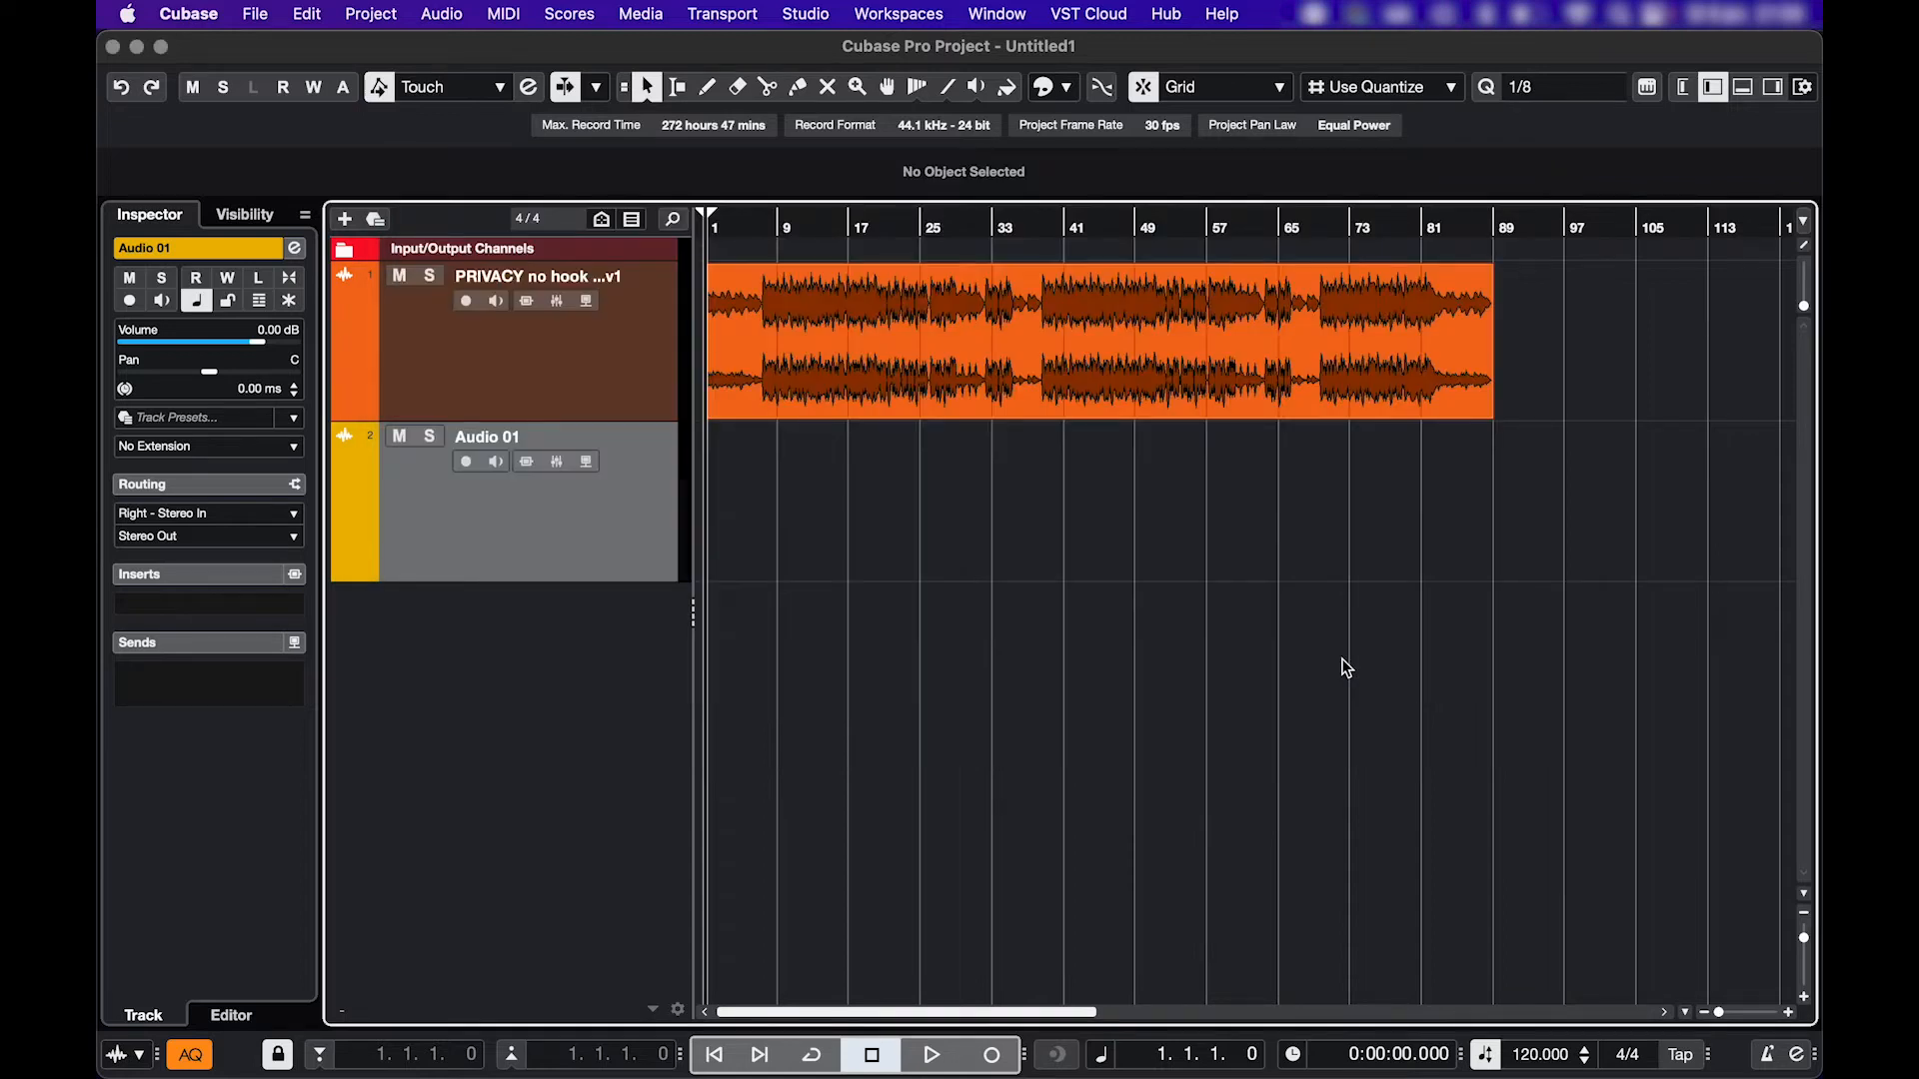
# - In the Control Room connections, assign Monitor 1 to the US-1x2HR device and expand its channels
pyautogui.click(806, 14)
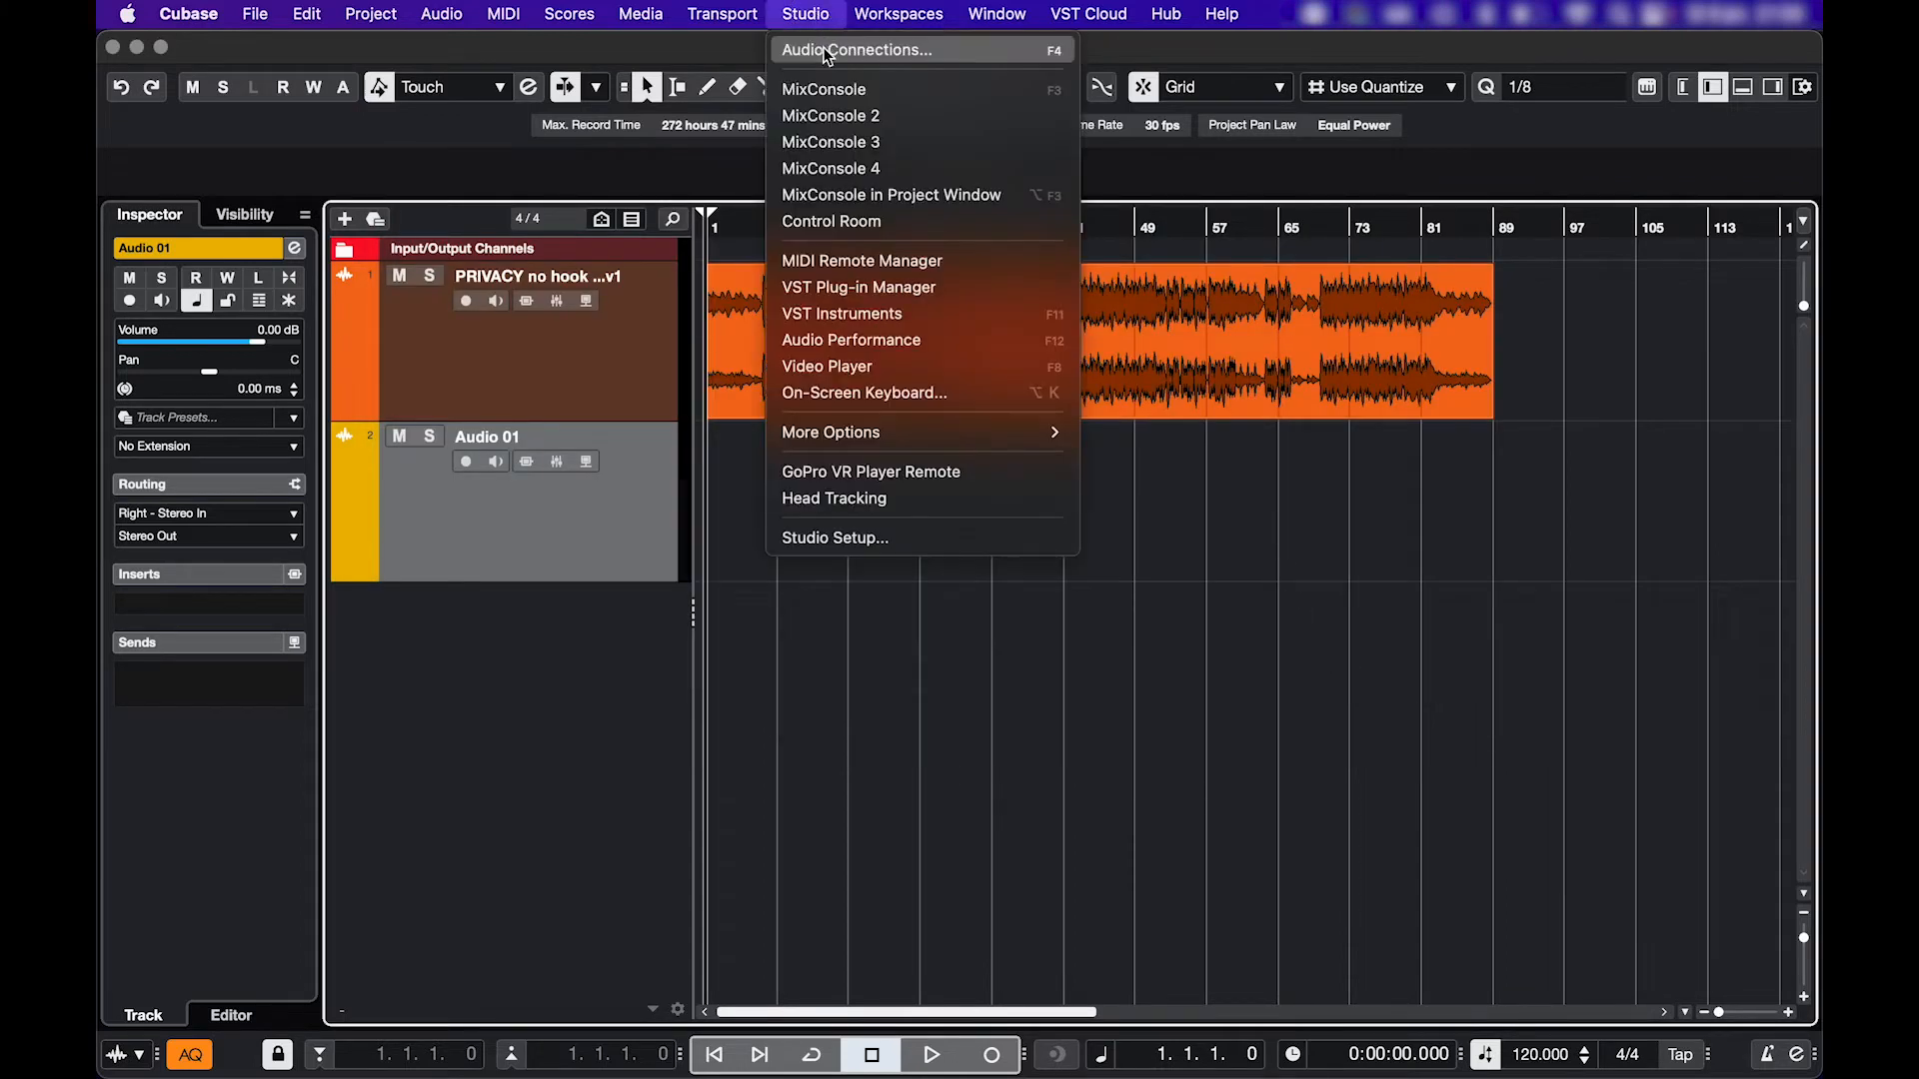
pyautogui.click(864, 48)
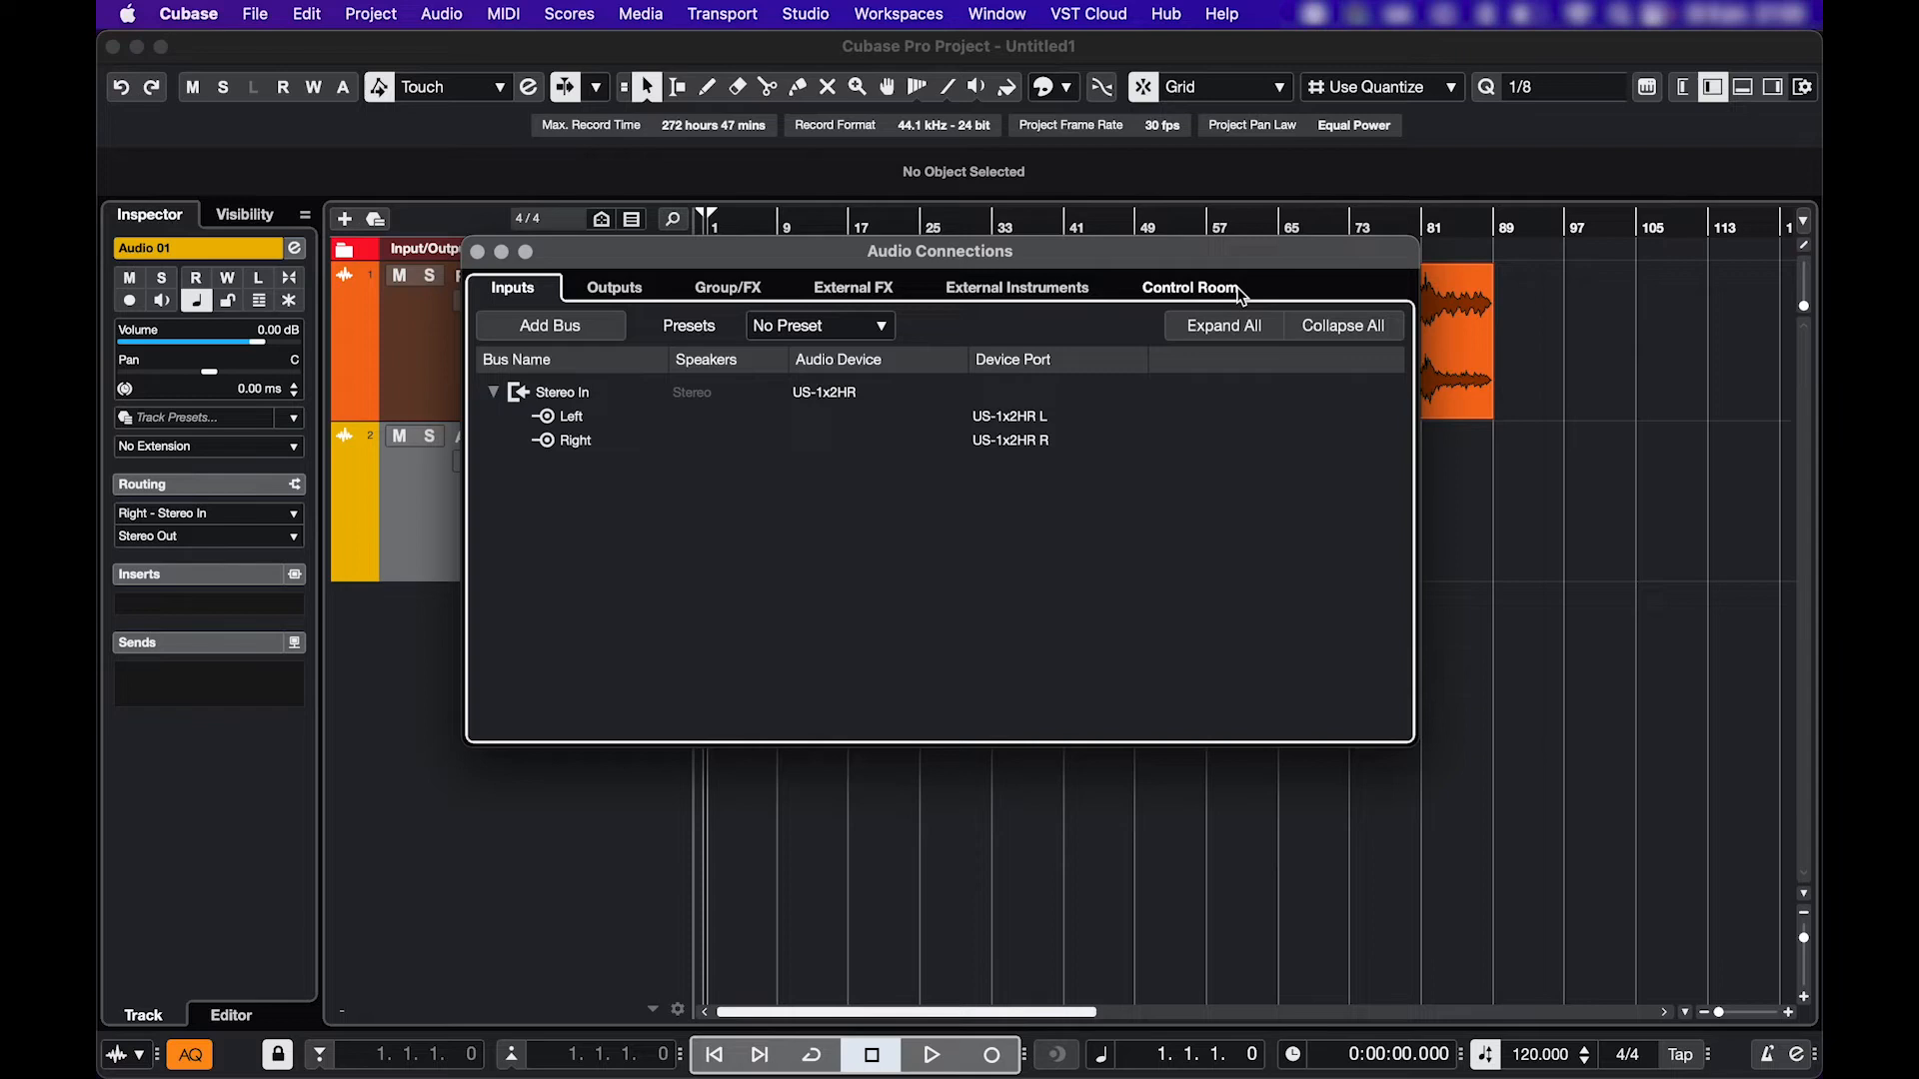
pyautogui.click(1185, 286)
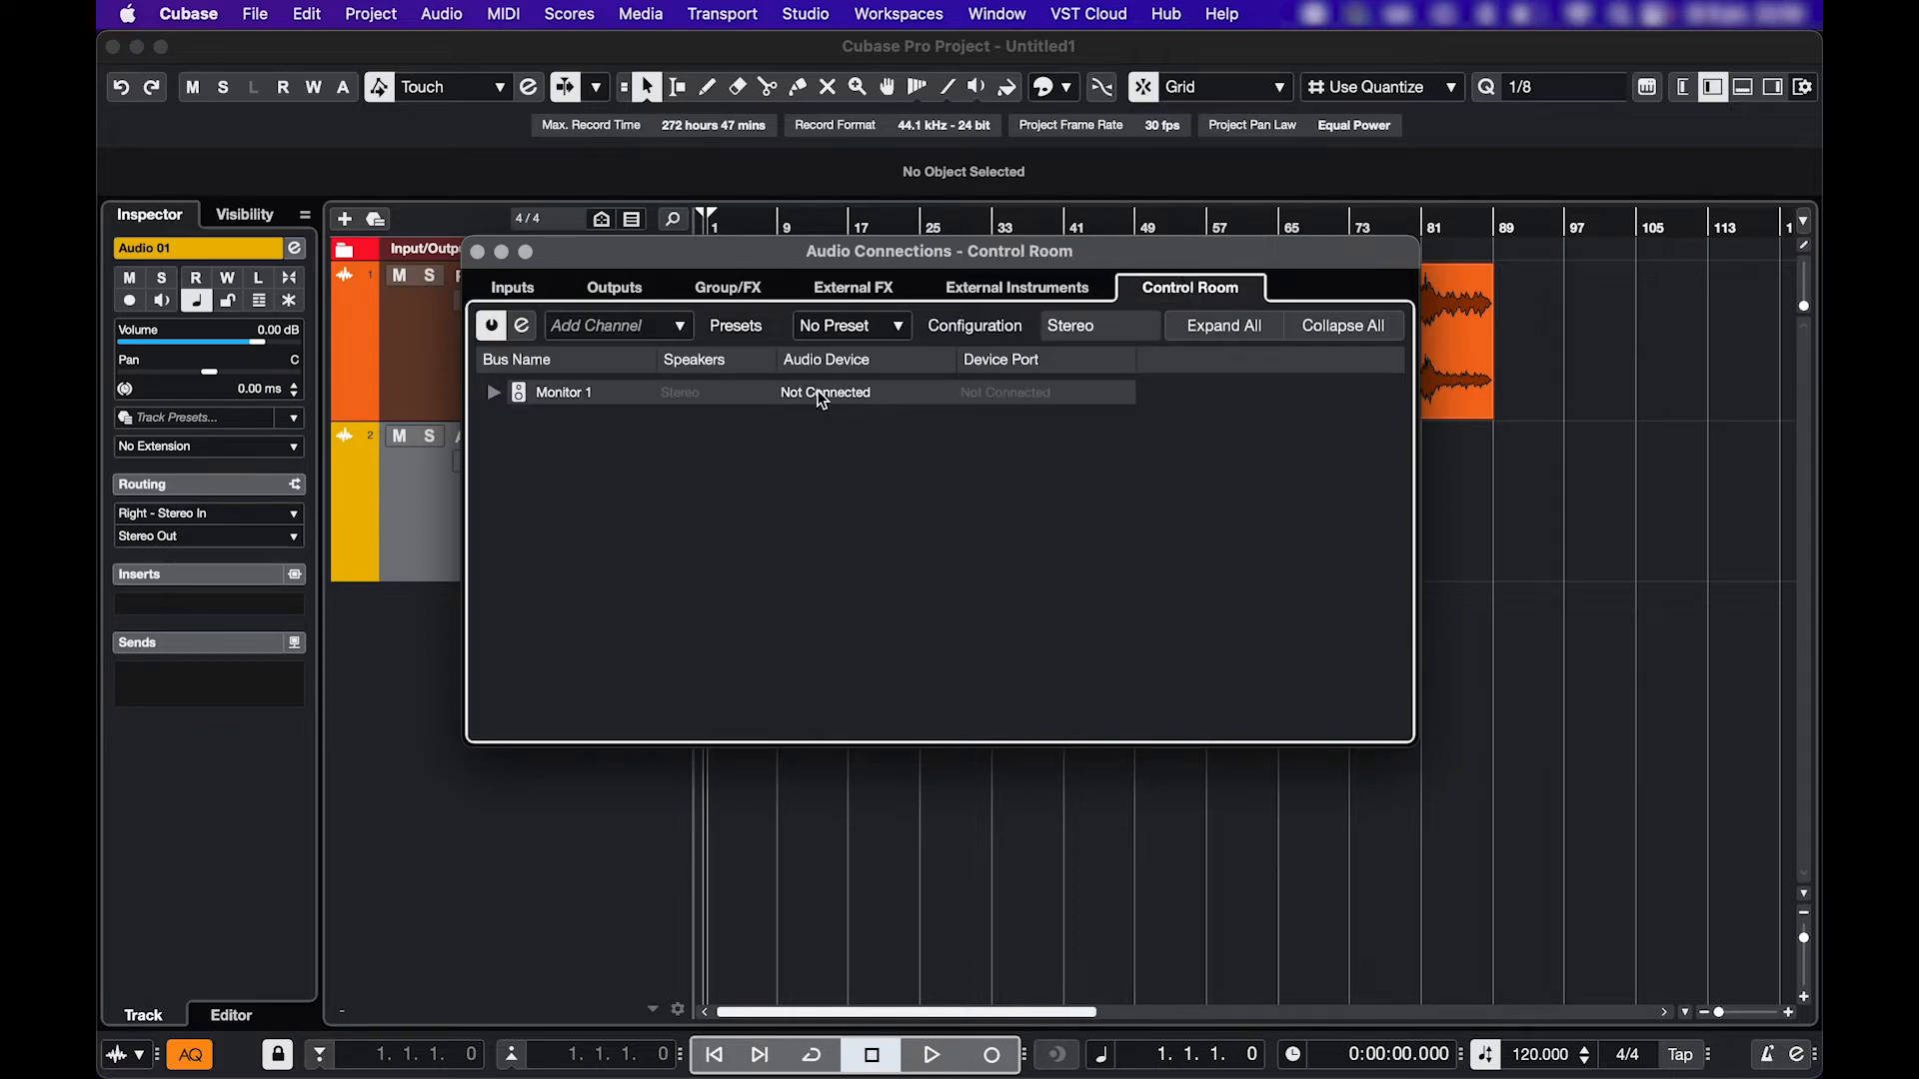
pyautogui.click(826, 392)
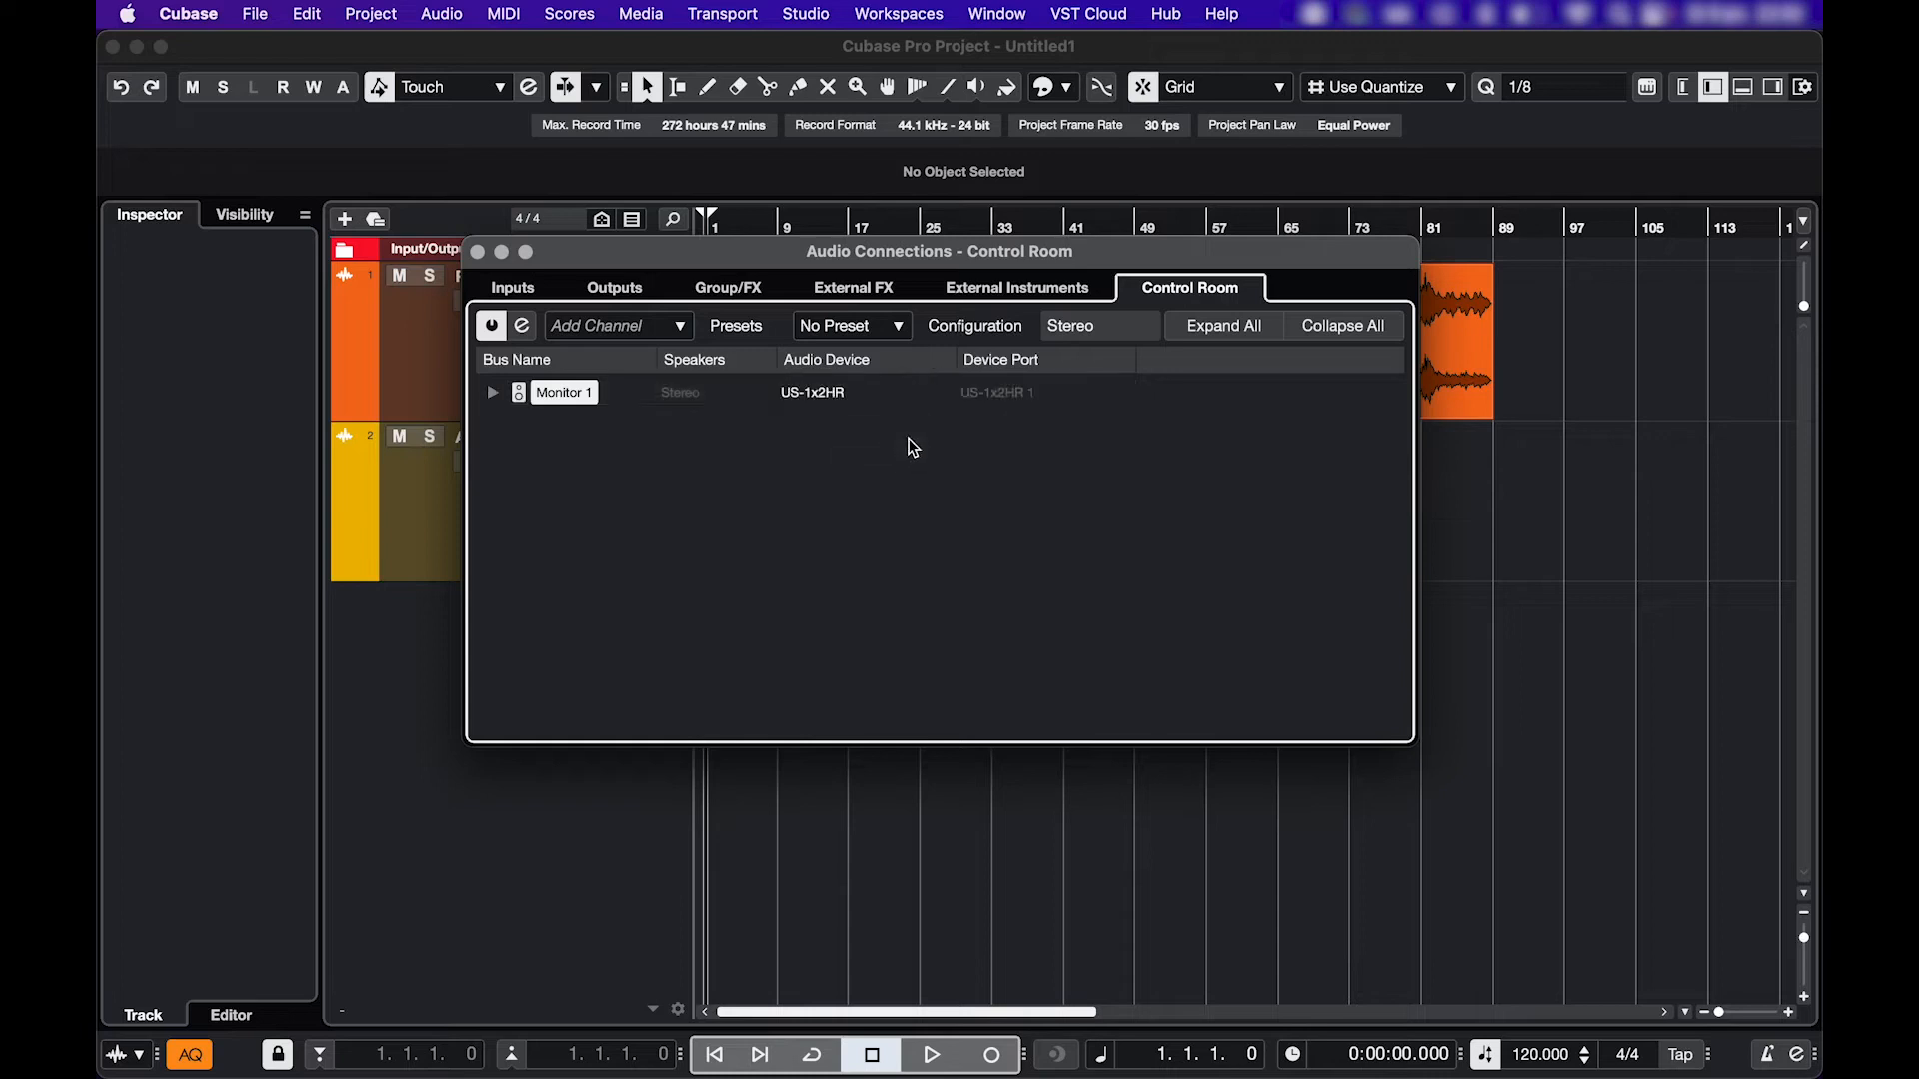
pyautogui.click(492, 391)
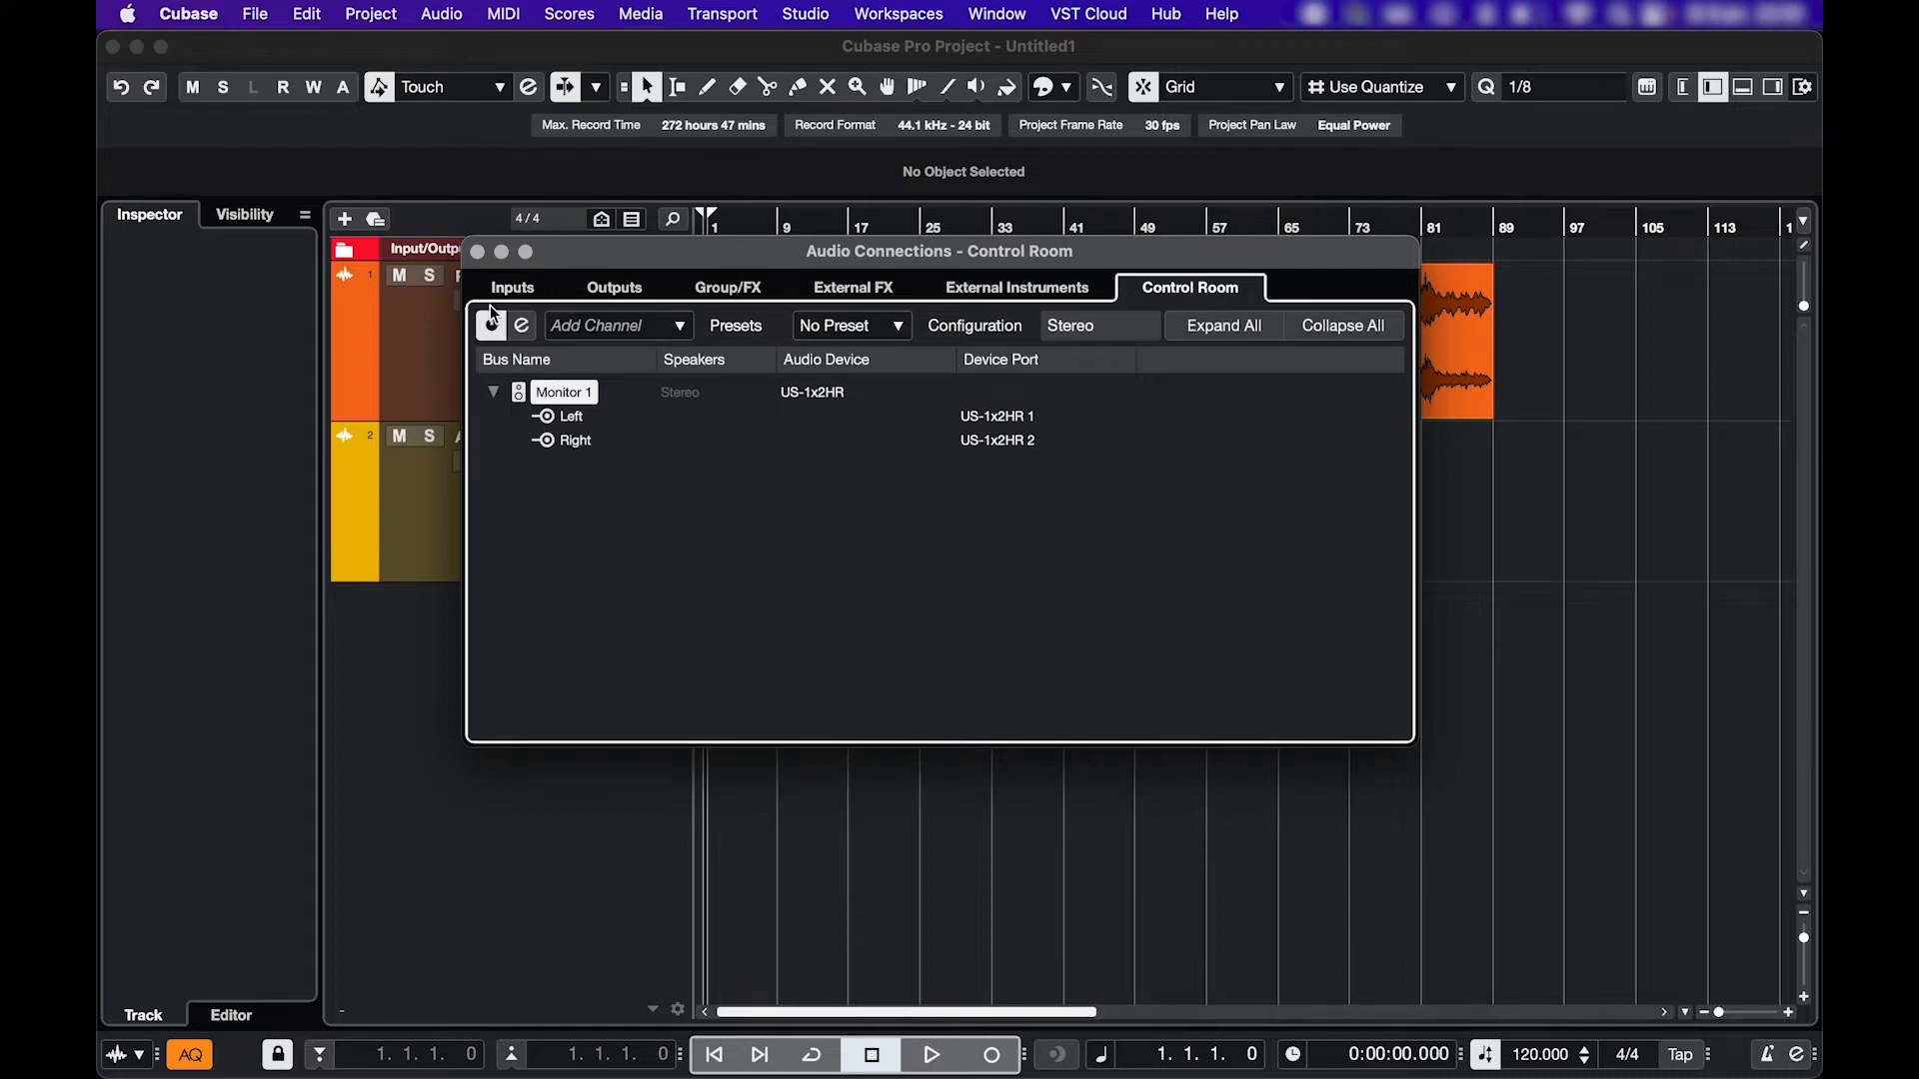
# - Switch the Control Room off and confirm disabling it
pyautogui.click(492, 324)
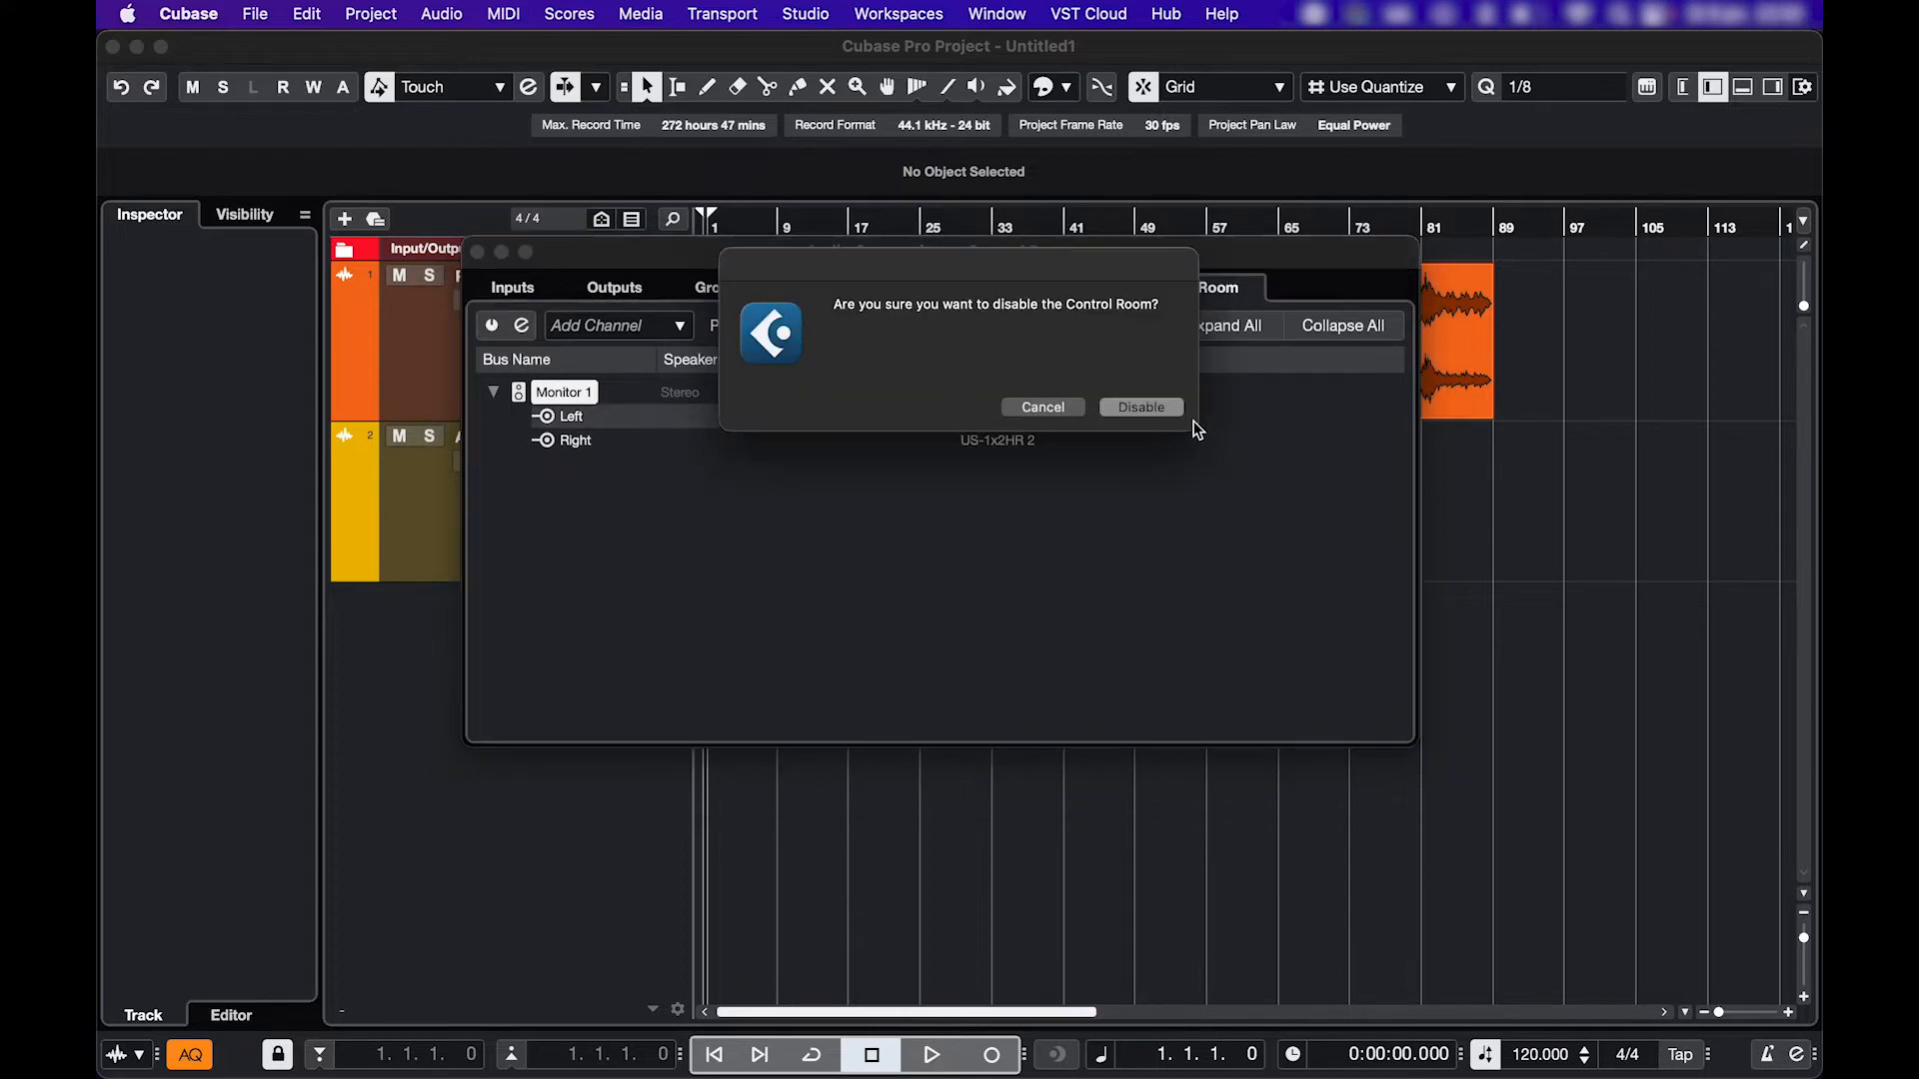
pyautogui.click(1137, 406)
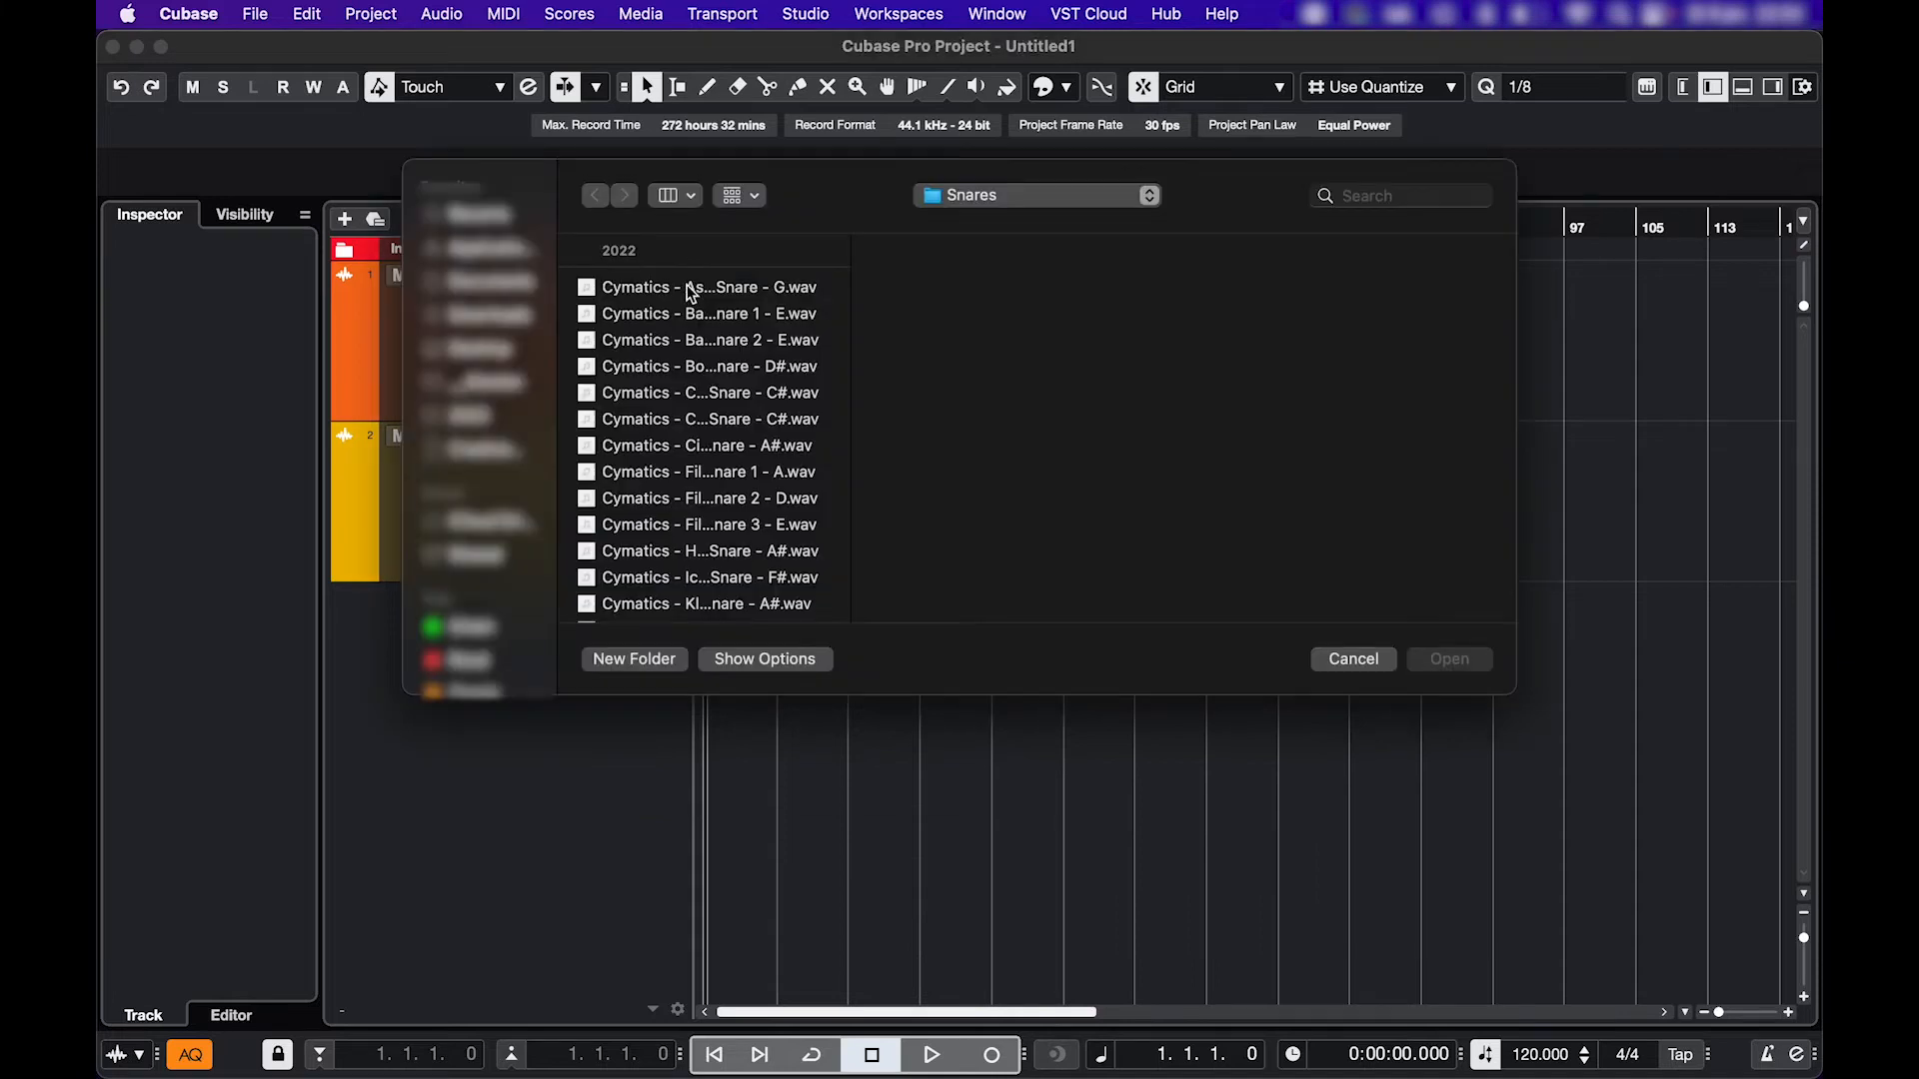
# - Preview the Cymatics Booty Snare D# sample in the Snares folder
pyautogui.click(708, 366)
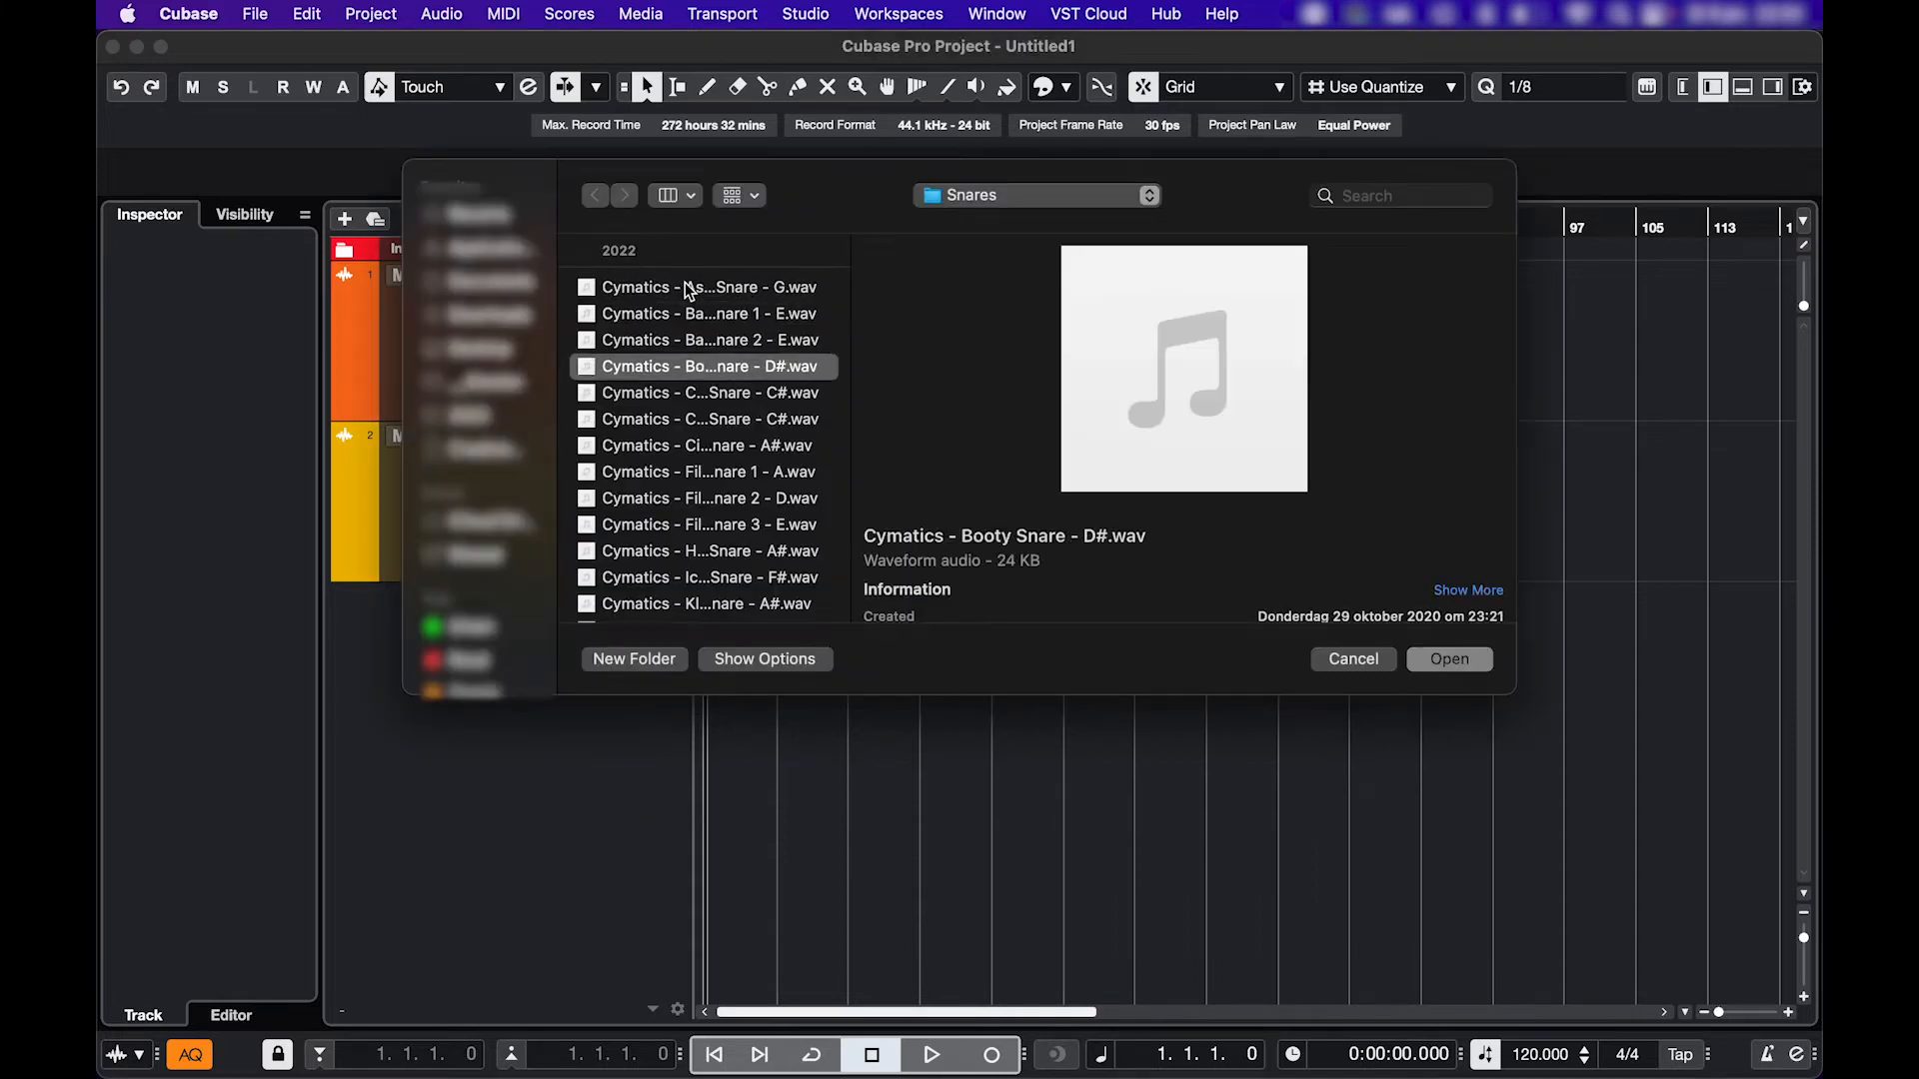
pyautogui.click(705, 417)
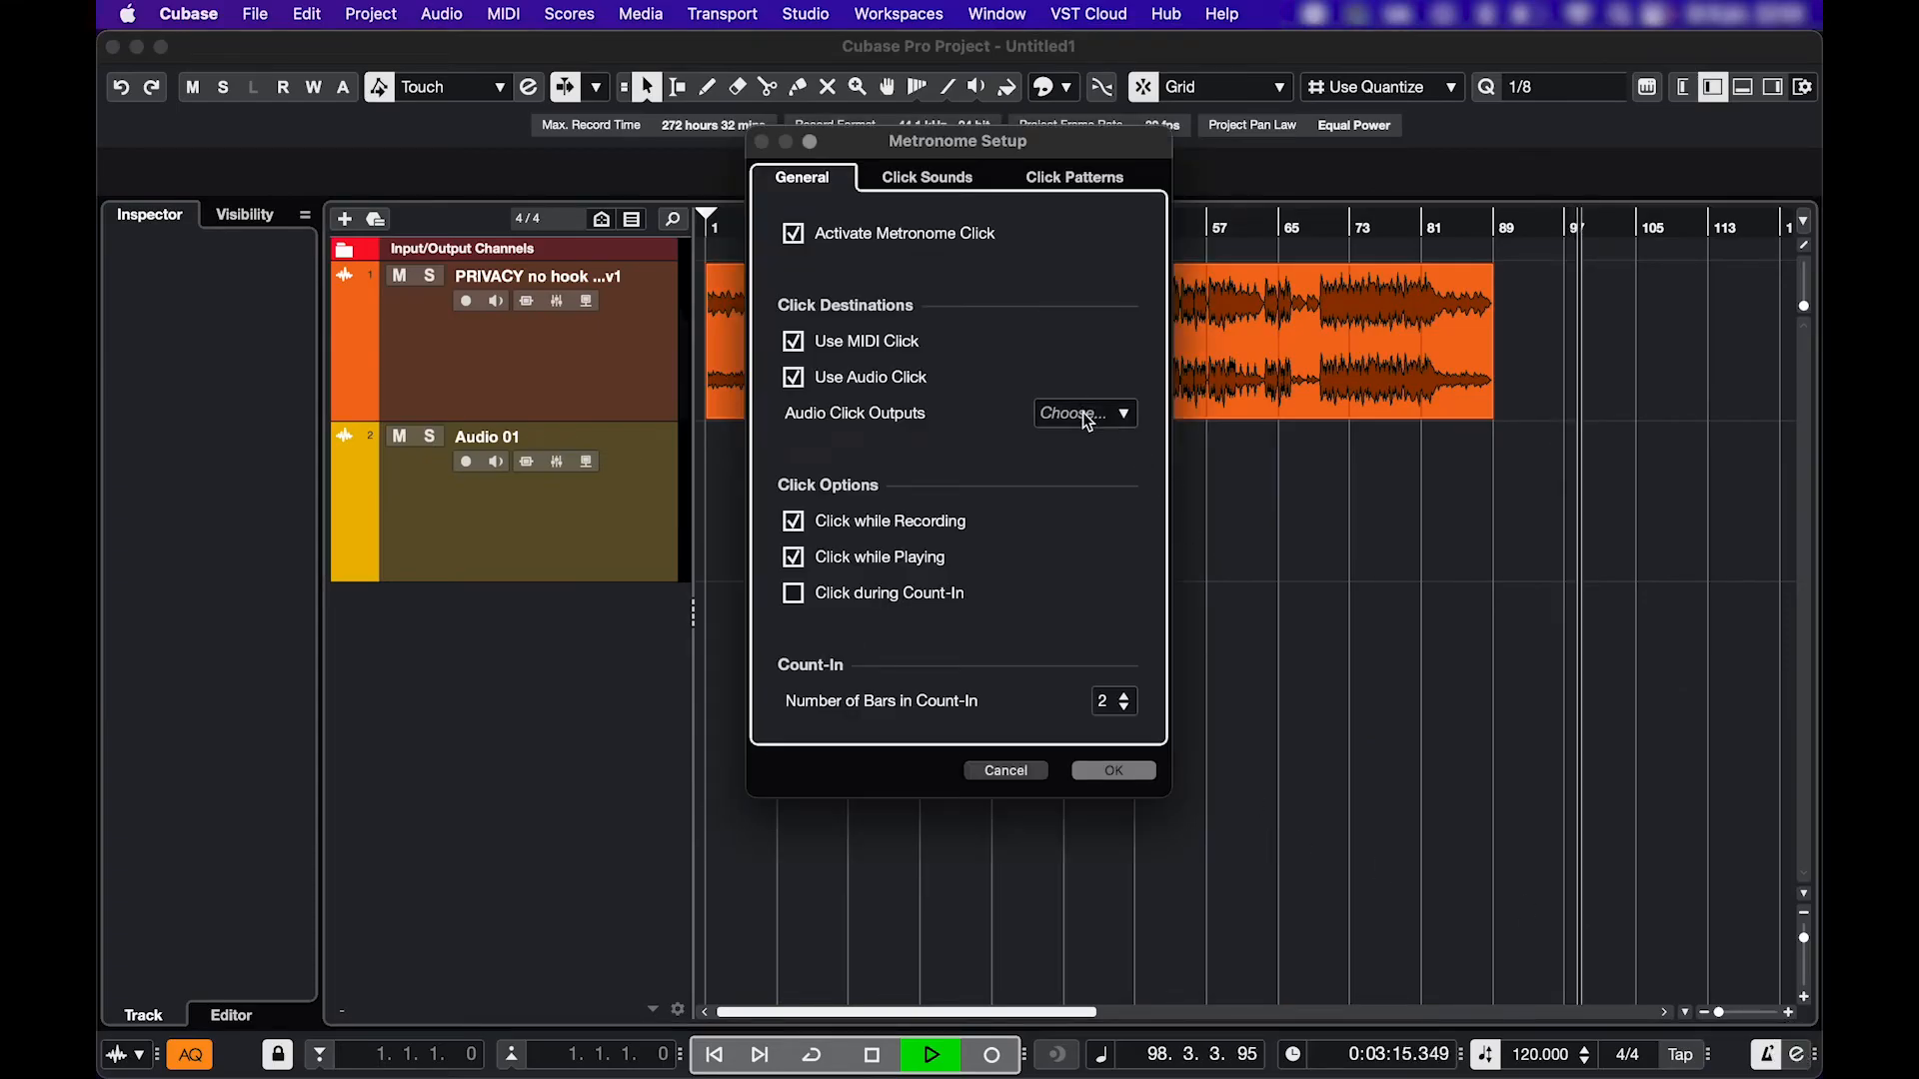
# - Review Metronome Setup's General and Click Sounds settings, accept them, and start importing PRIVACY with hook
pyautogui.click(1082, 412)
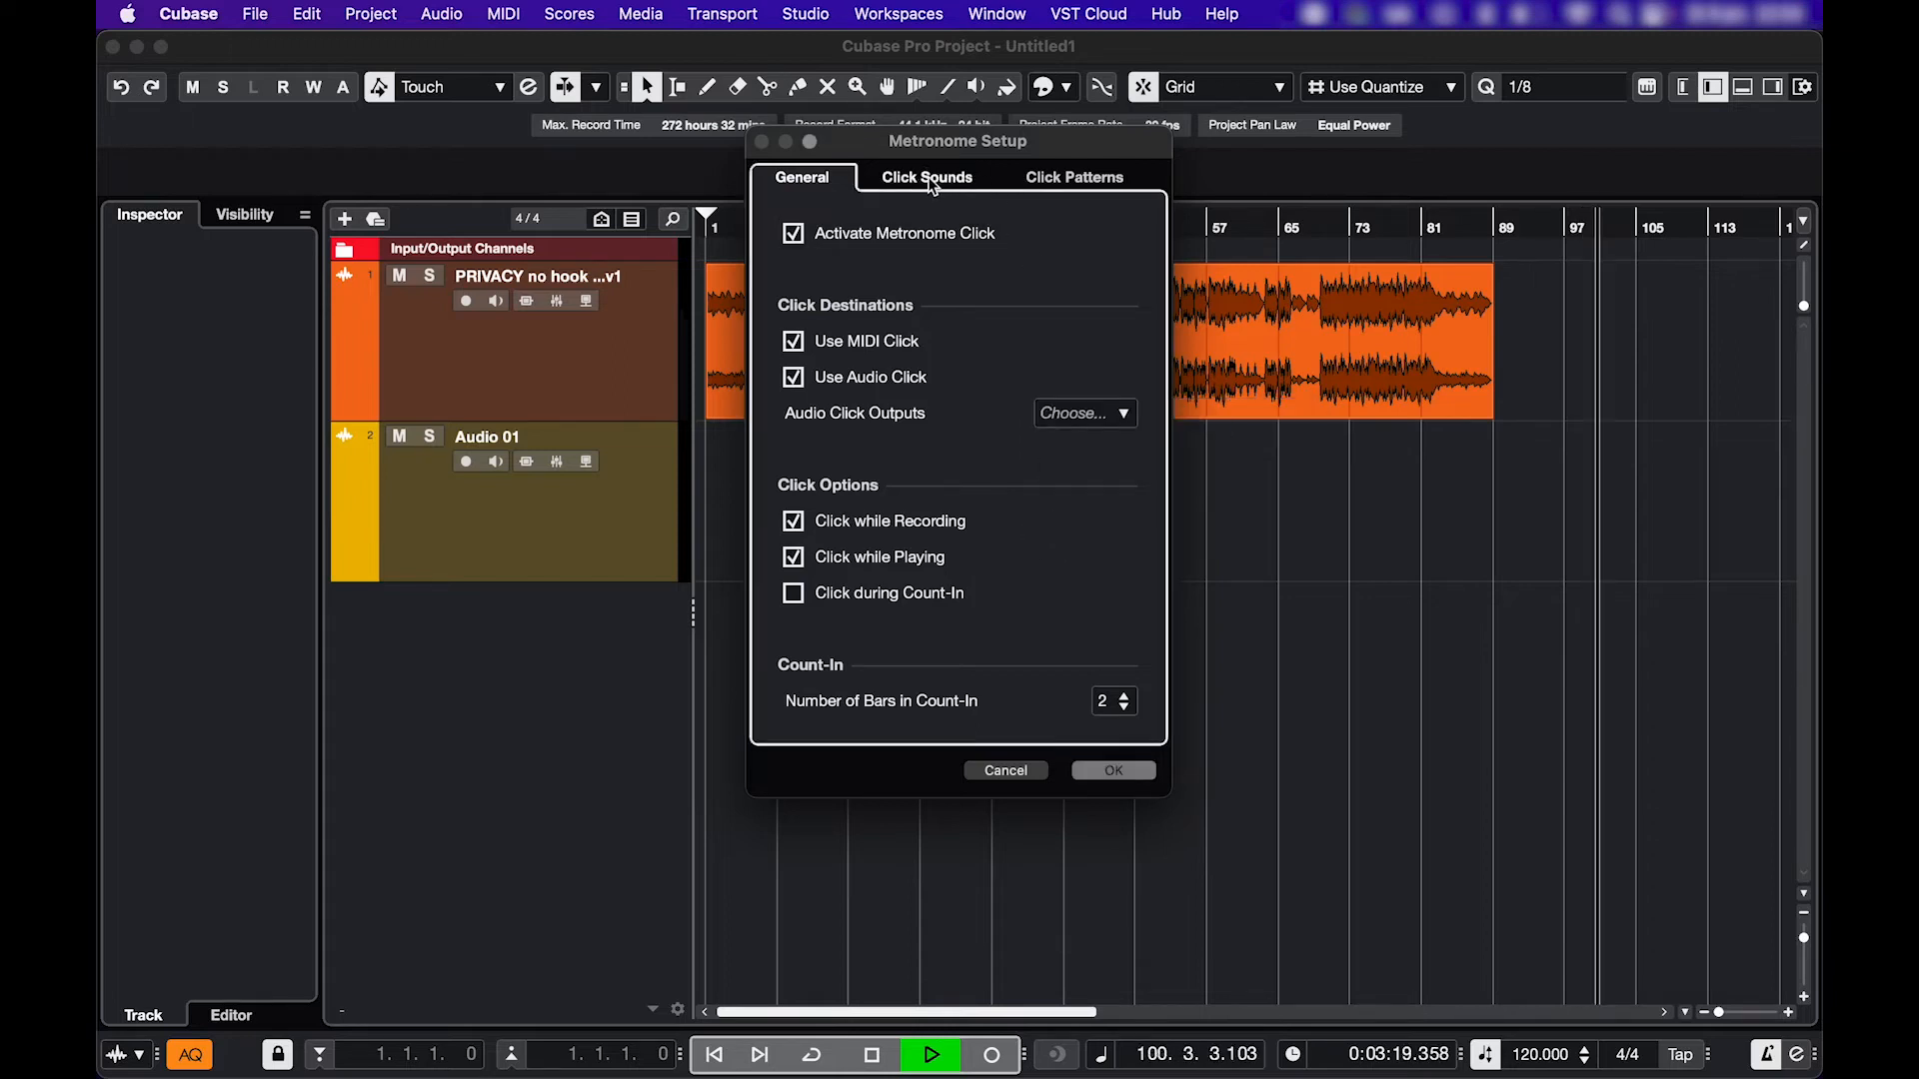
pyautogui.click(926, 176)
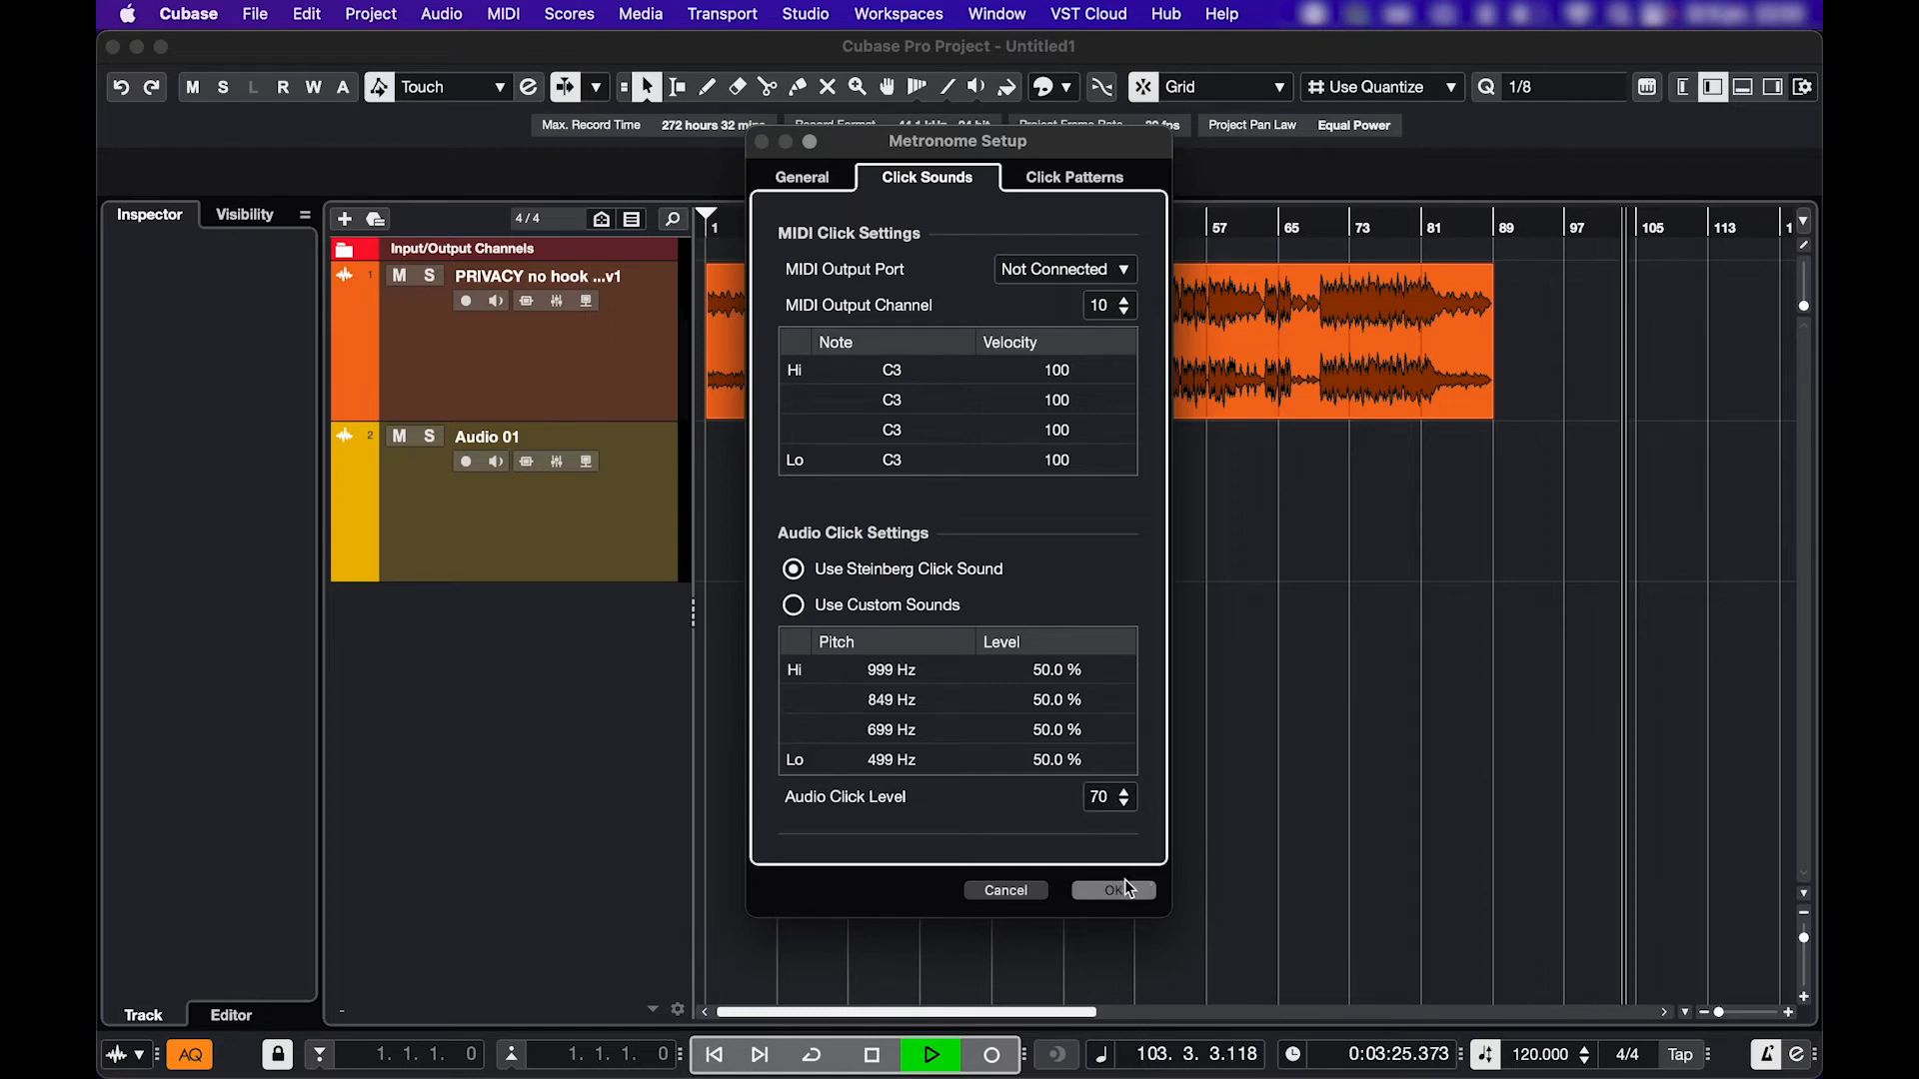
pyautogui.click(805, 14)
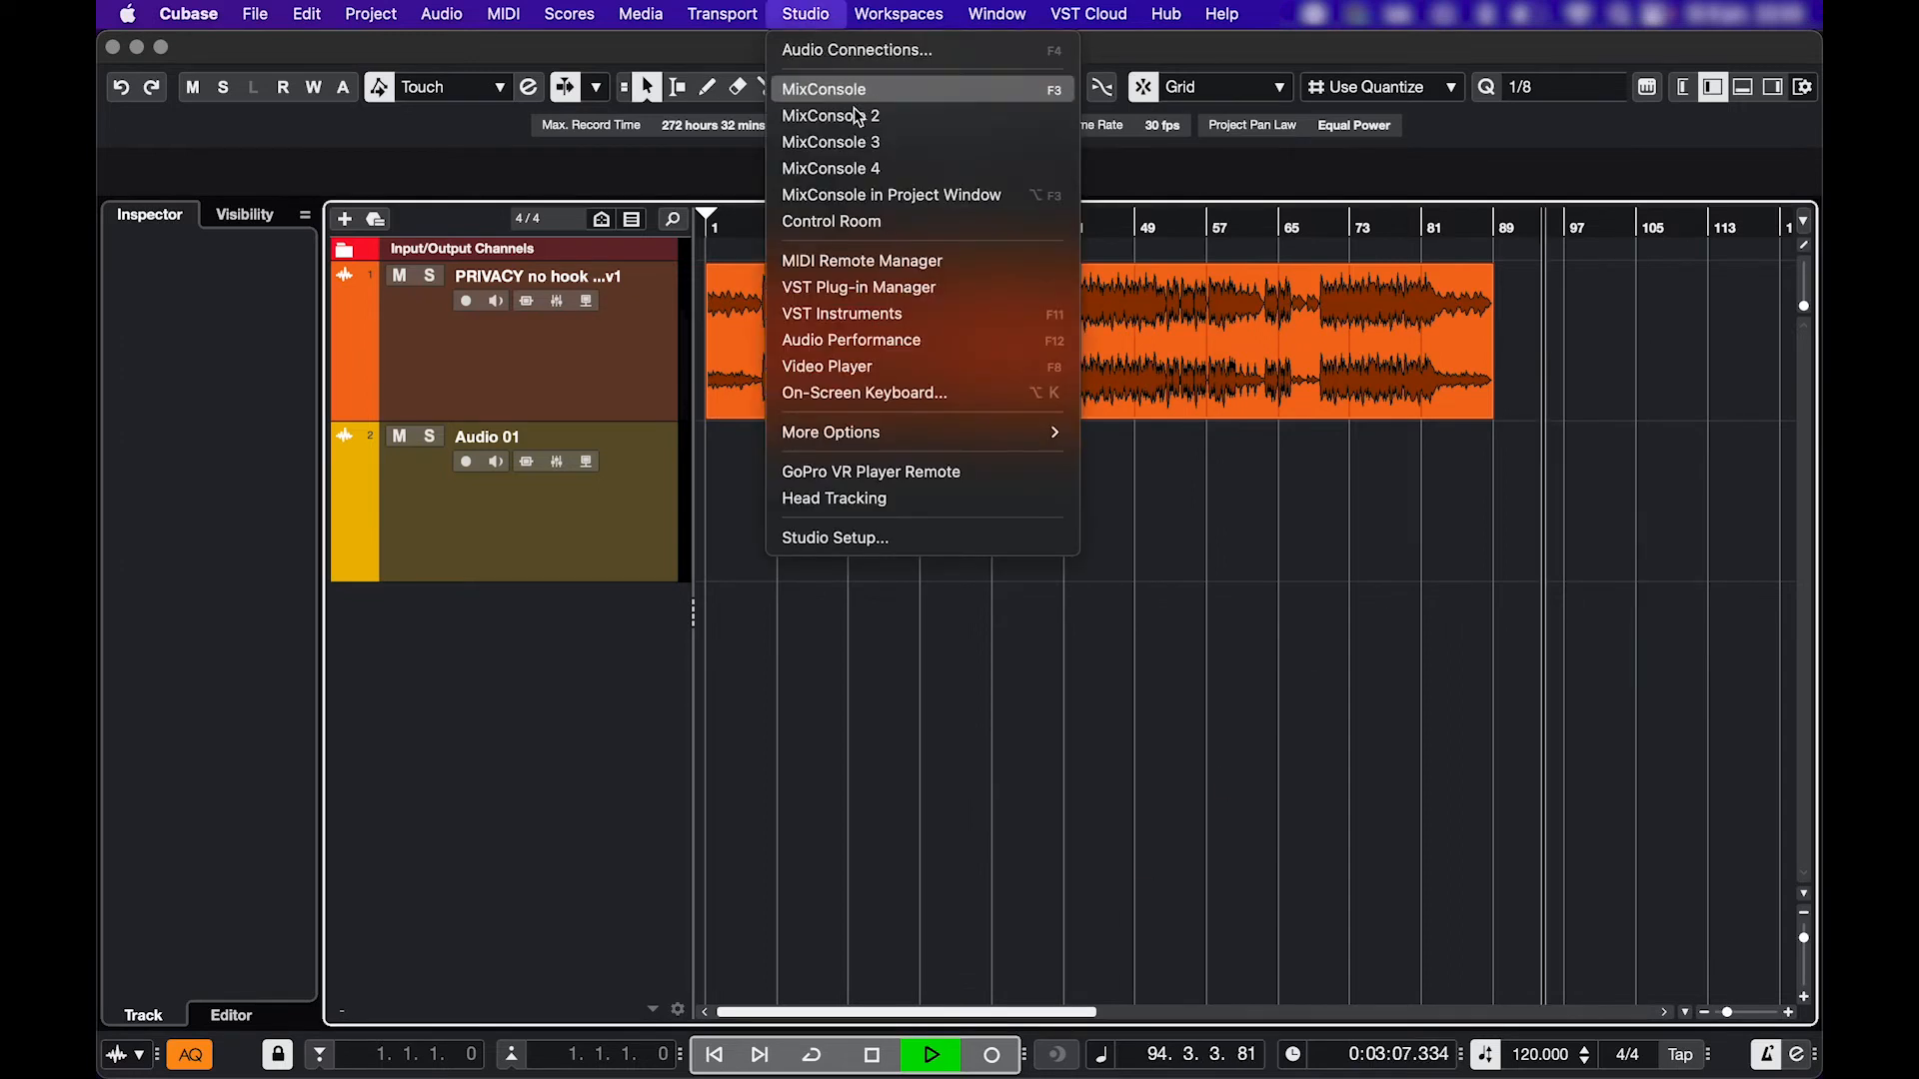
pyautogui.click(832, 222)
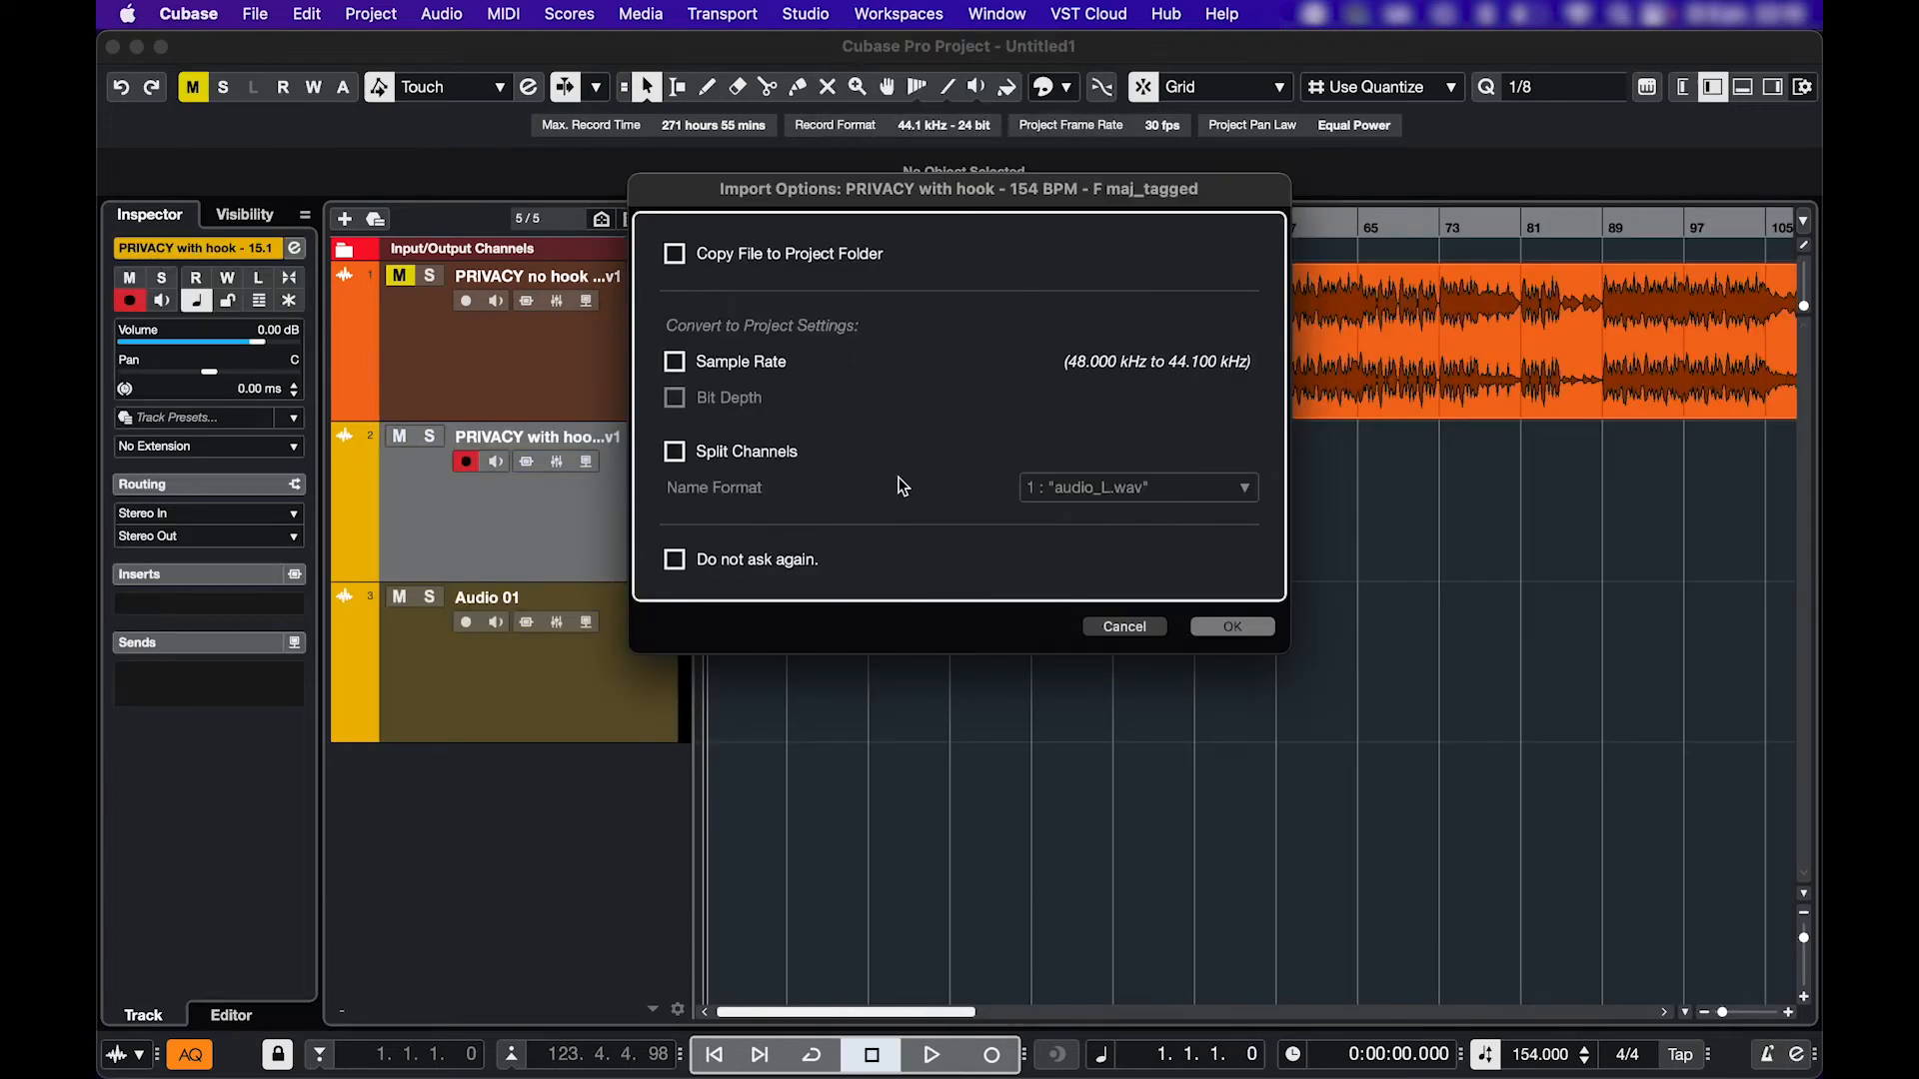
# - Import PRIVACY with hook without sample-rate conversion and play it back from bar 9
pyautogui.click(1229, 625)
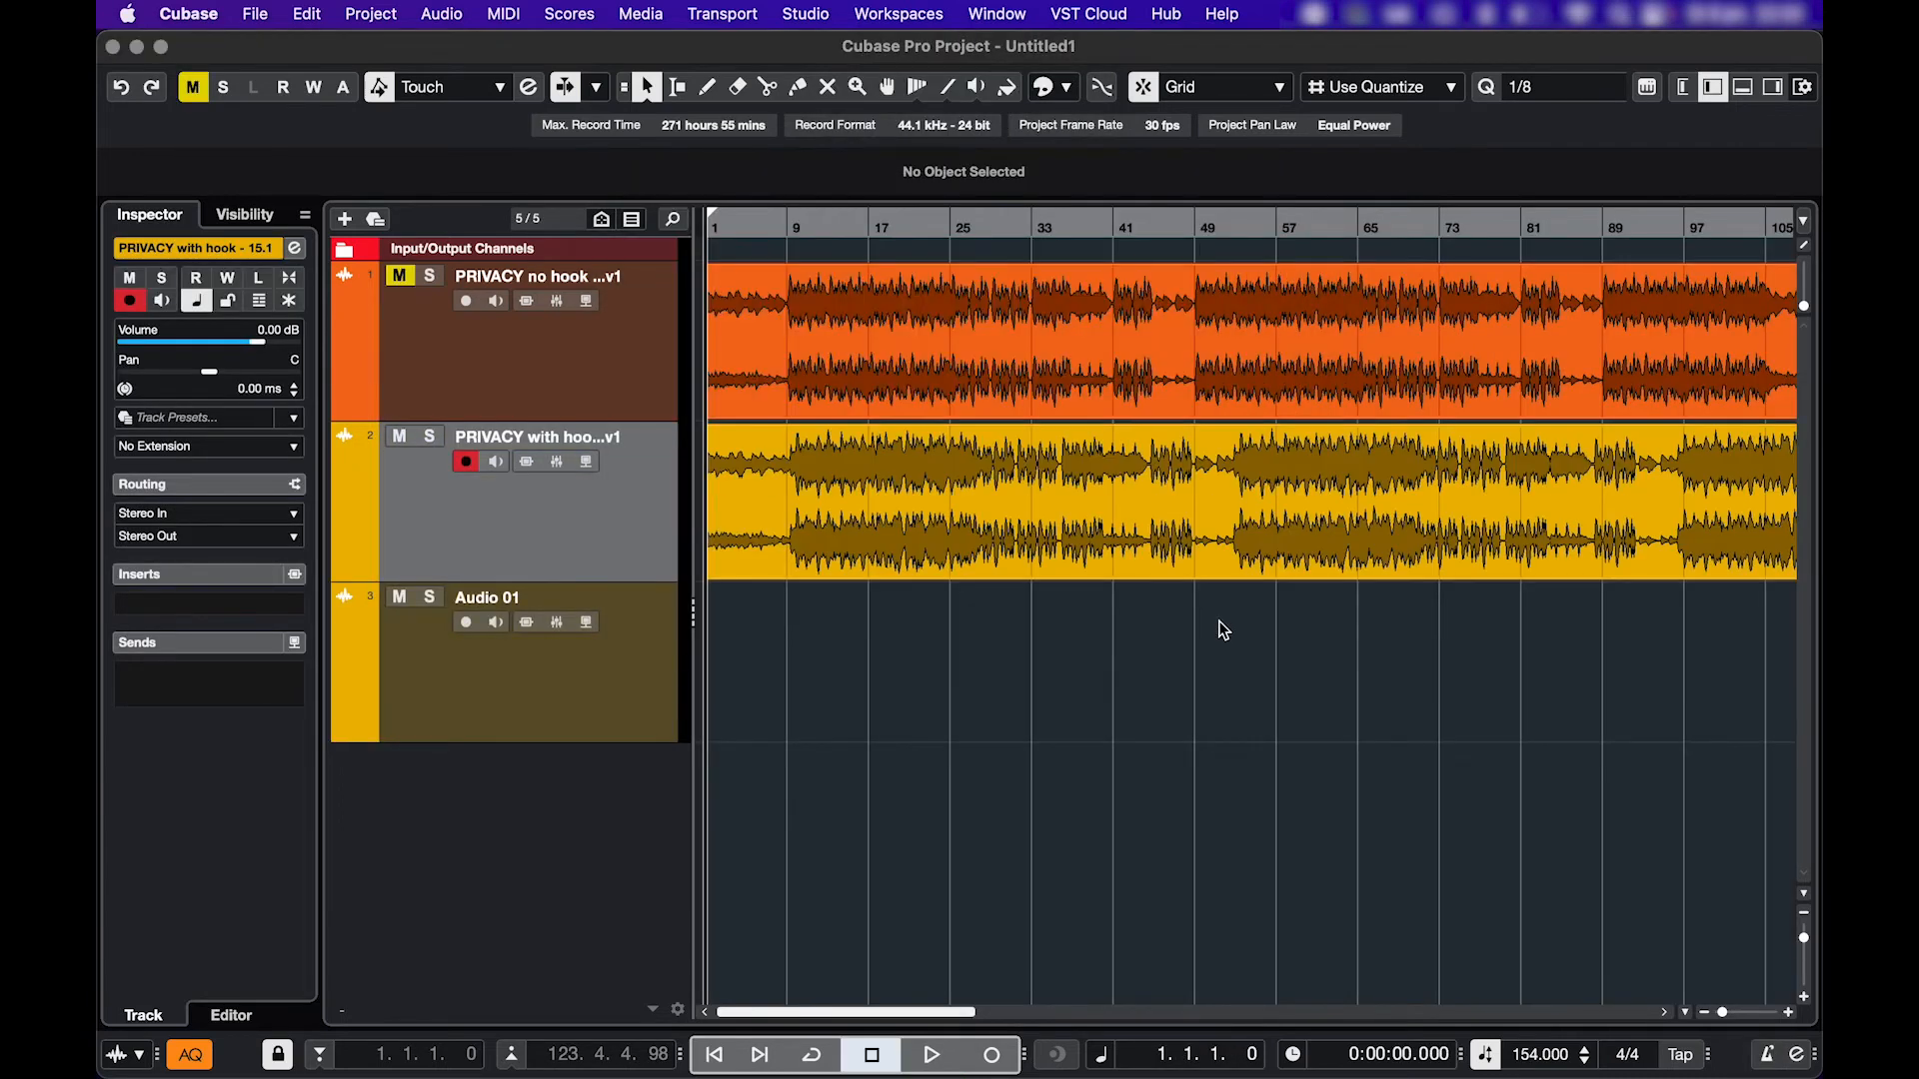
pyautogui.click(784, 226)
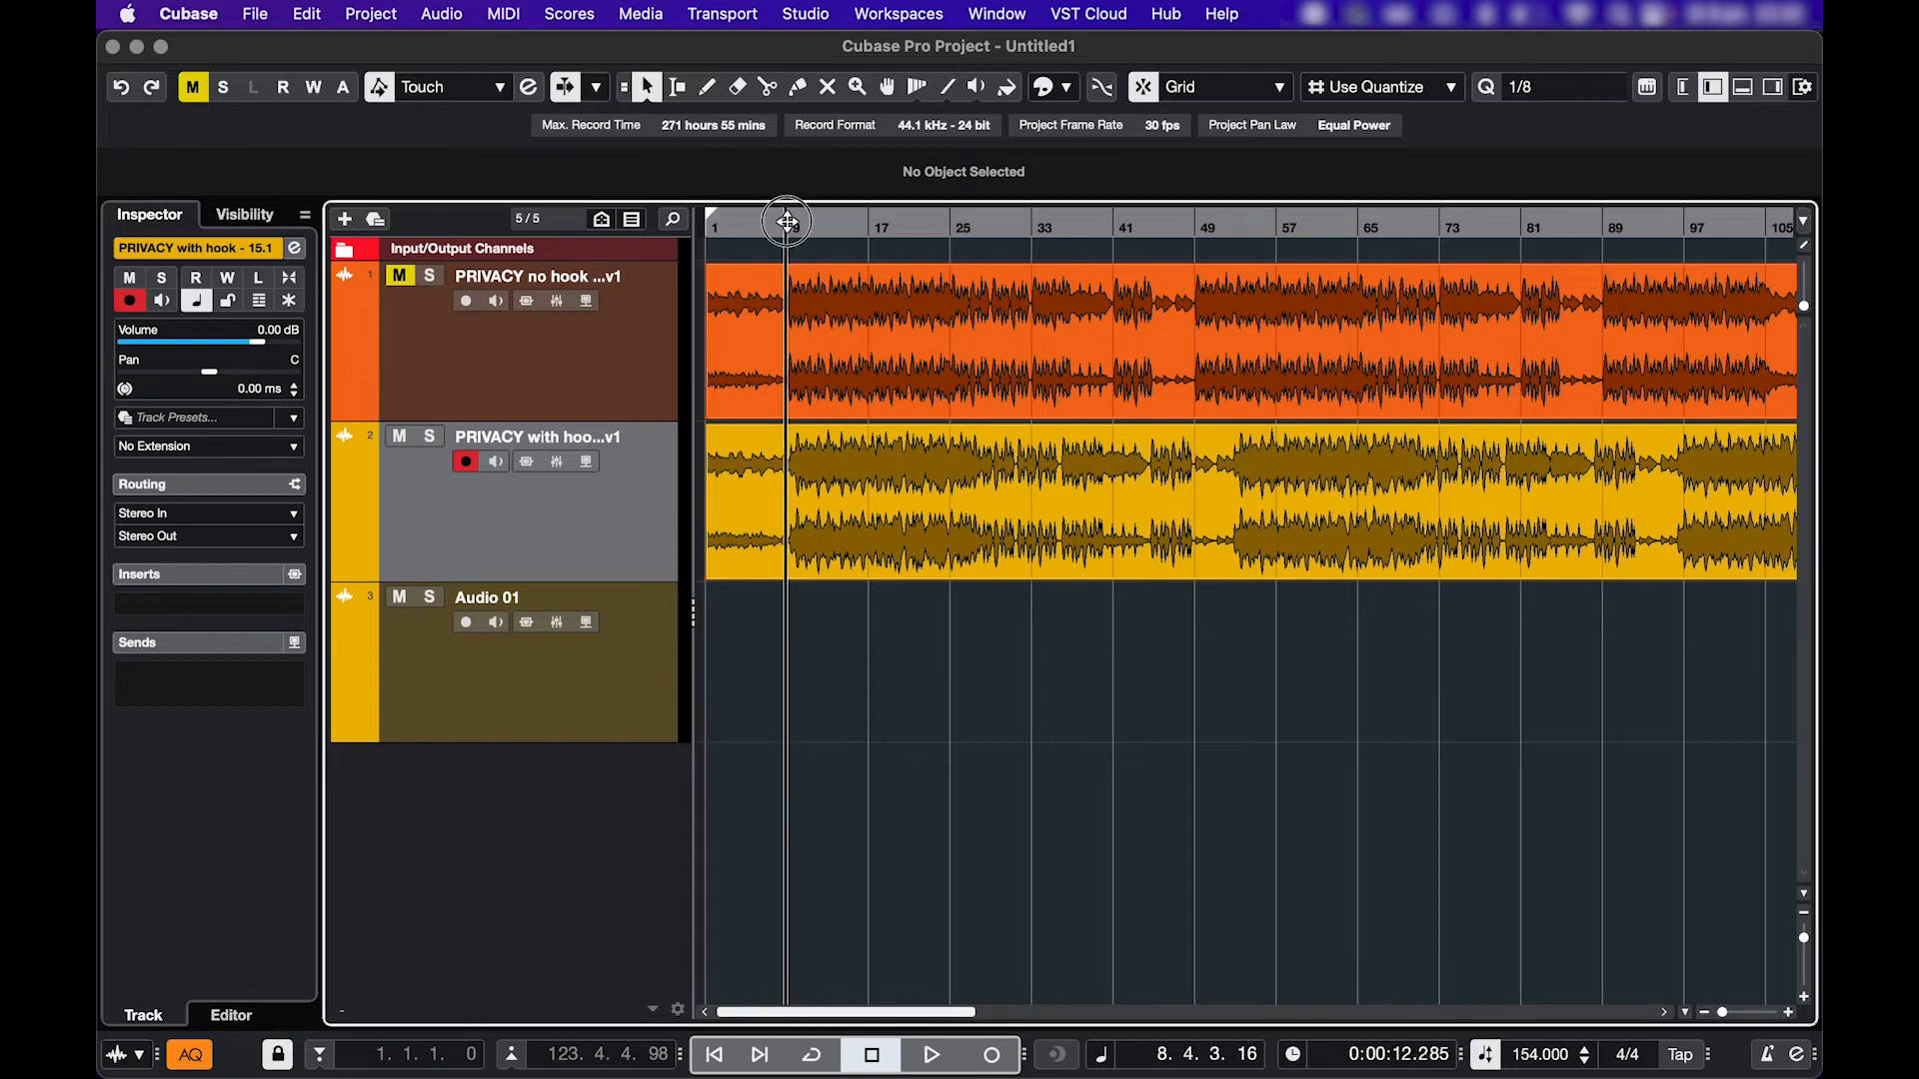
pyautogui.click(930, 1054)
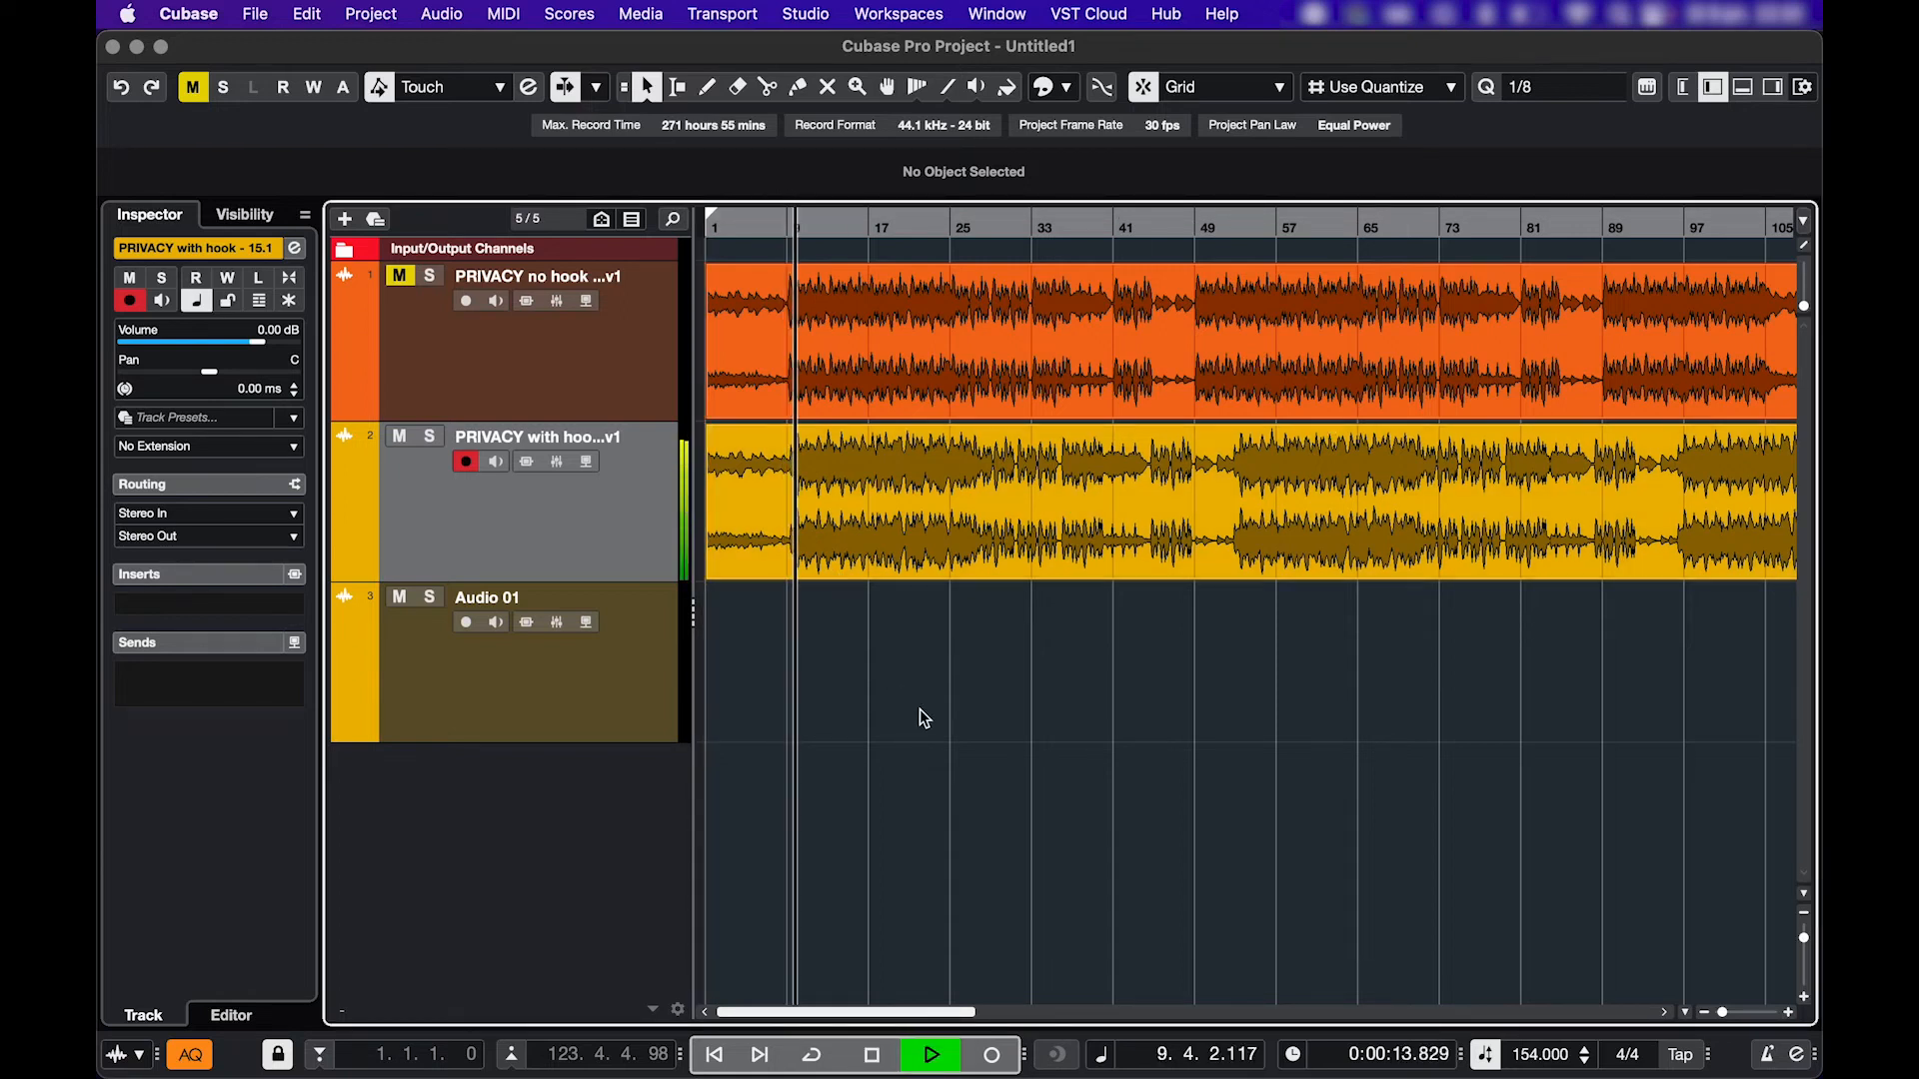
pyautogui.click(869, 1053)
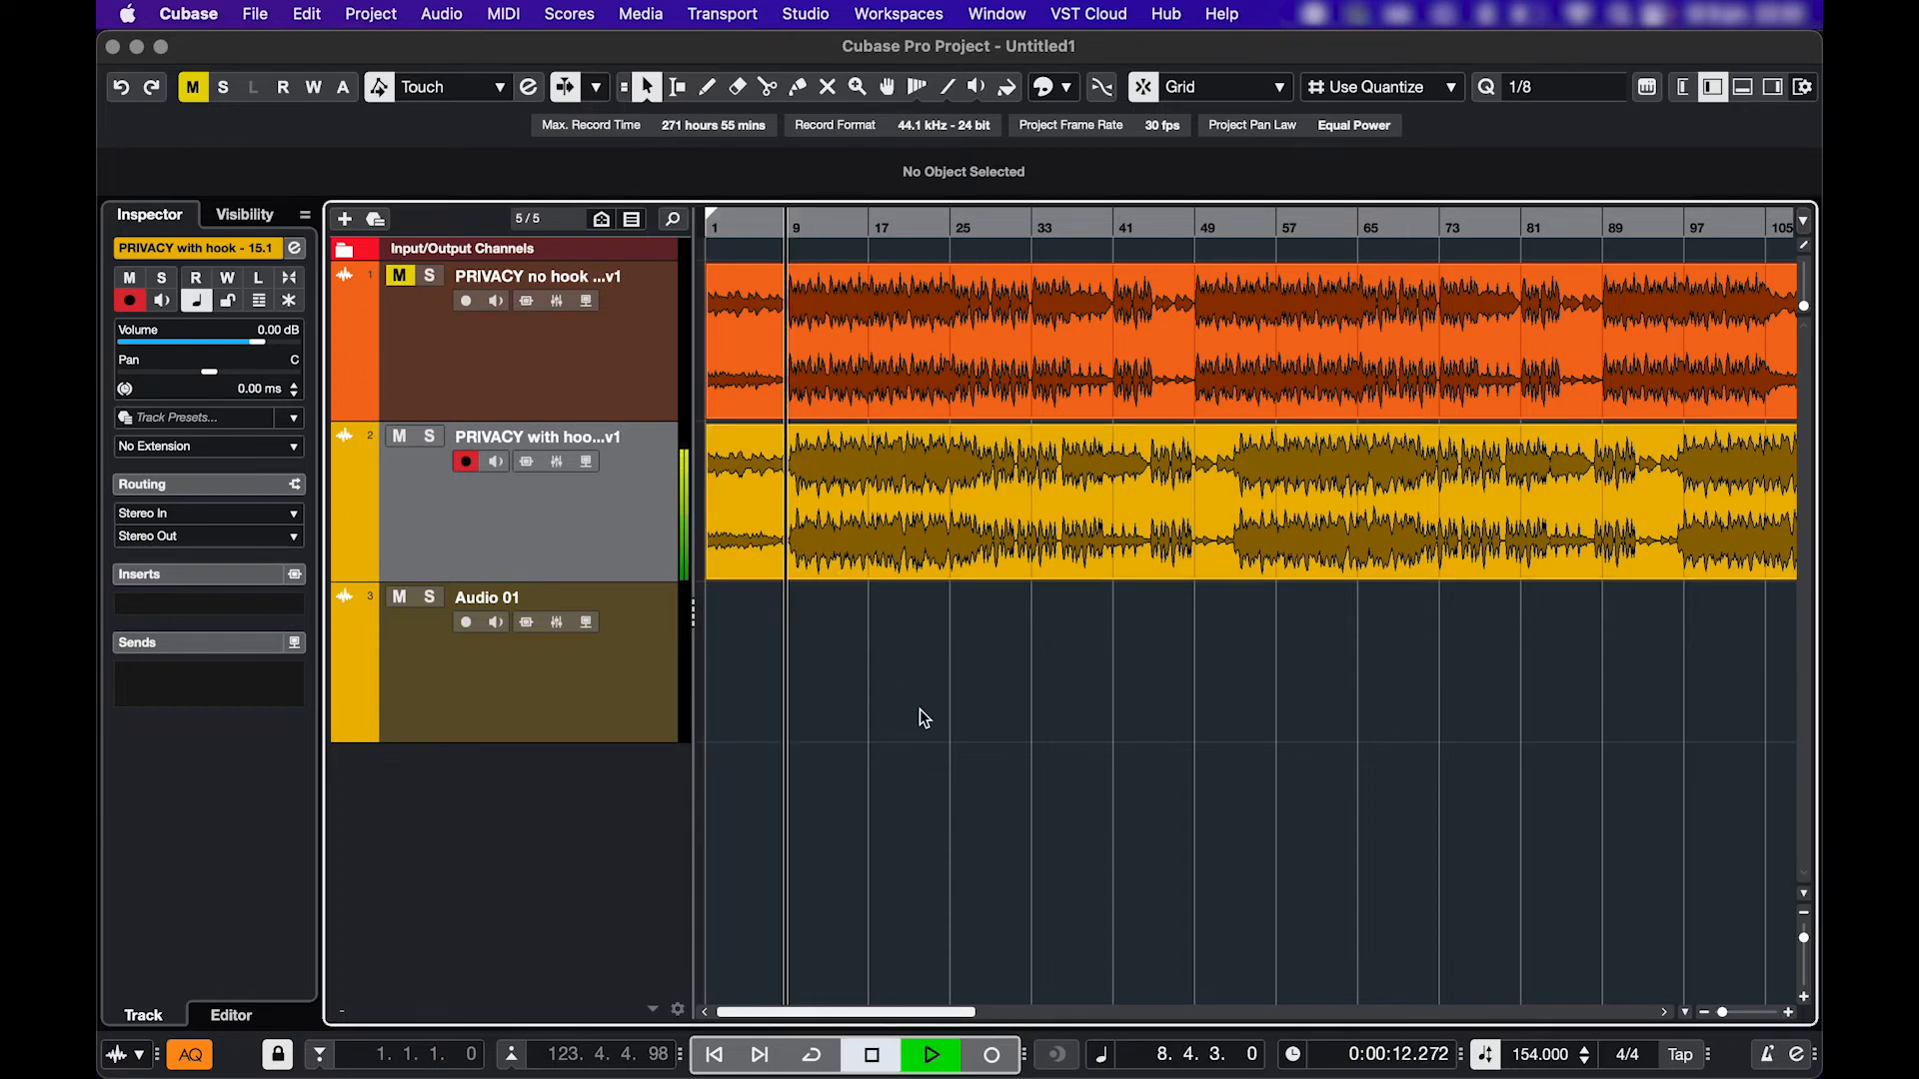
pyautogui.click(870, 1053)
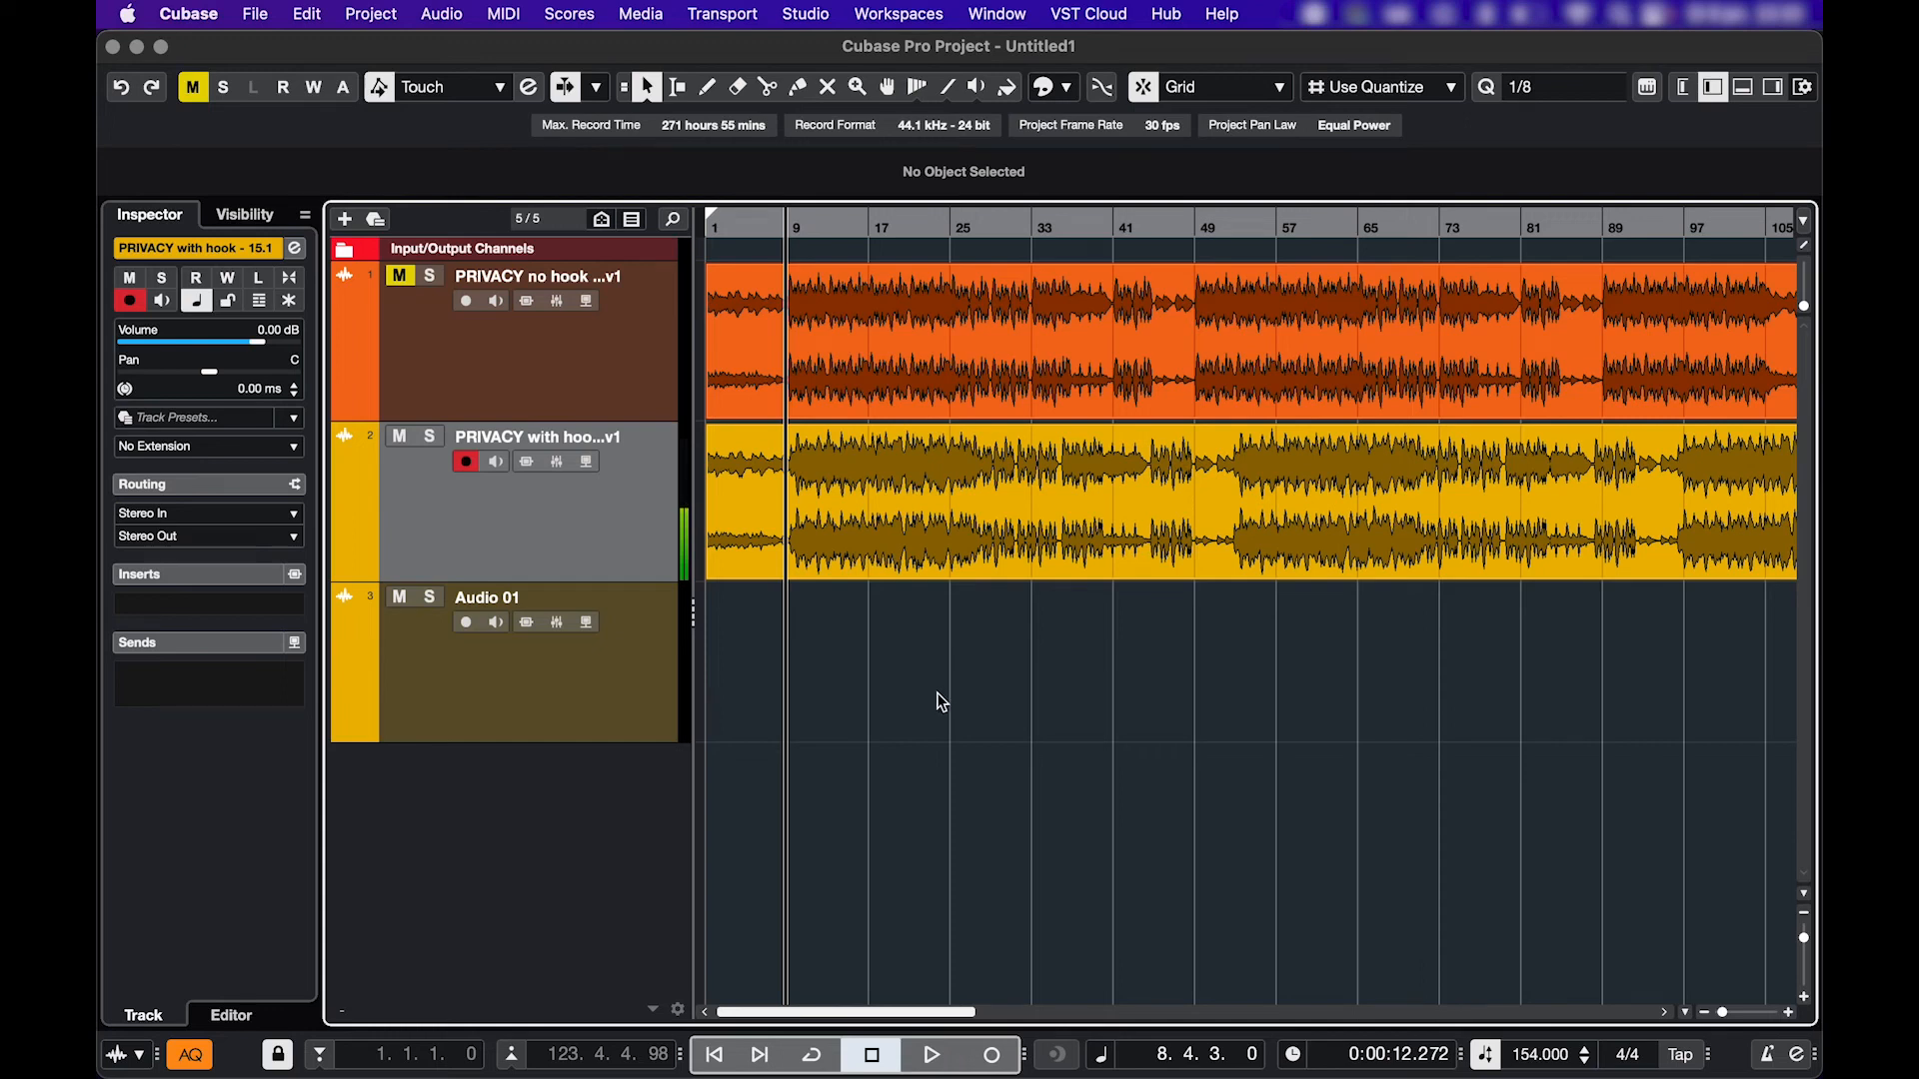
pyautogui.click(346, 218)
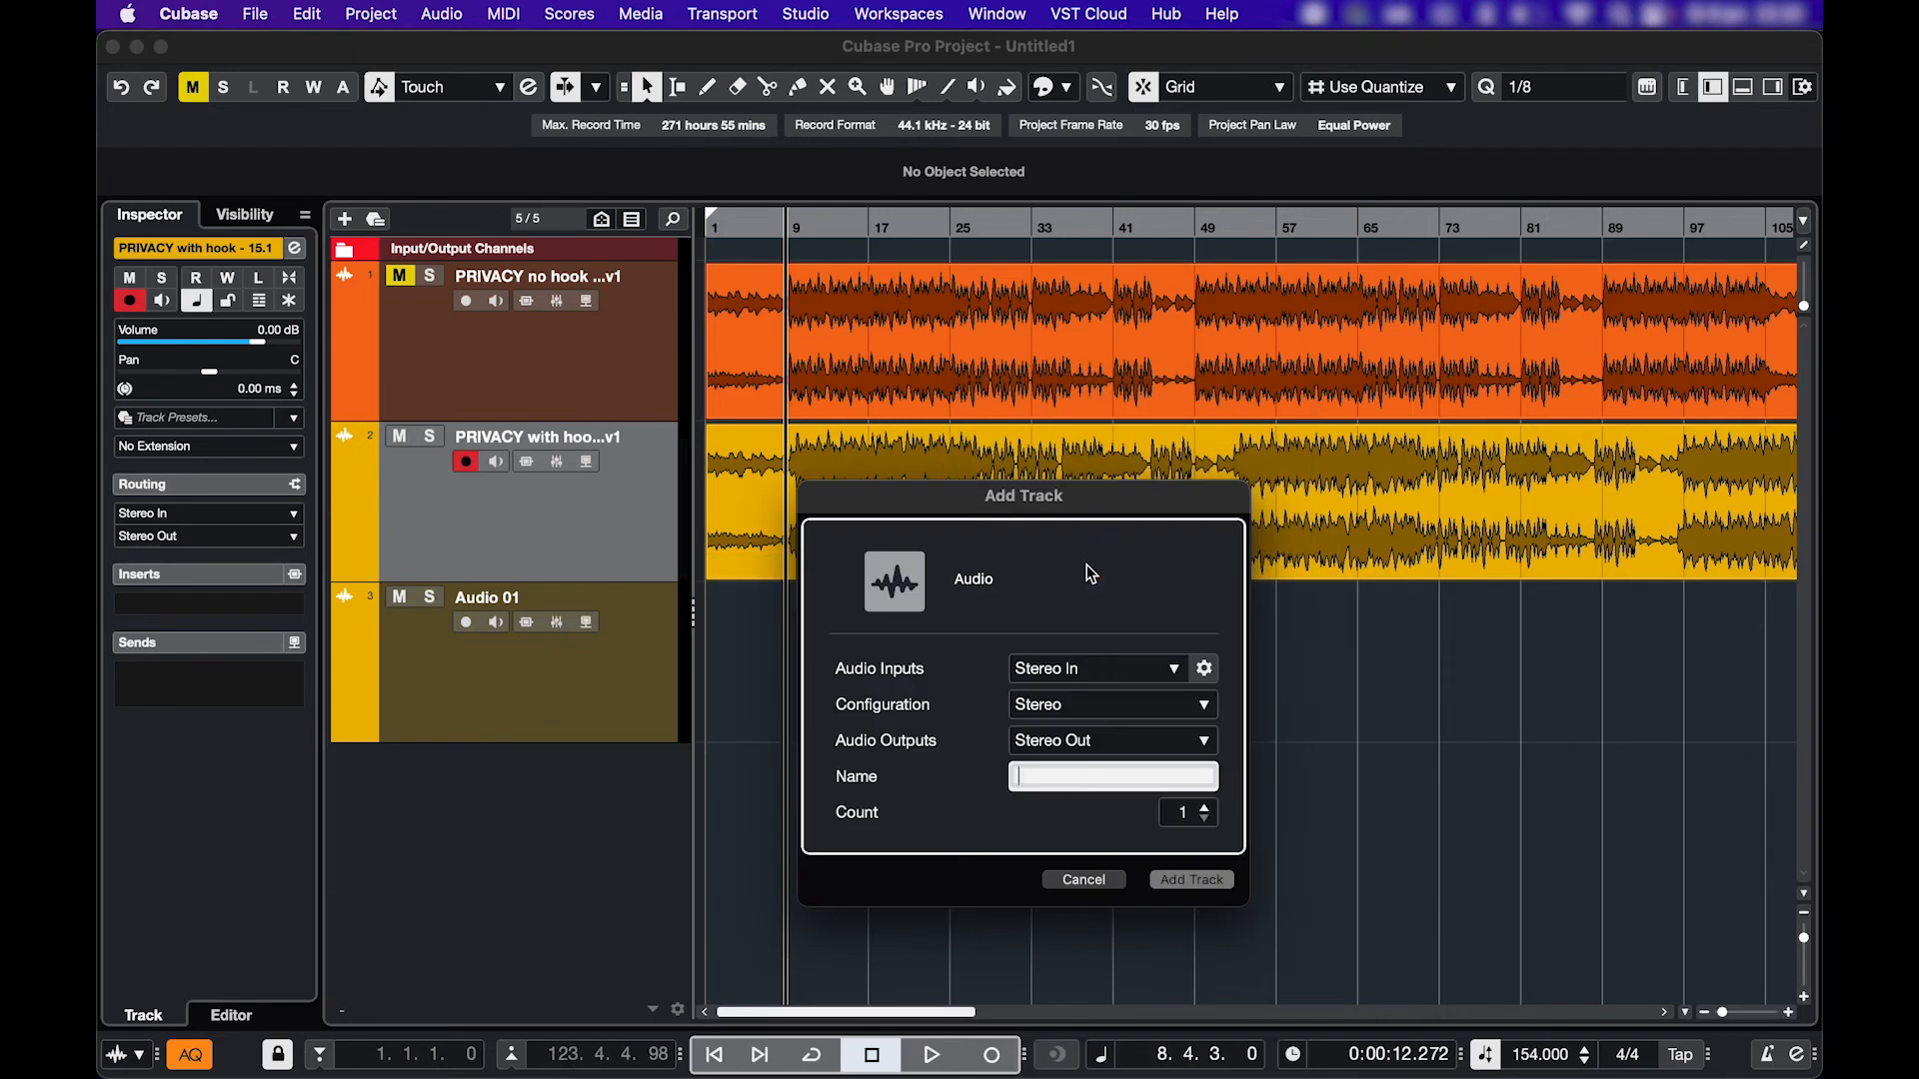
# - Add the Audio 02 track and import PRIVACY with hook converted to the project sample rate
pyautogui.click(1188, 880)
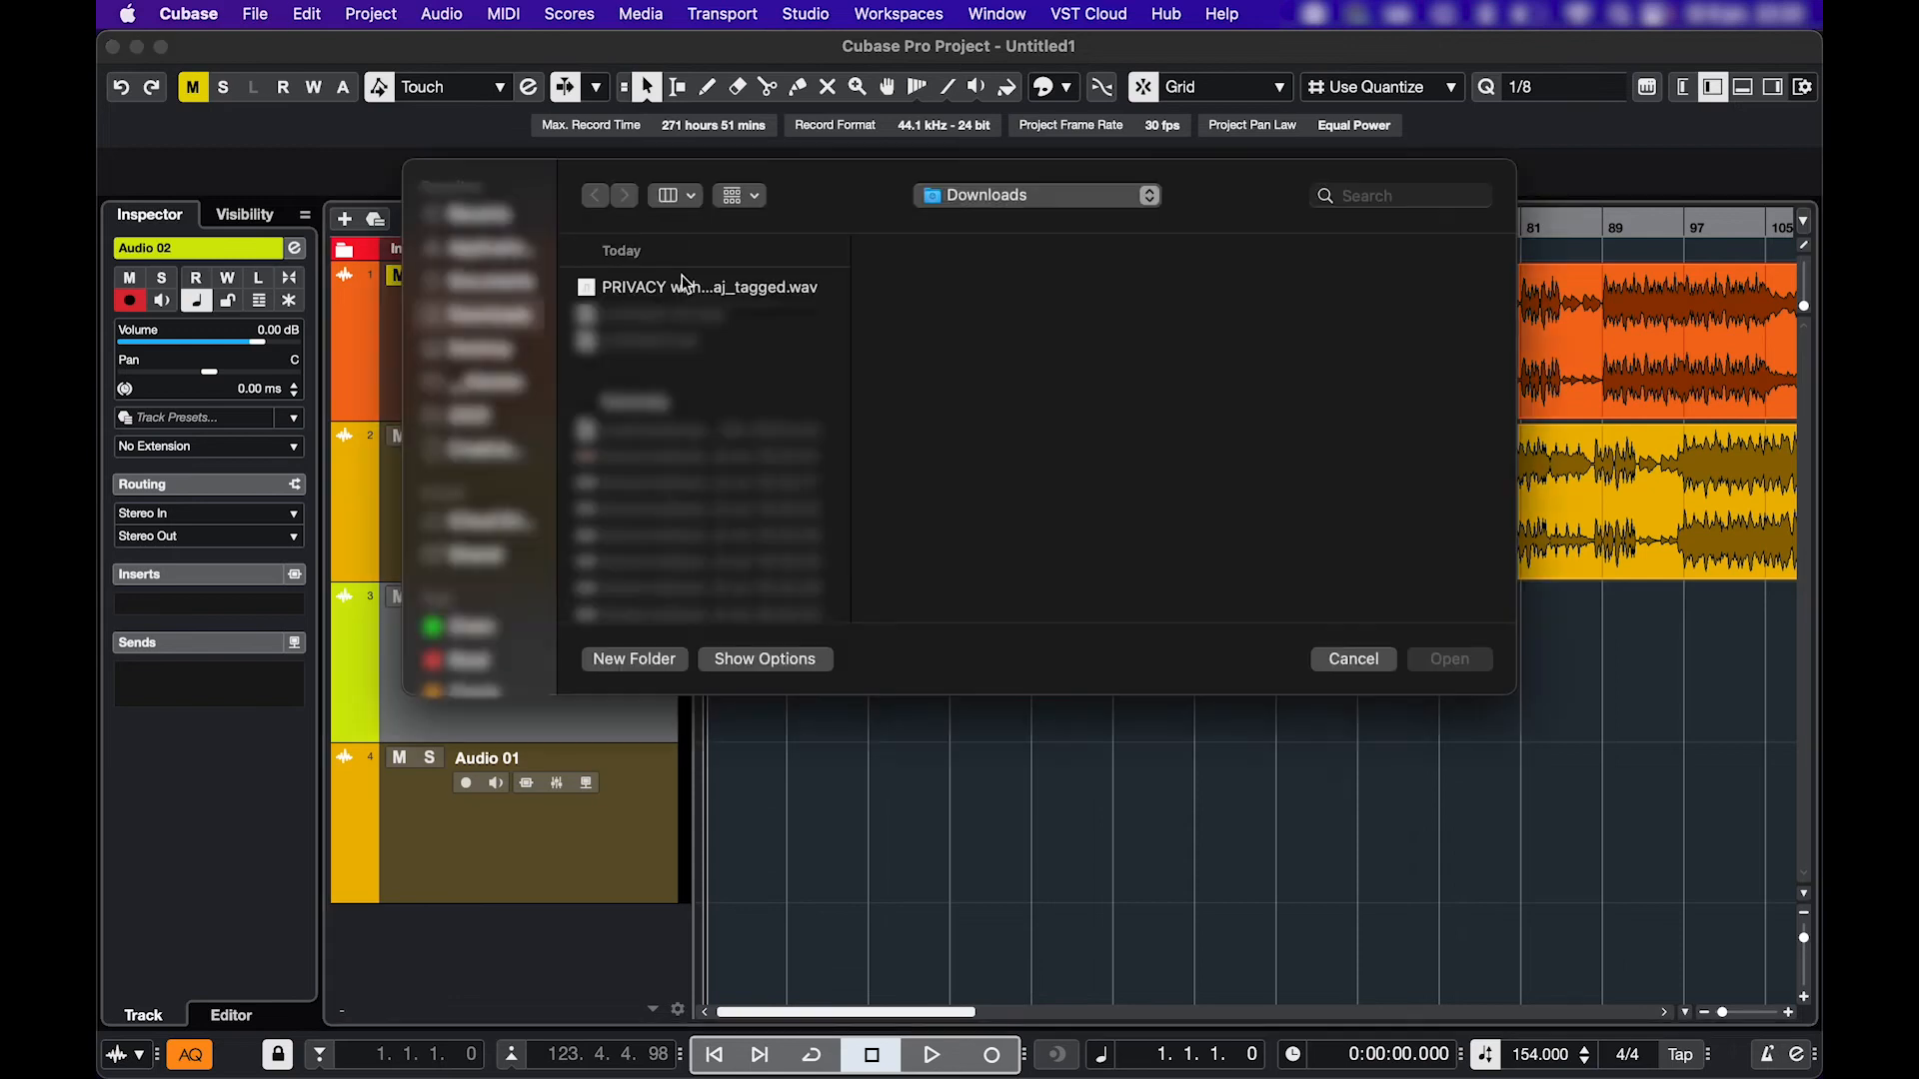
pyautogui.click(1448, 658)
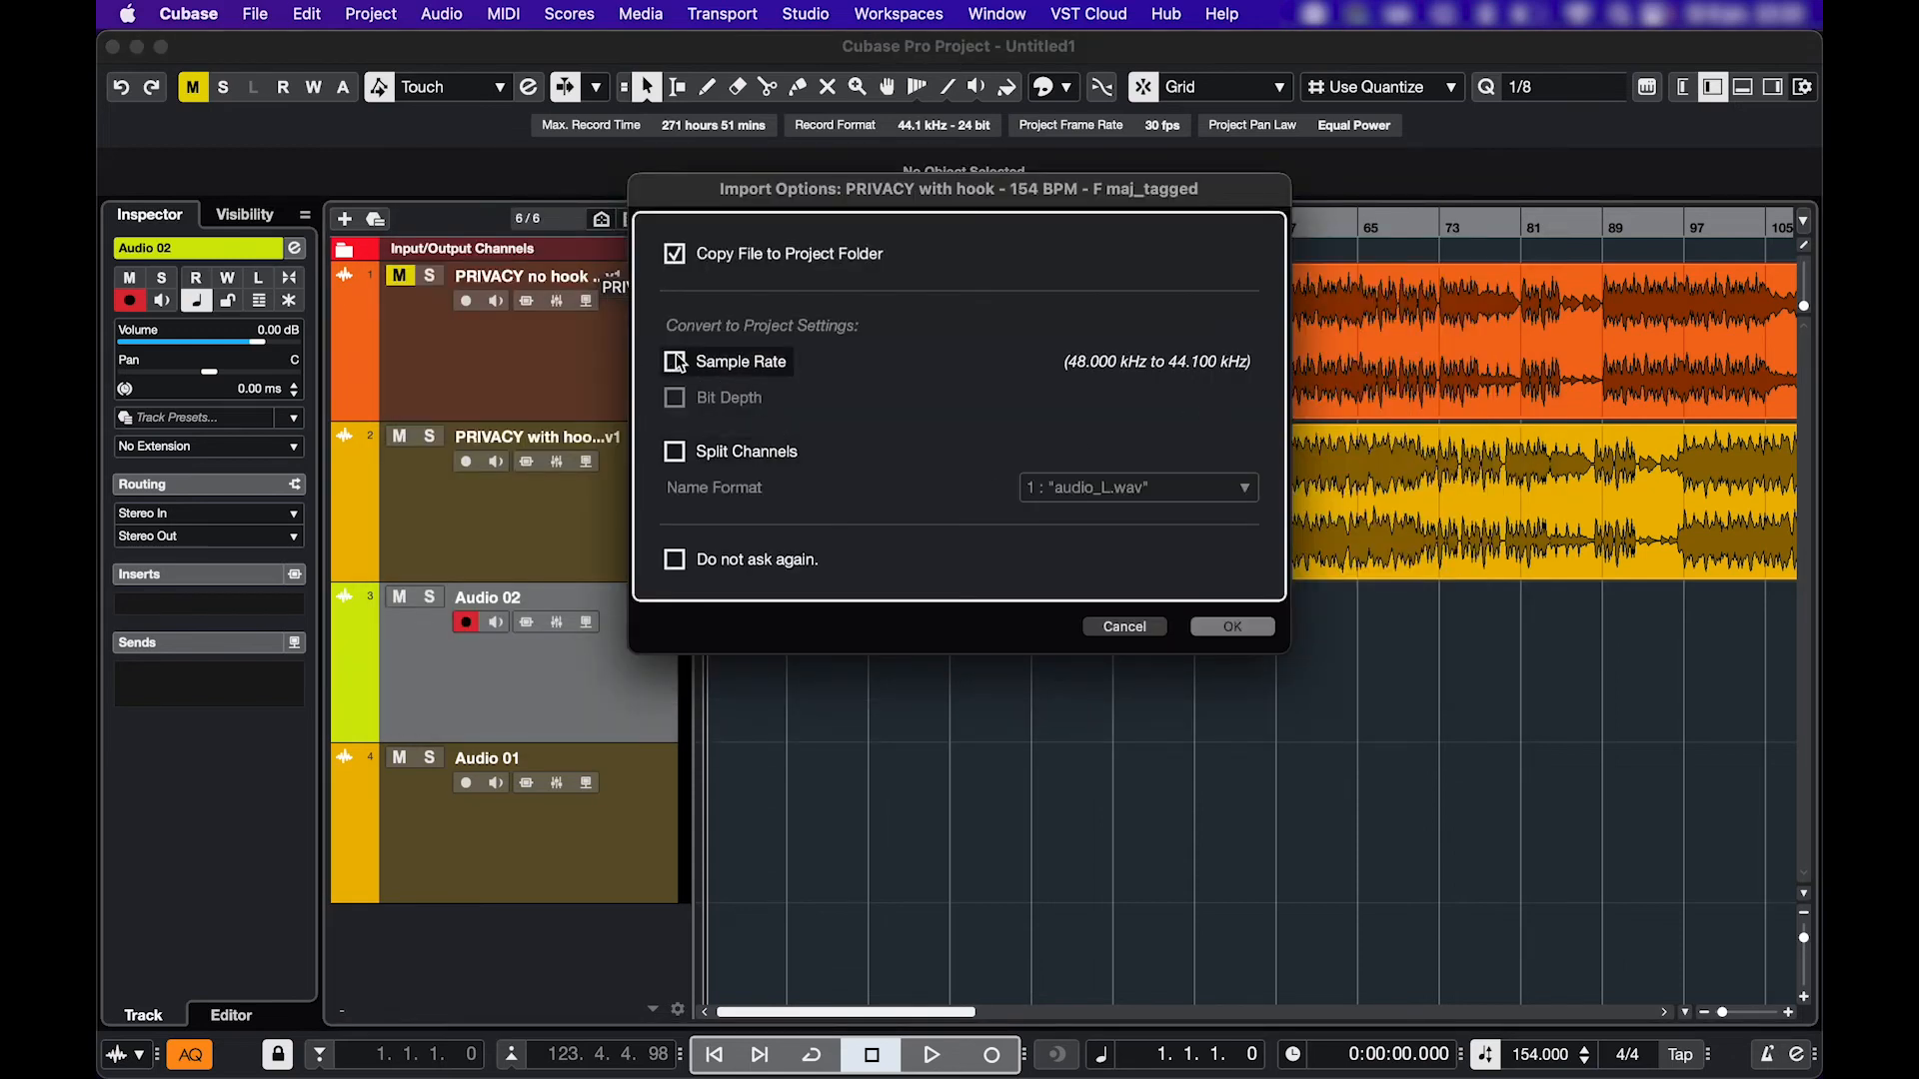
pyautogui.click(1231, 626)
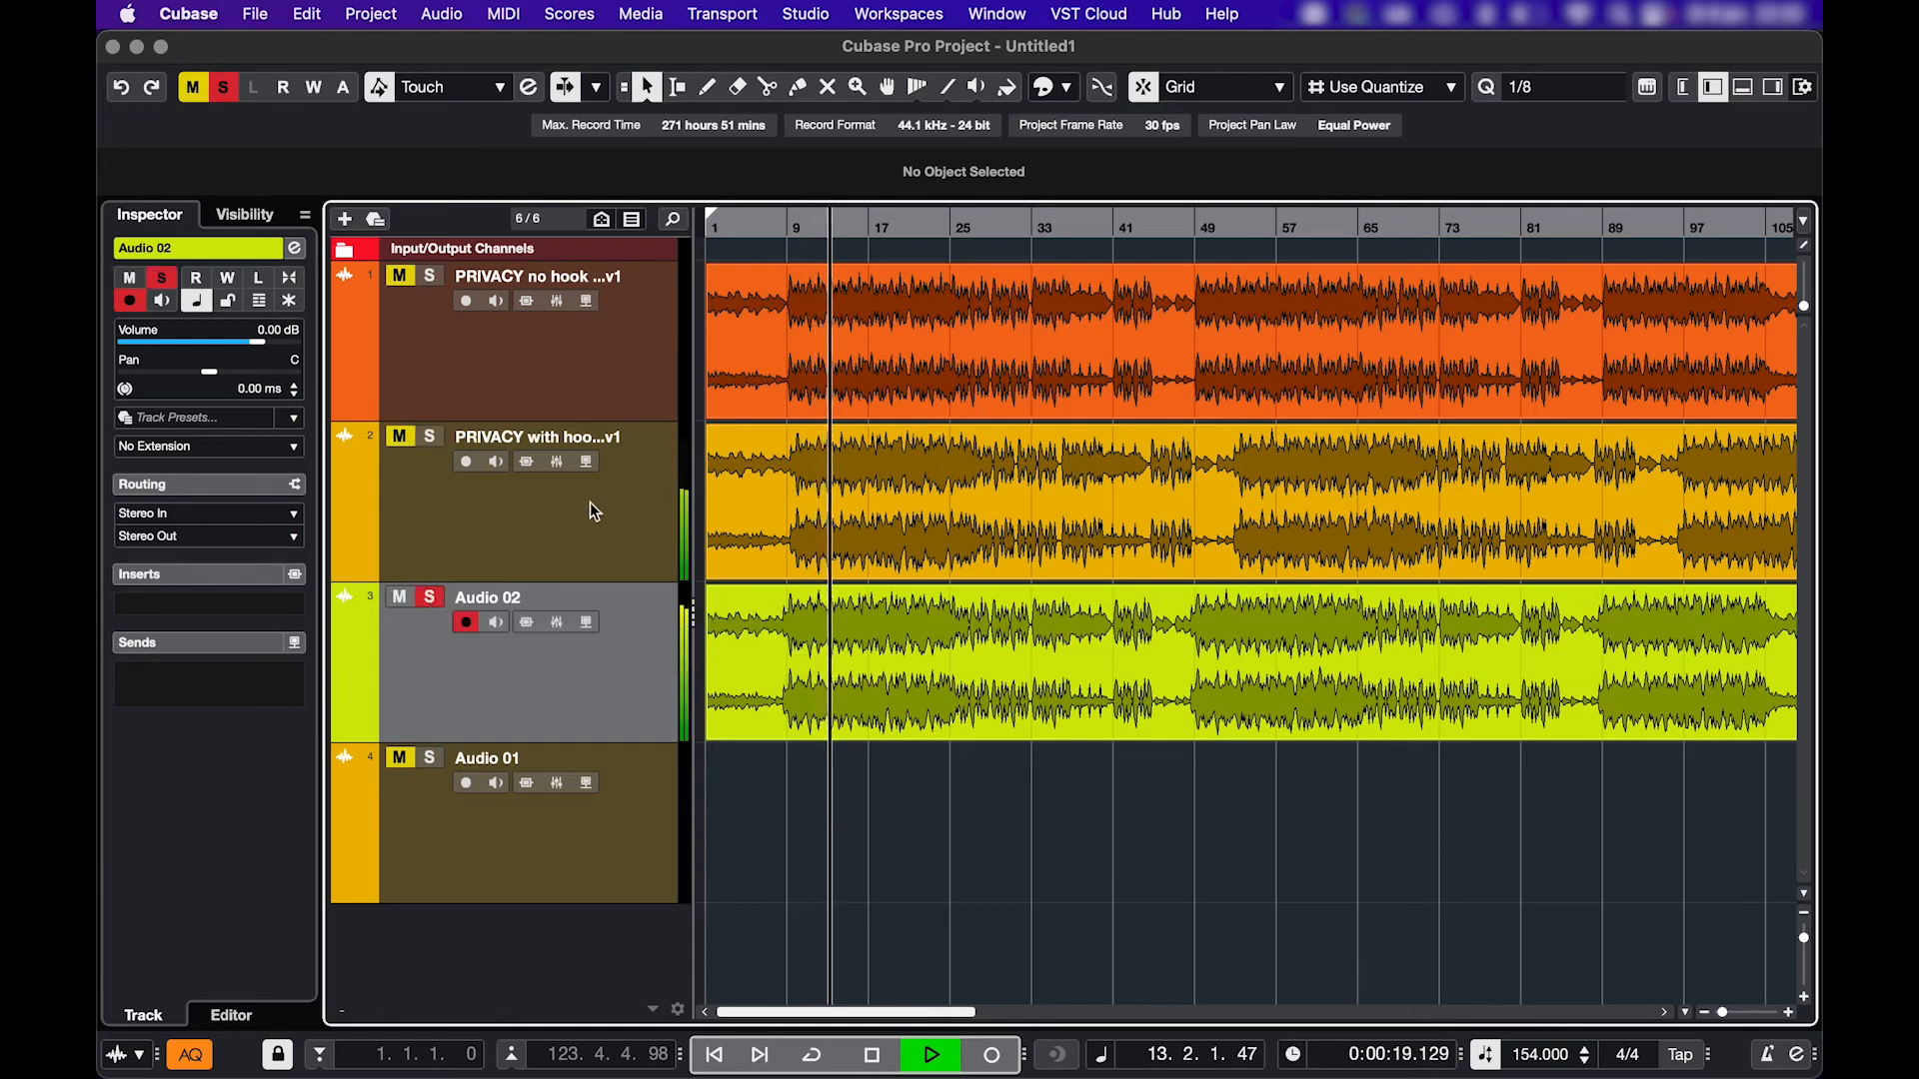
# - Show the project's media pool with the Audio folder expanded to list its files
pyautogui.click(640, 14)
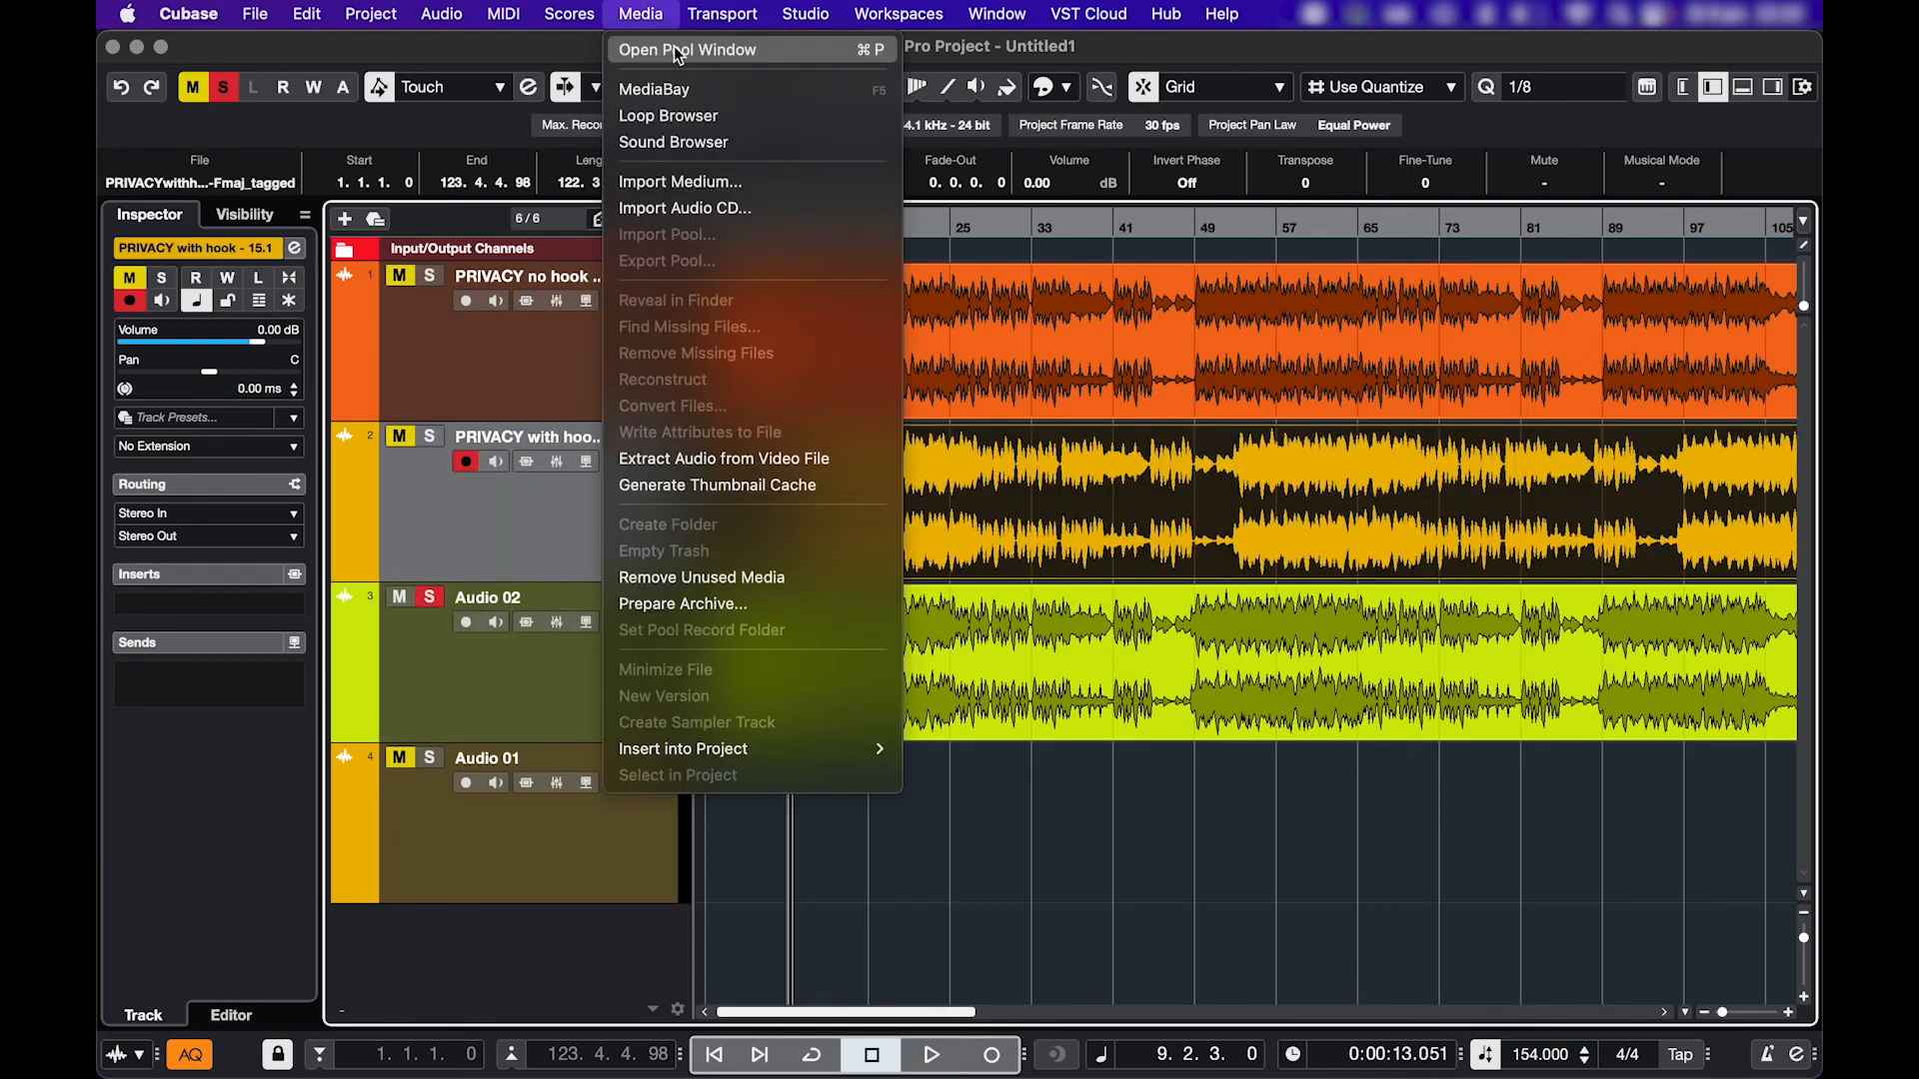
pyautogui.click(688, 48)
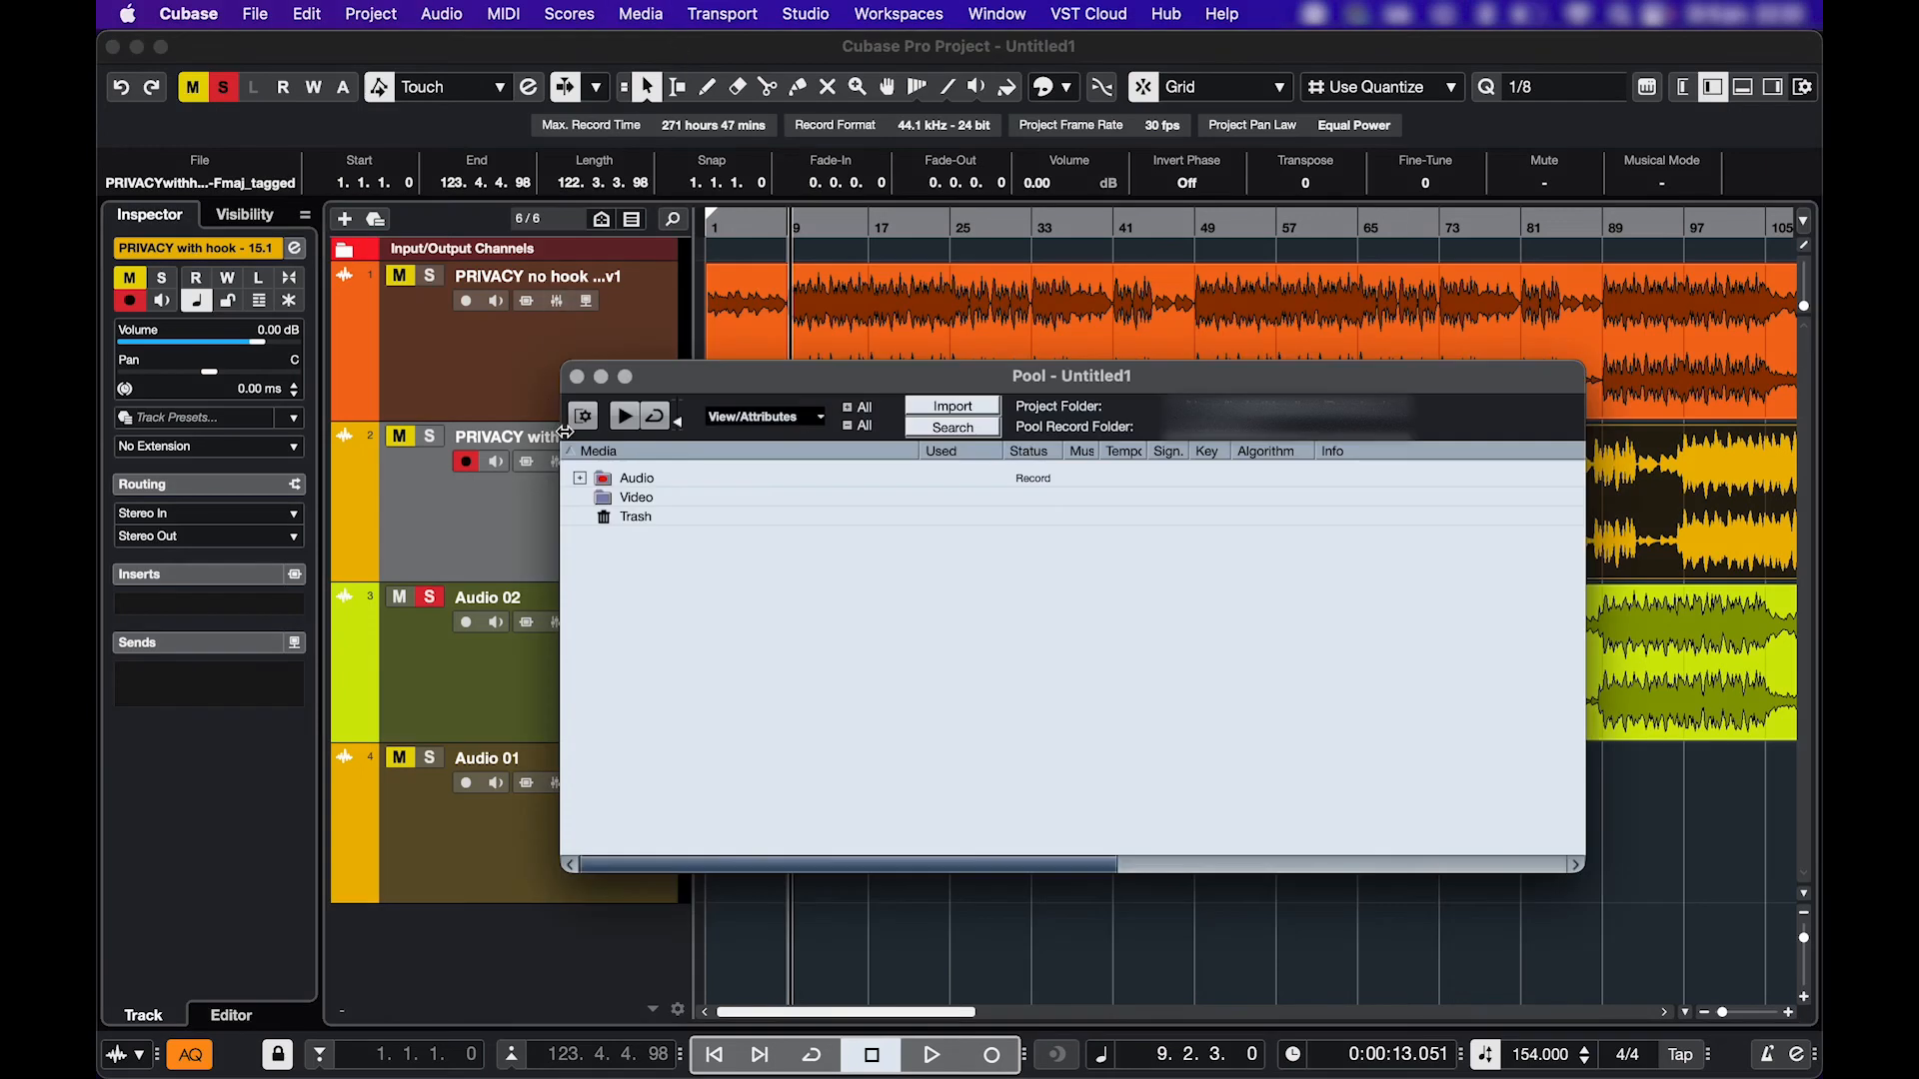
pyautogui.click(580, 478)
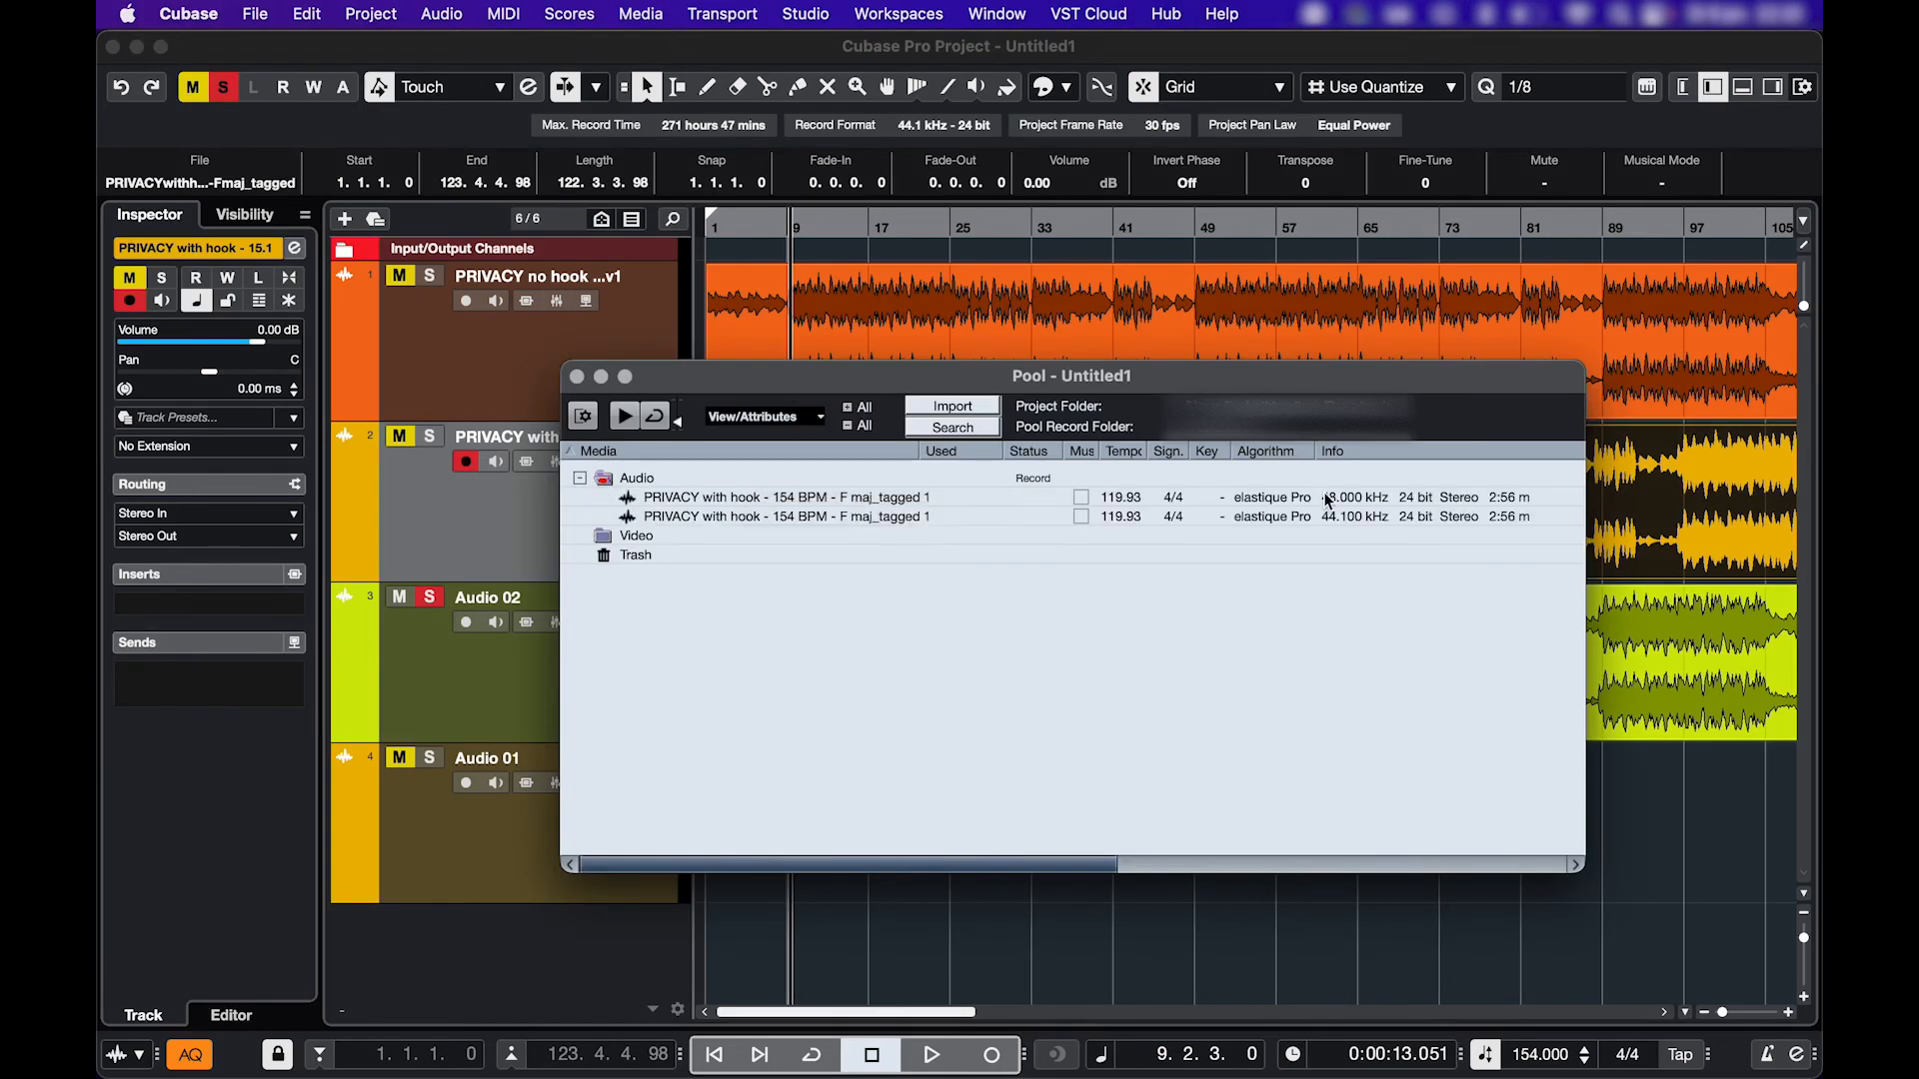
# - Convert the 48 kHz PRIVACY with hook file to a 44.100 kHz sample rate
pyautogui.rightClick(784, 498)
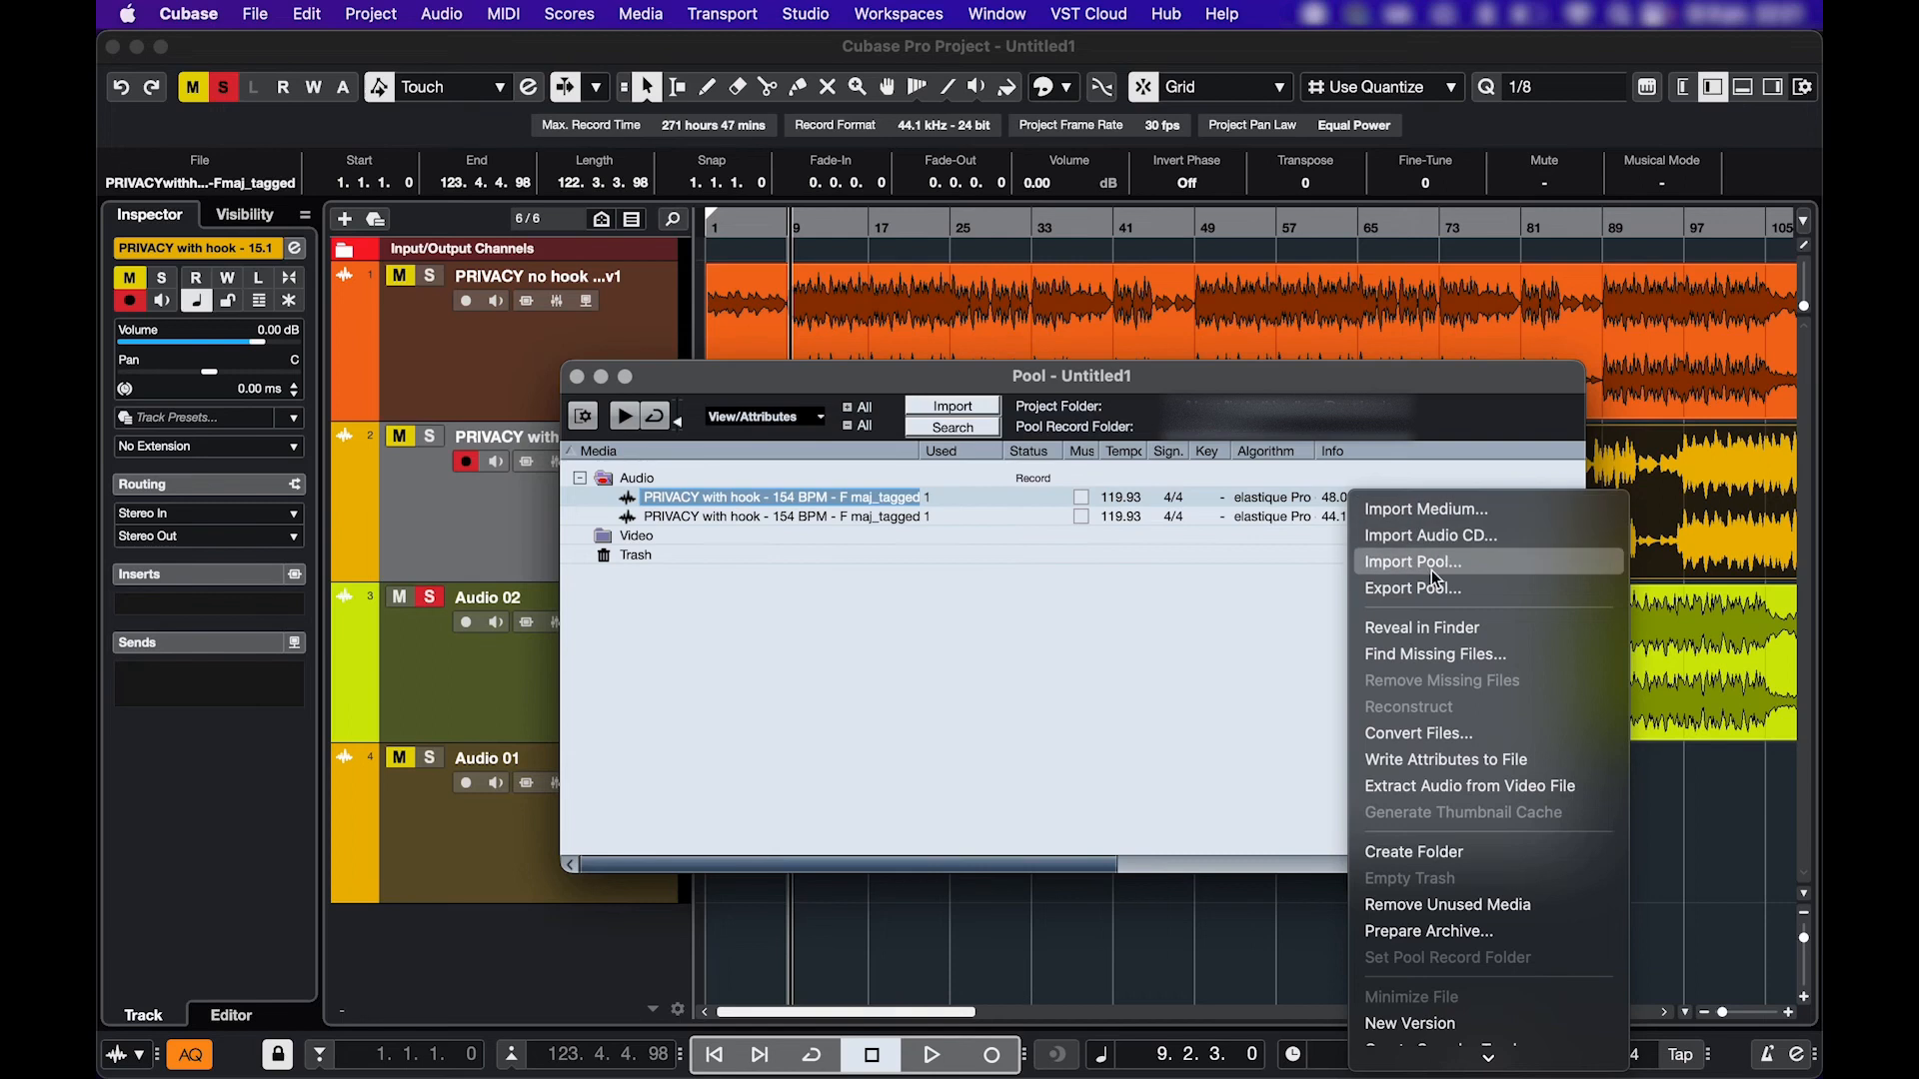
pyautogui.click(1419, 734)
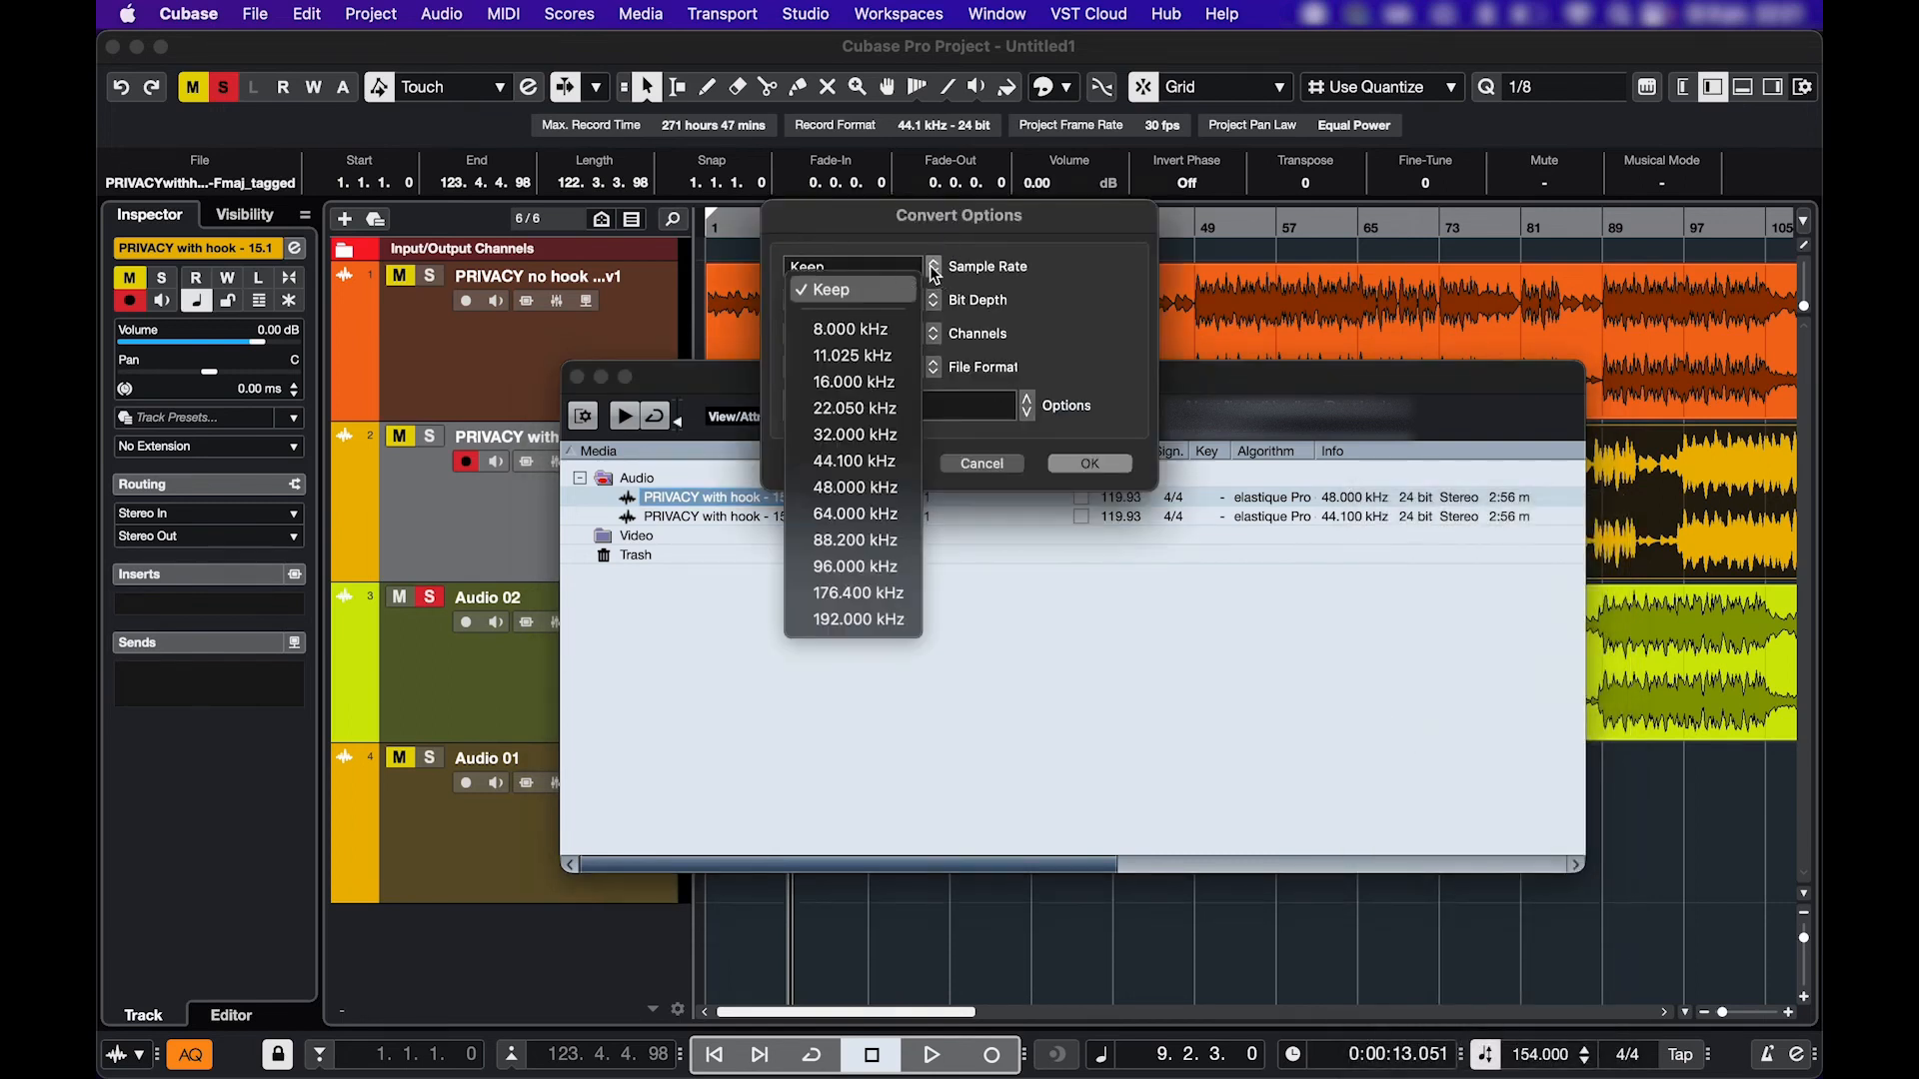
pyautogui.moveTo(854, 460)
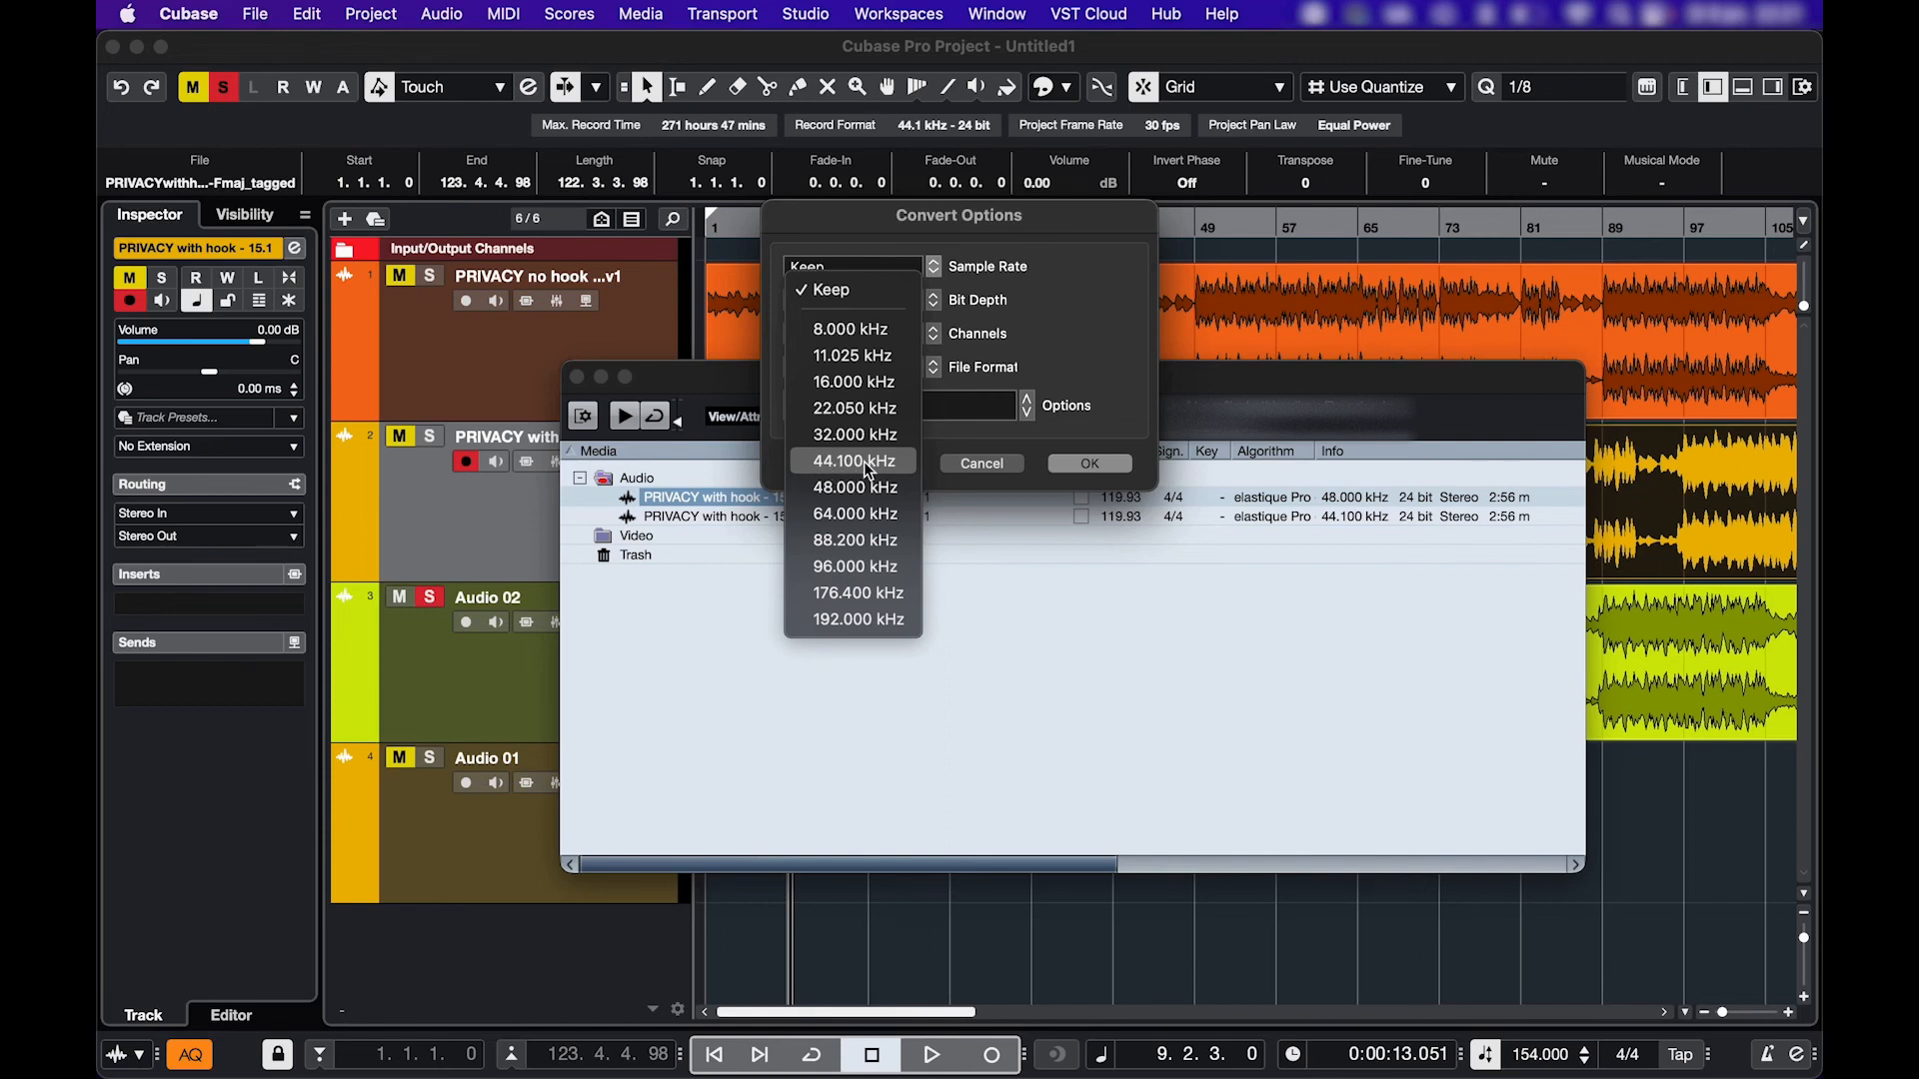
pyautogui.click(1087, 462)
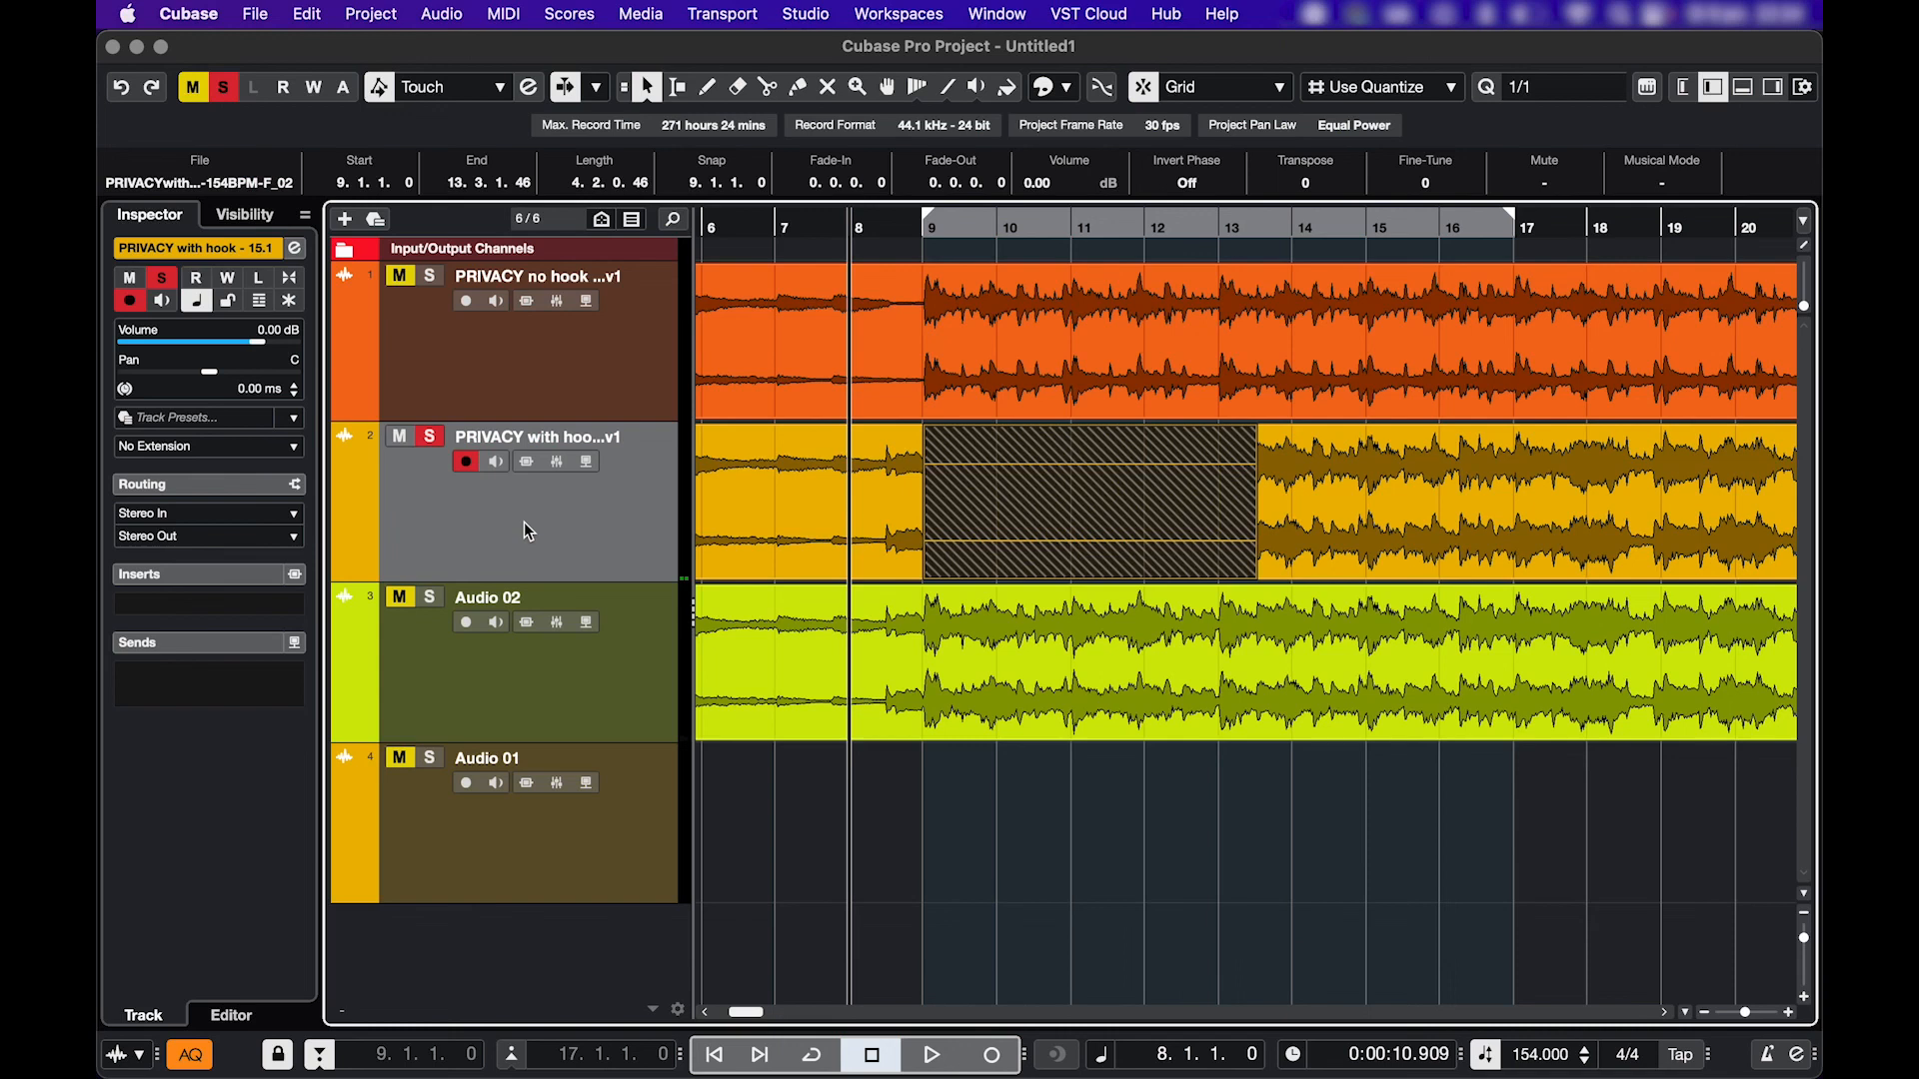
# - Undo the empty punch-in recording so bars 9–13 of PRIVACY with hook show their waveform again
pyautogui.click(930, 1053)
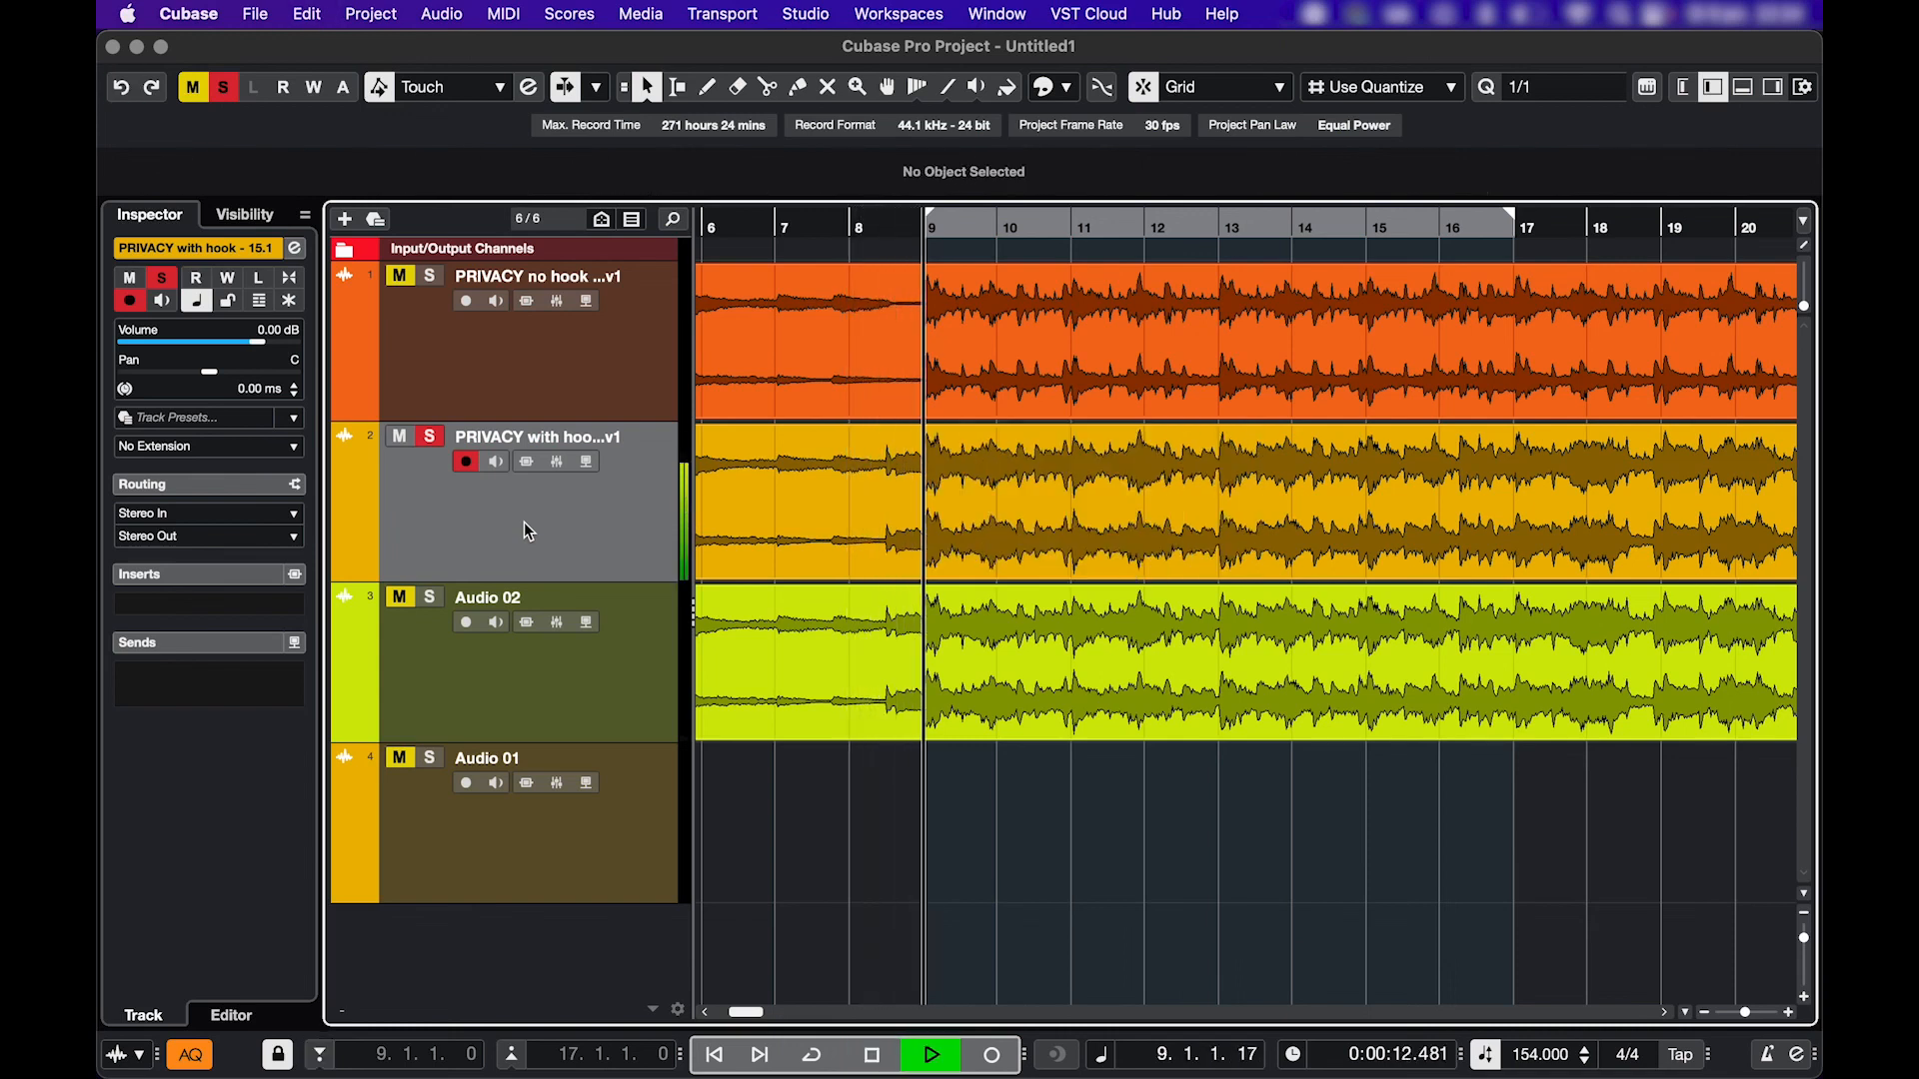